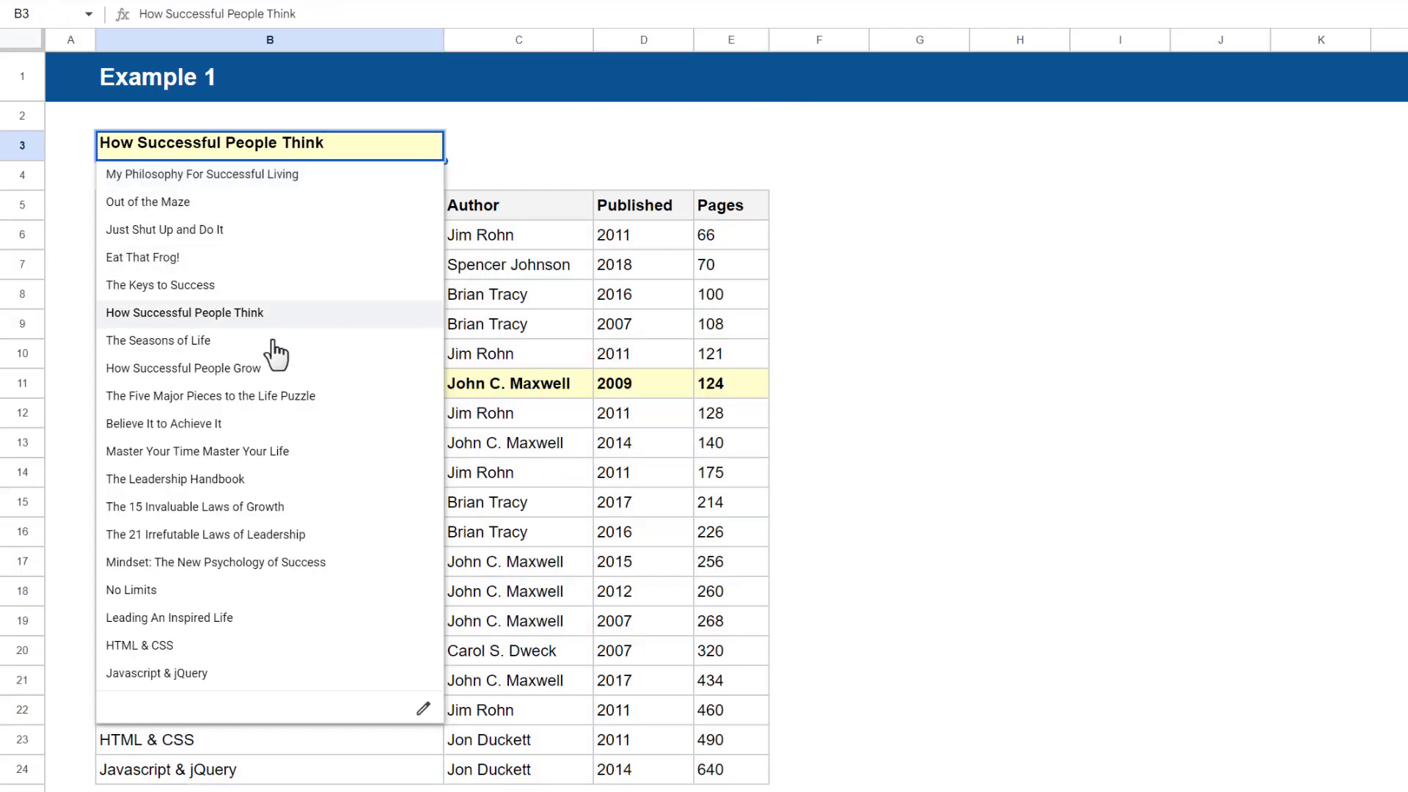
Preview highlighting with How Successful People Think, then authors Spencer Johnson and Brian Tracy, then clear B3
{"action": "left_click", "coordinate": [206, 534]}
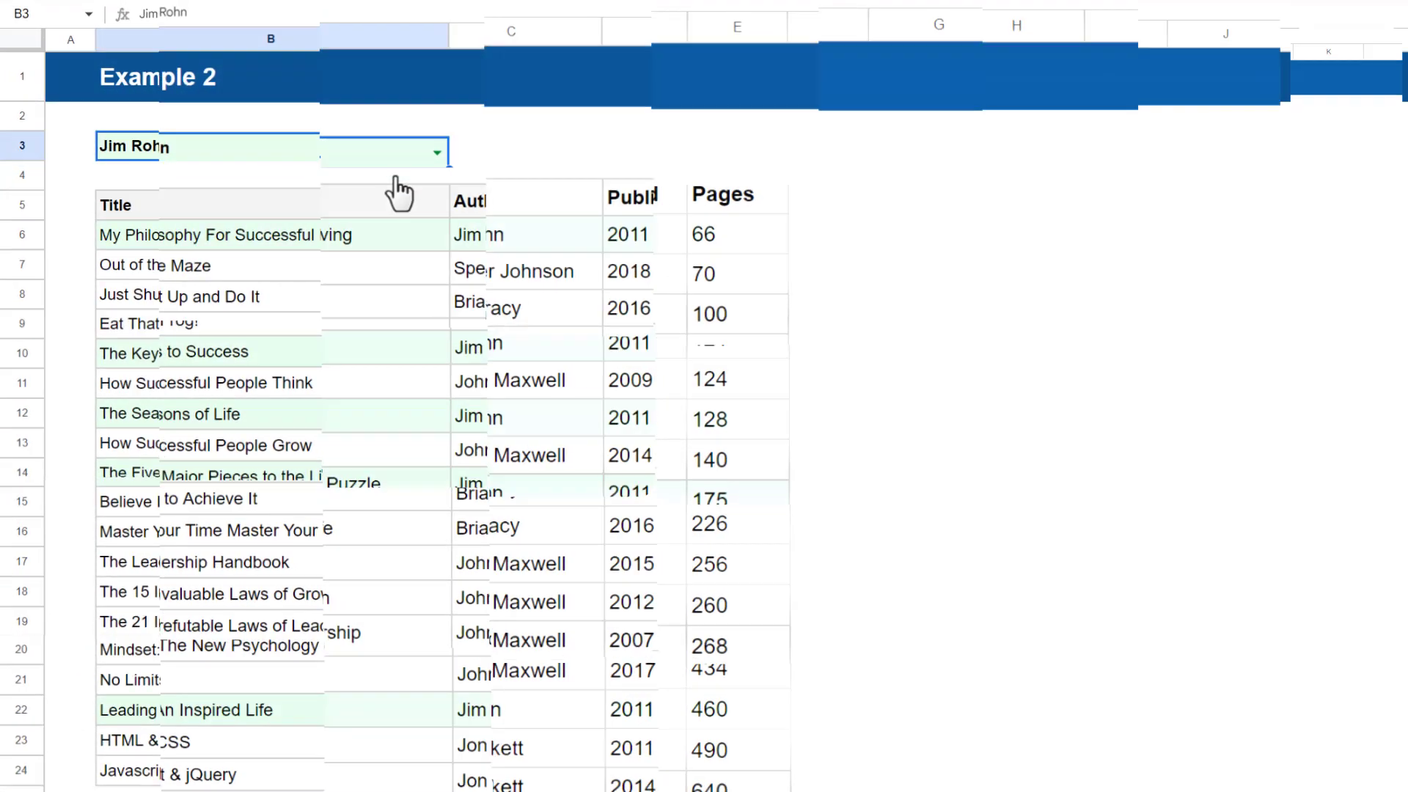
{"action": "left_click", "coordinate": [436, 151]}
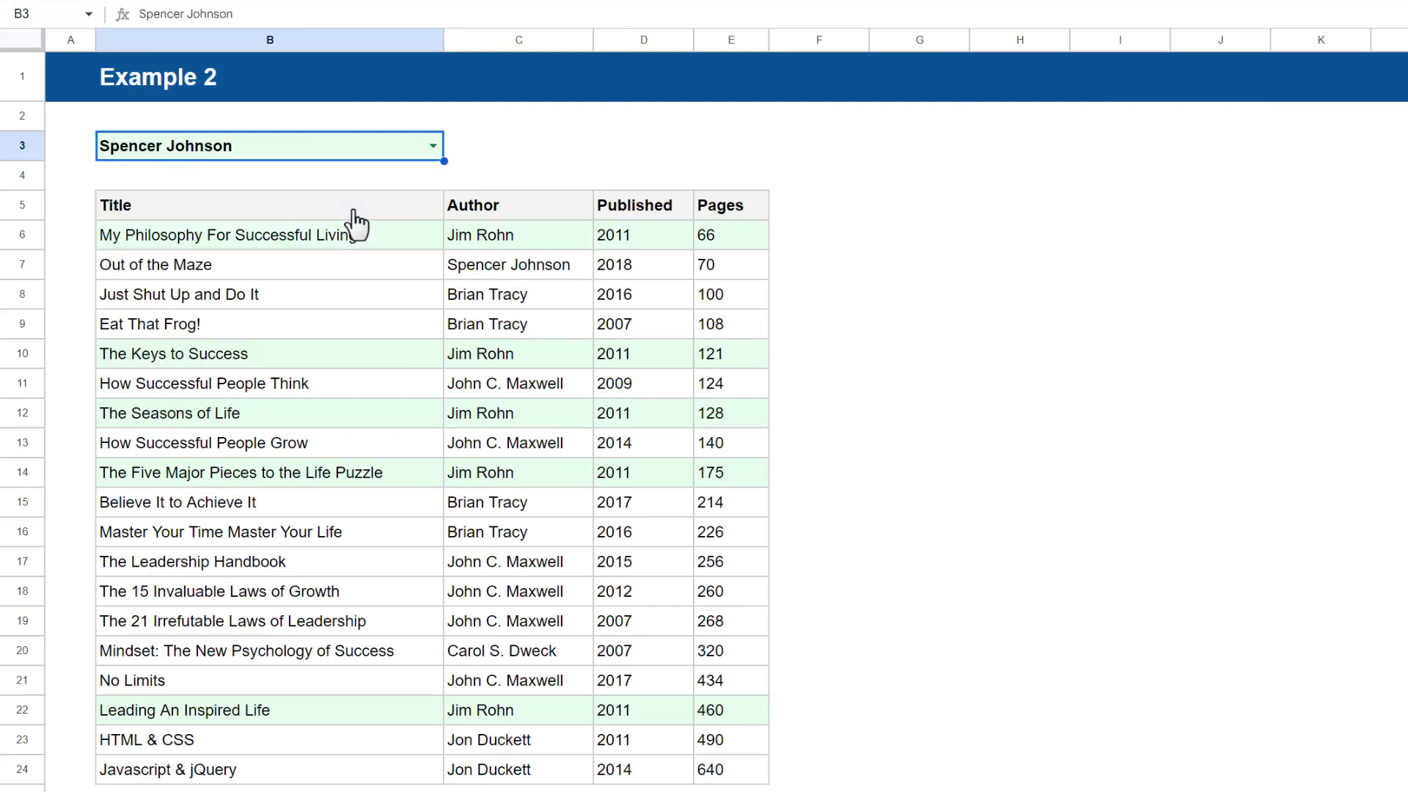
{"action": "left_click", "coordinate": [432, 145]}
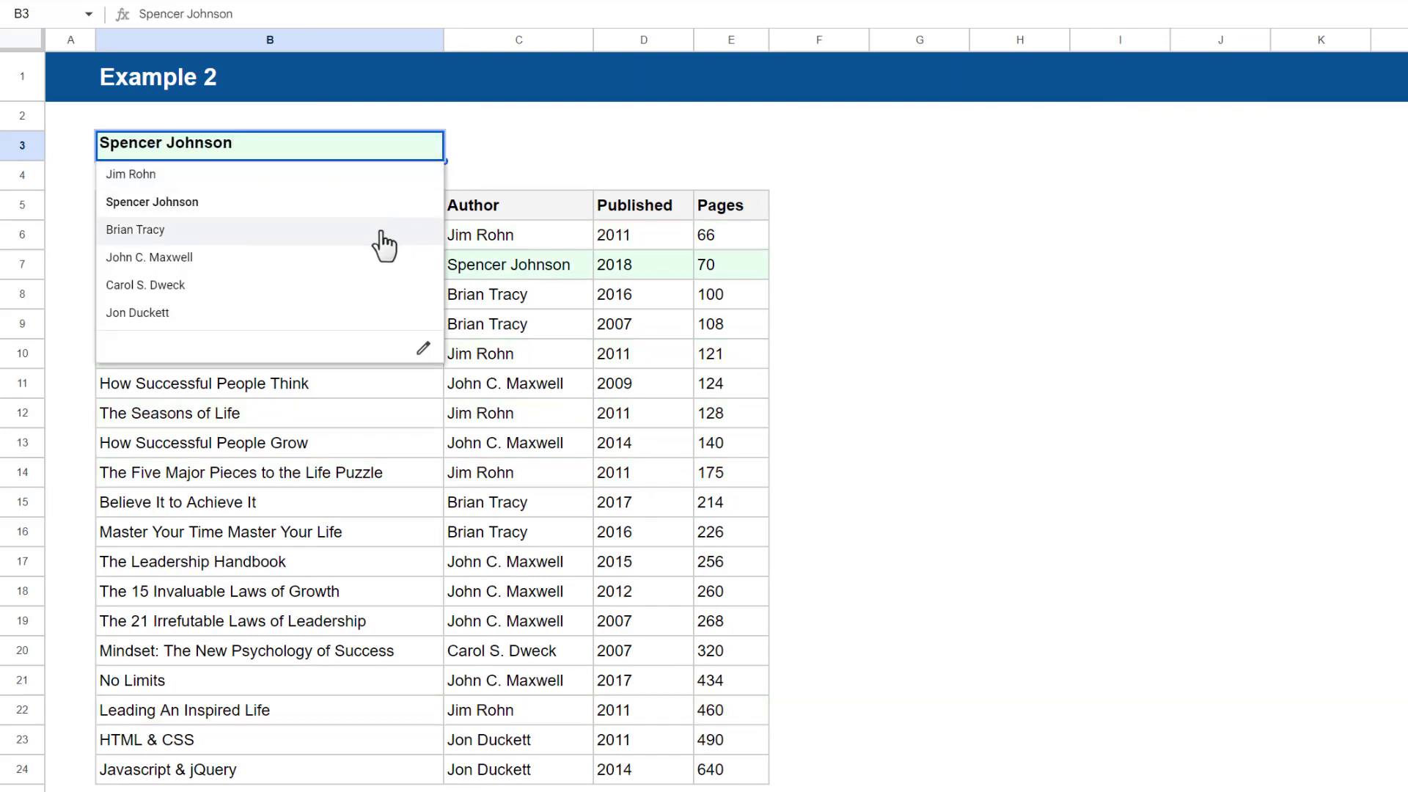
{"action": "left_click", "coordinate": [135, 228]}
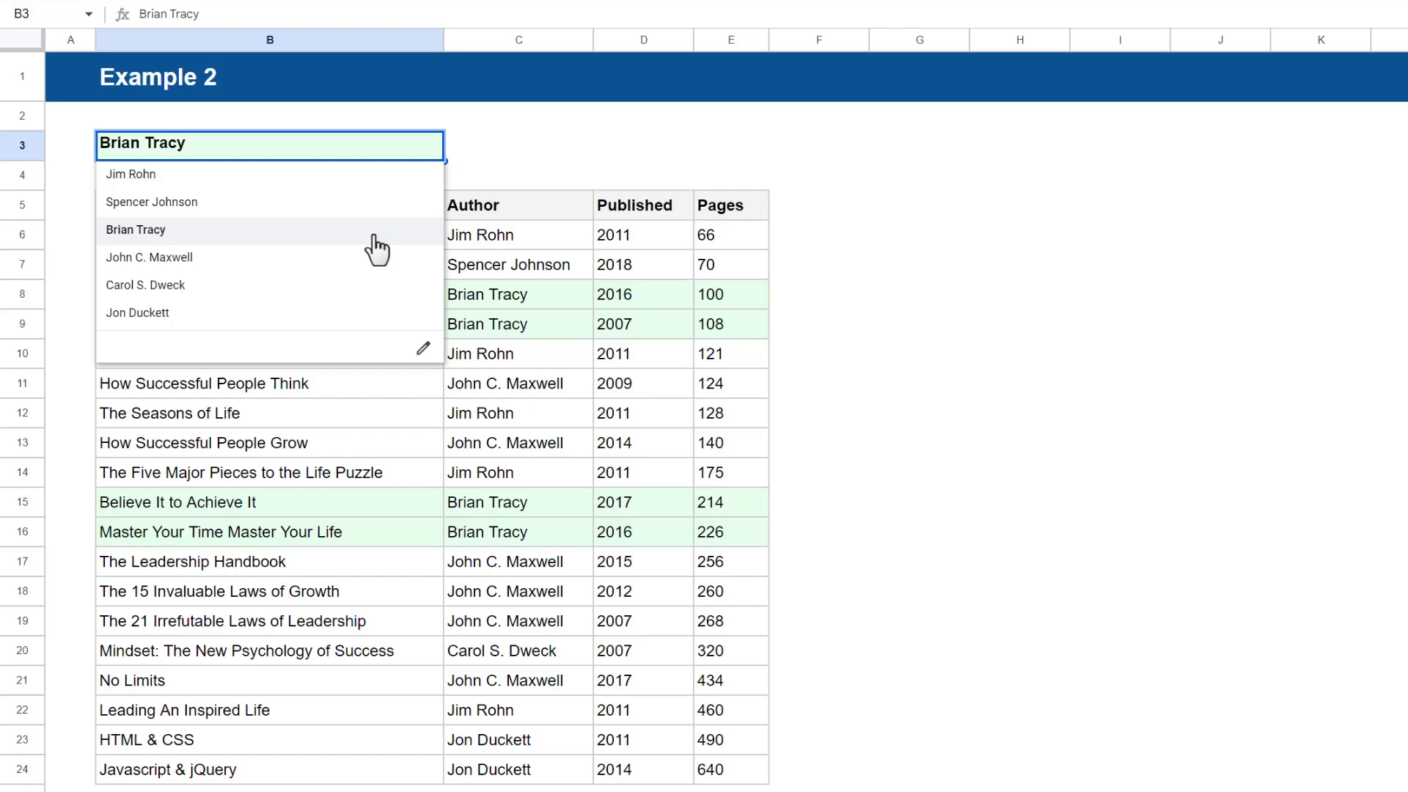
{"action": "left_click", "coordinate": [149, 257]}
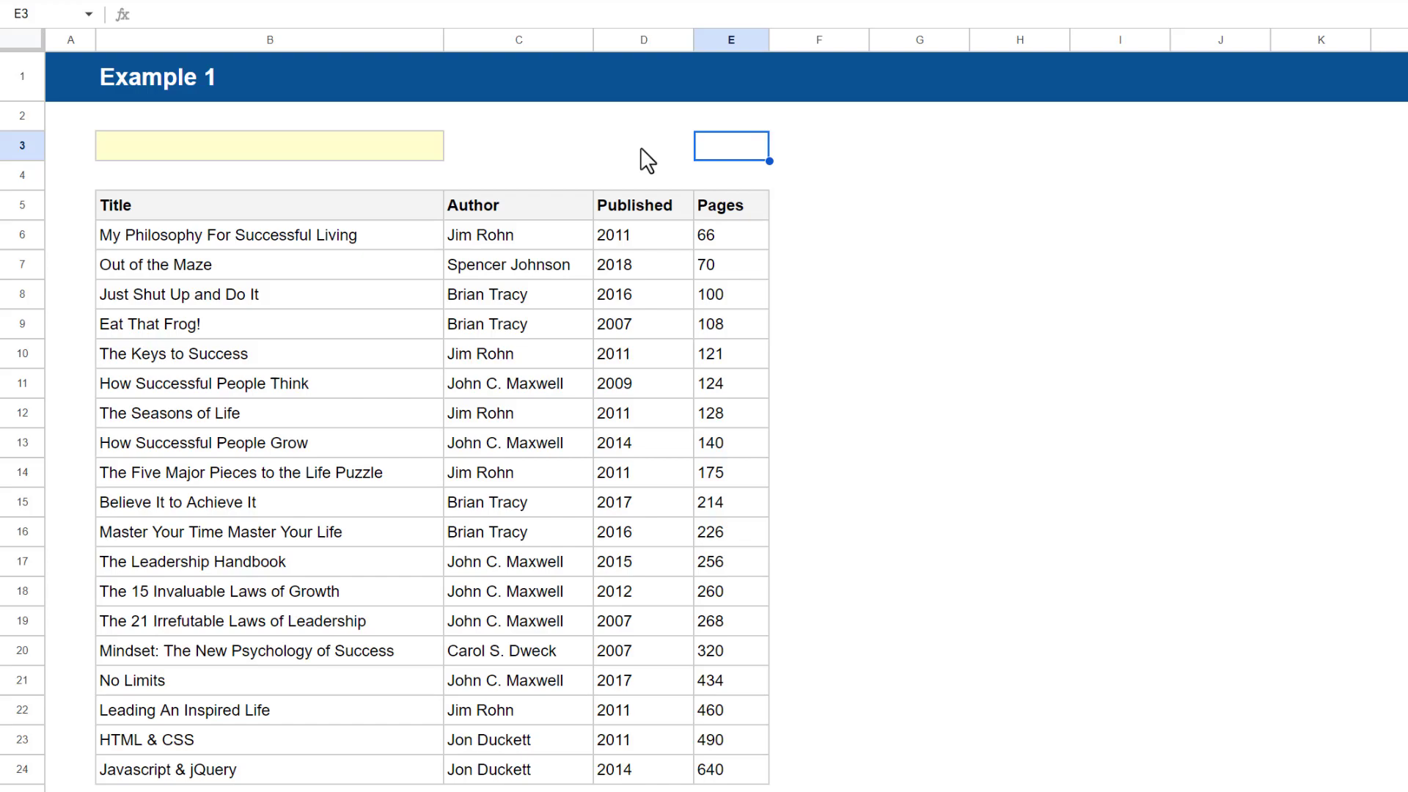
Add a new data validation rule on B3 and open its criteria list
{"action": "left_click", "coordinate": [268, 144]}
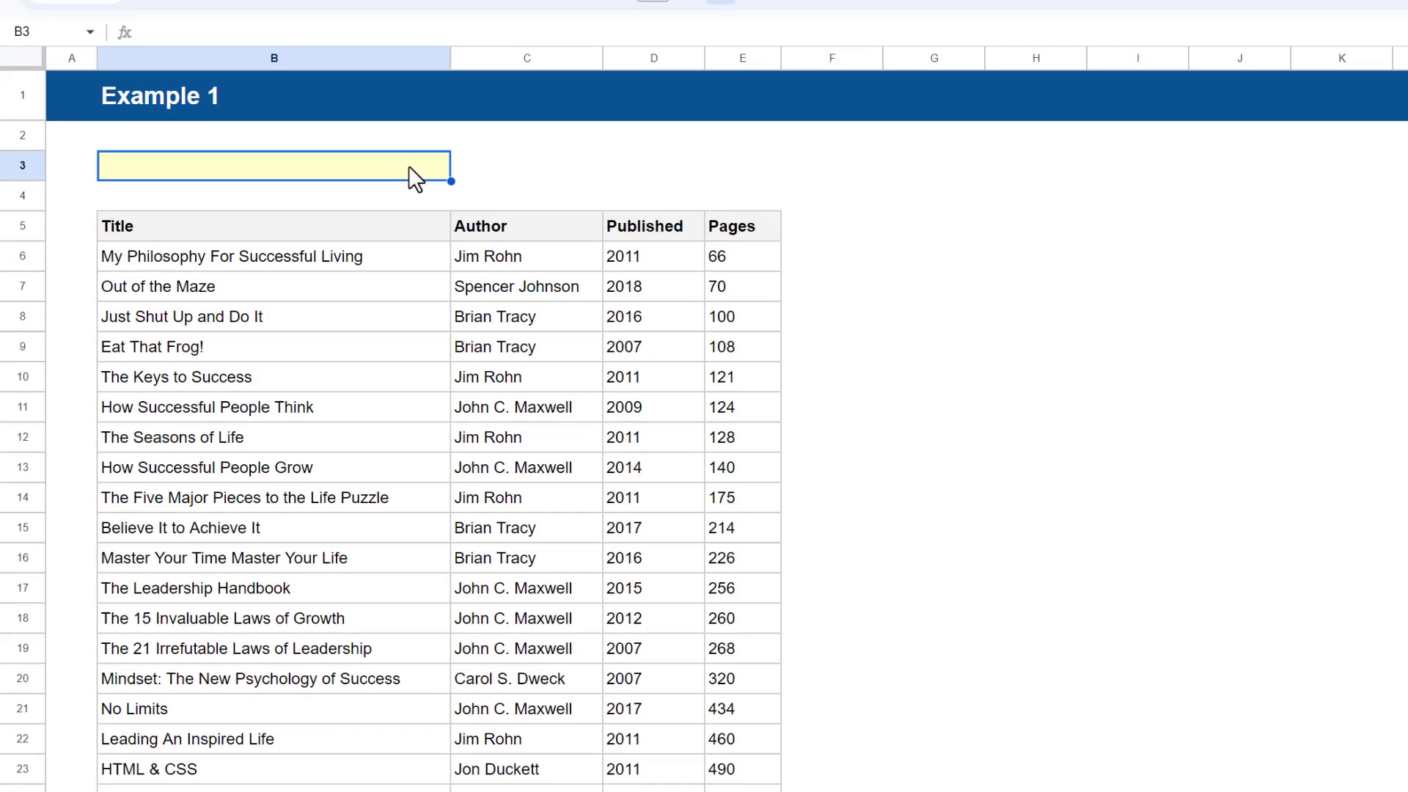
{"action": "left_click", "coordinate": [347, 49]}
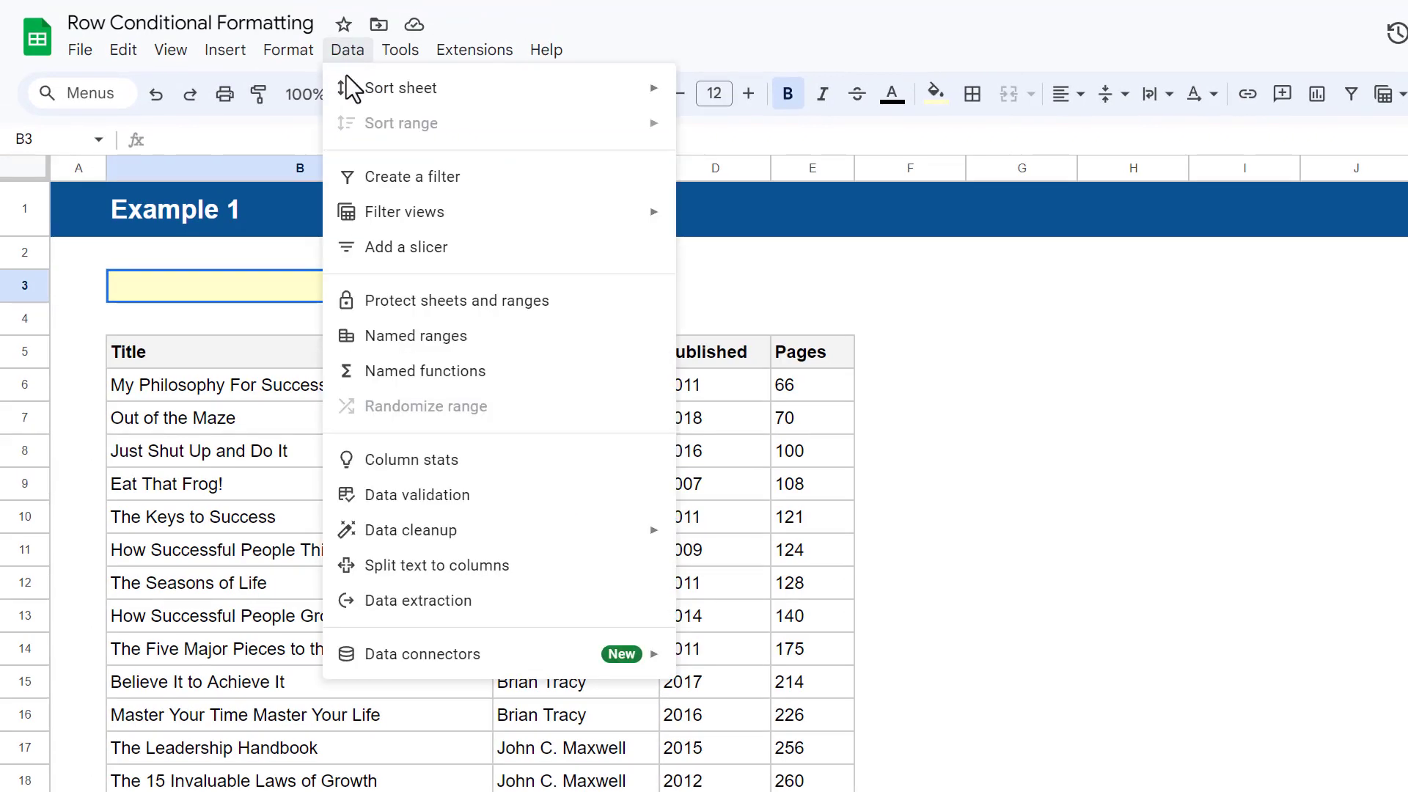
{"action": "mouse_move", "coordinate": [503, 507]}
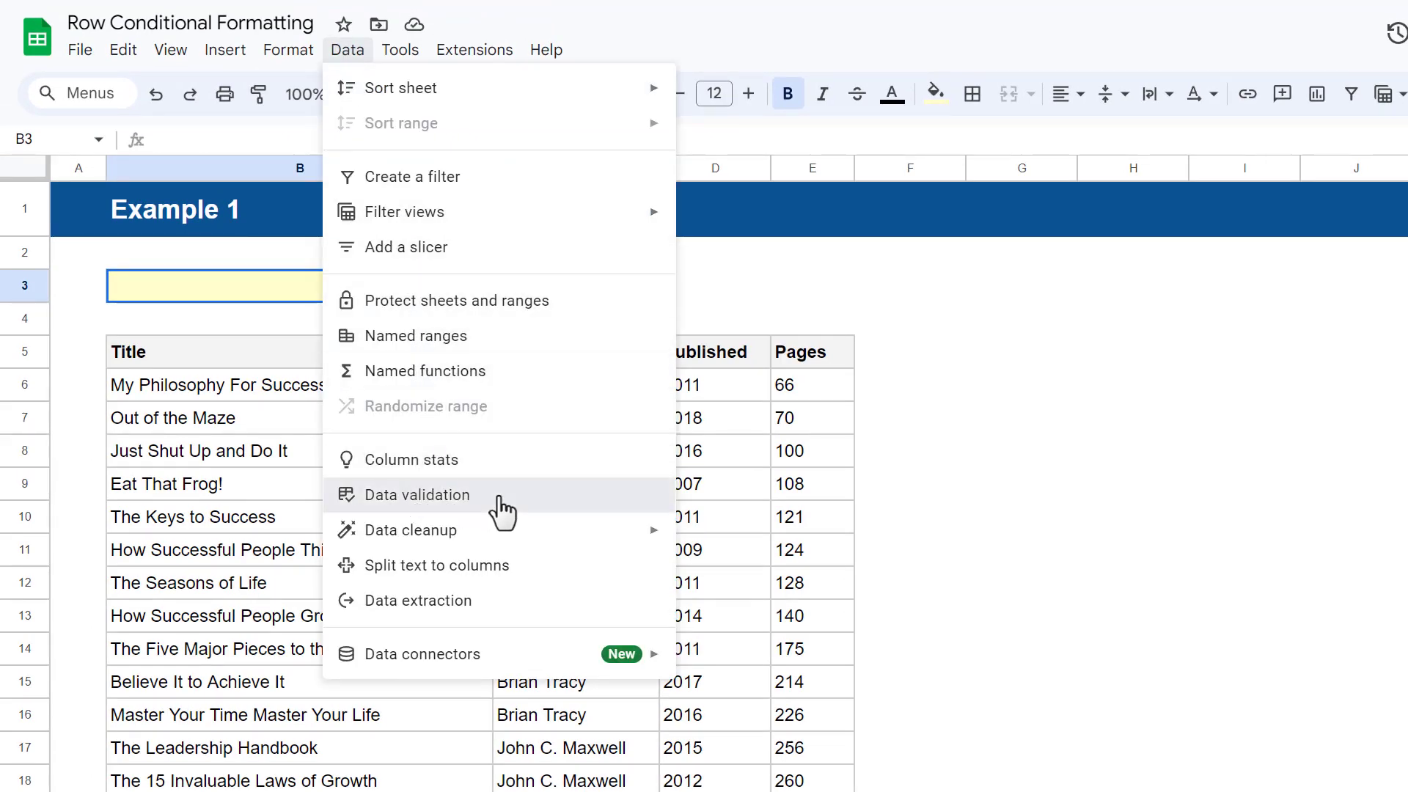
{"action": "left_click", "coordinate": [415, 494]}
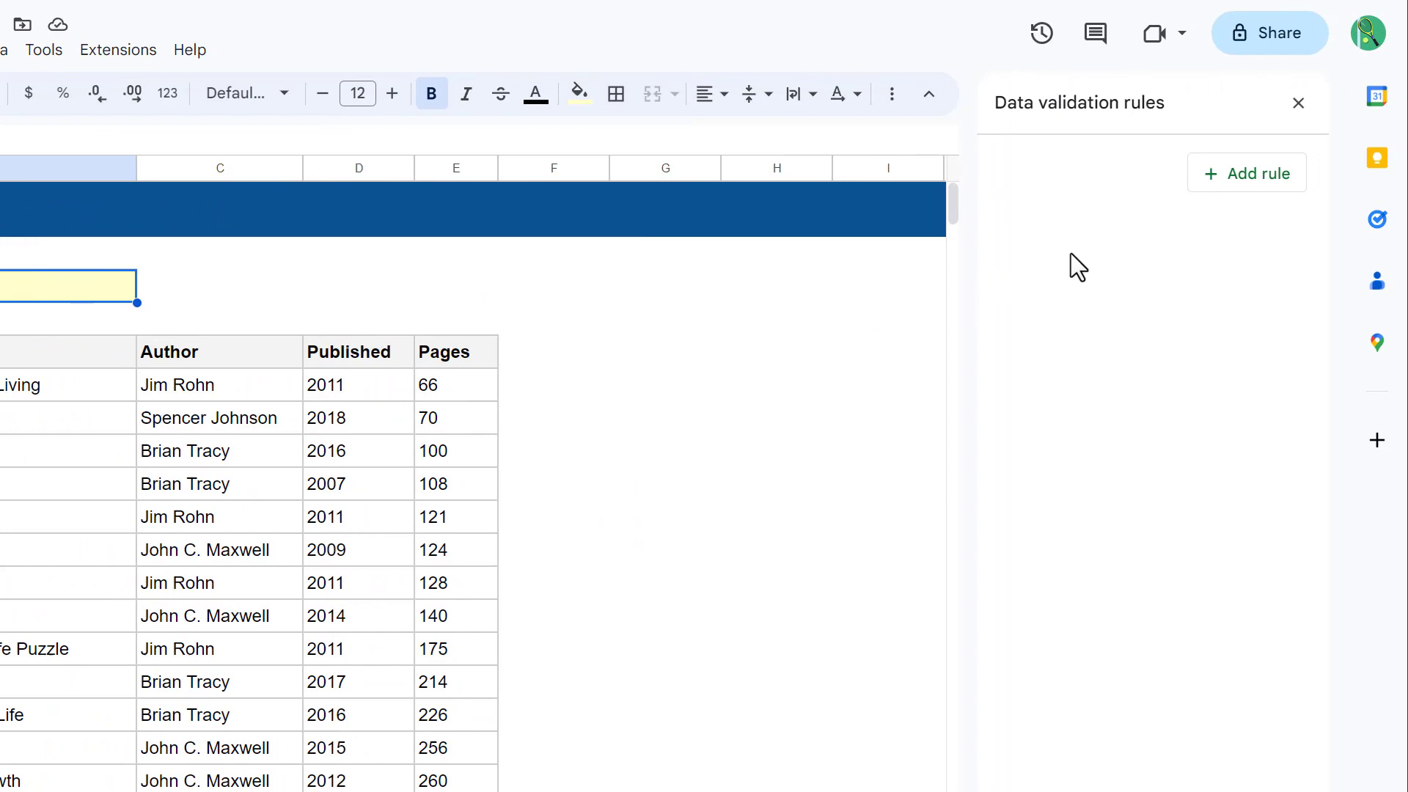
{"action": "left_click", "coordinate": [1245, 173]}
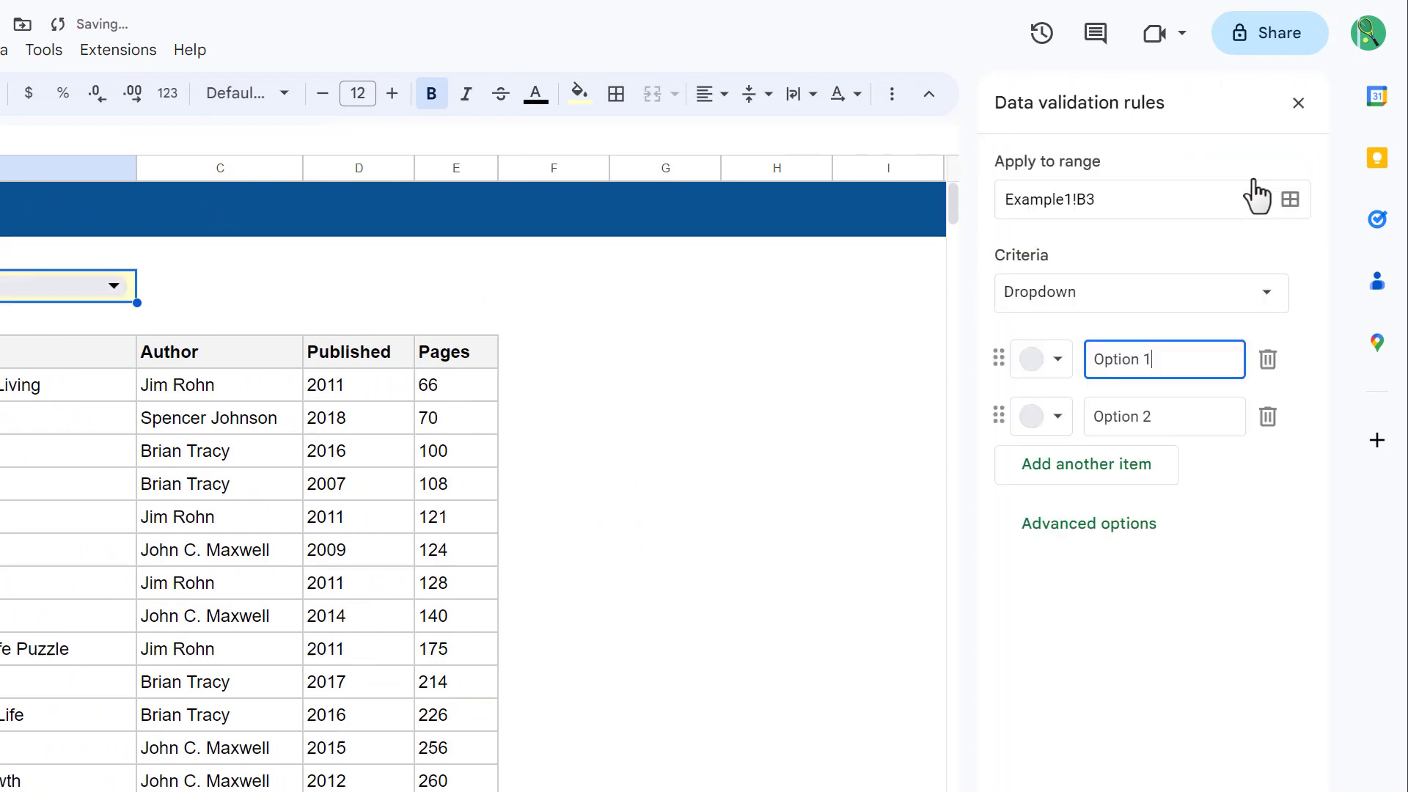
{"action": "left_click", "coordinate": [1138, 293]}
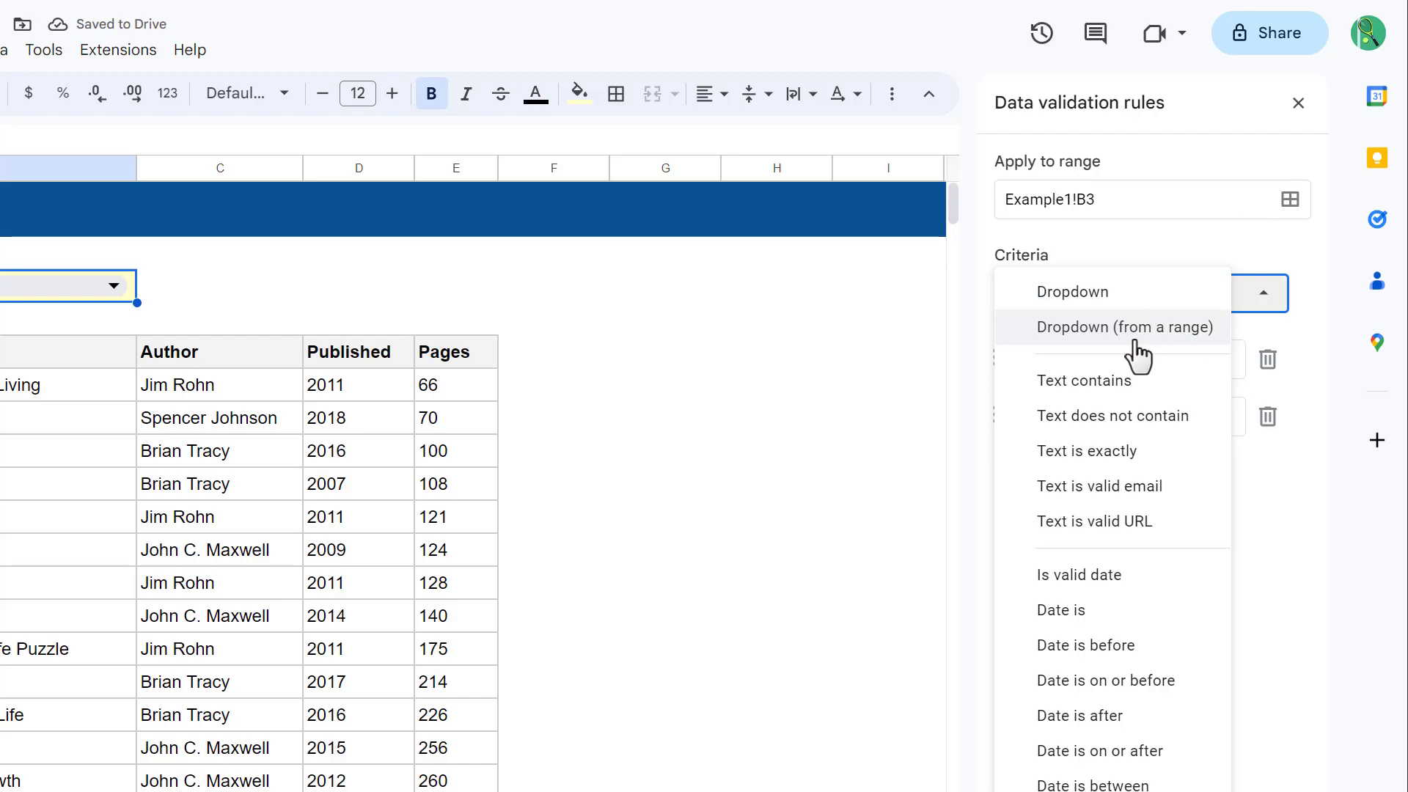
Source B3's dropdown from titles B6:B24, rejecting invalid input with arrow style, and save
{"action": "left_click", "coordinate": [1123, 327]}
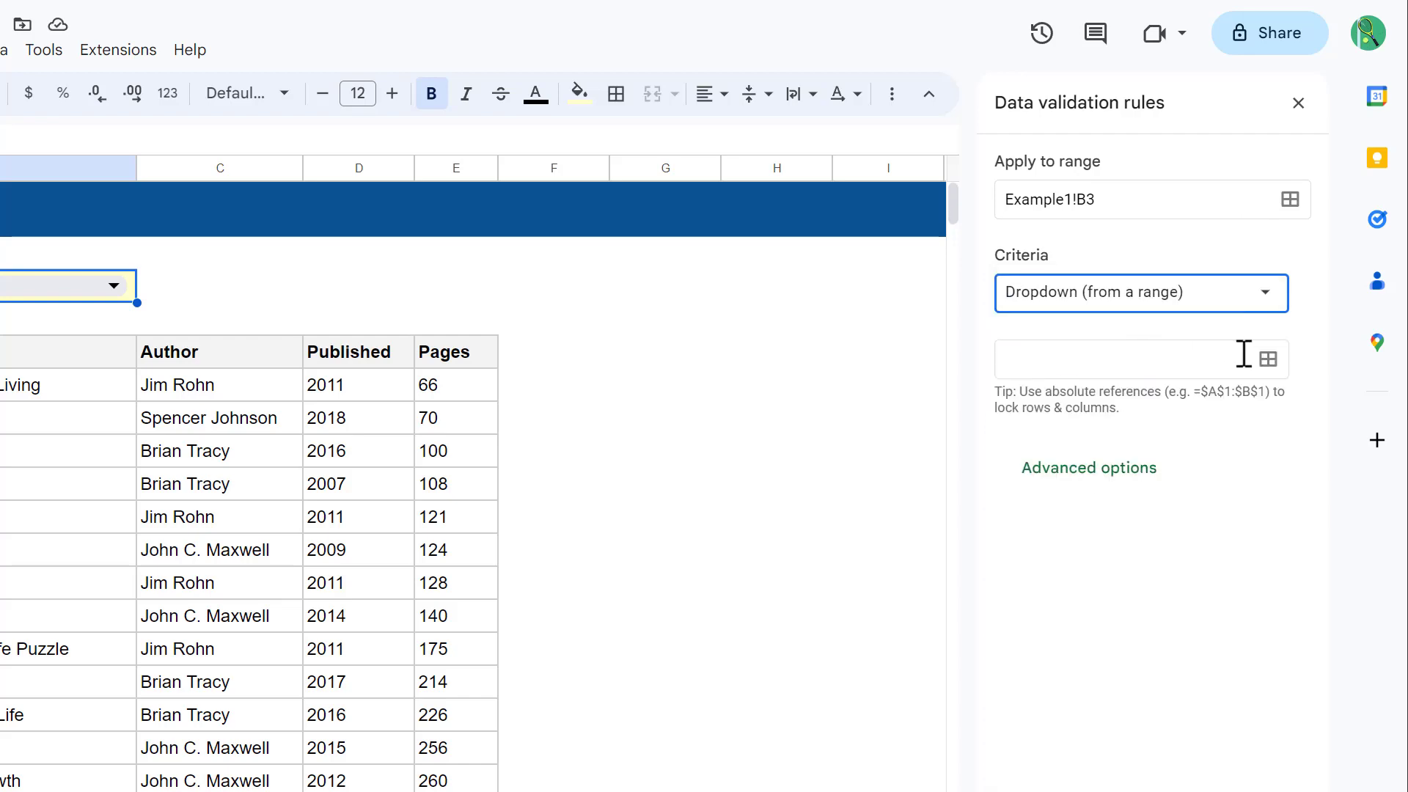
{"action": "left_click", "coordinate": [1266, 357]}
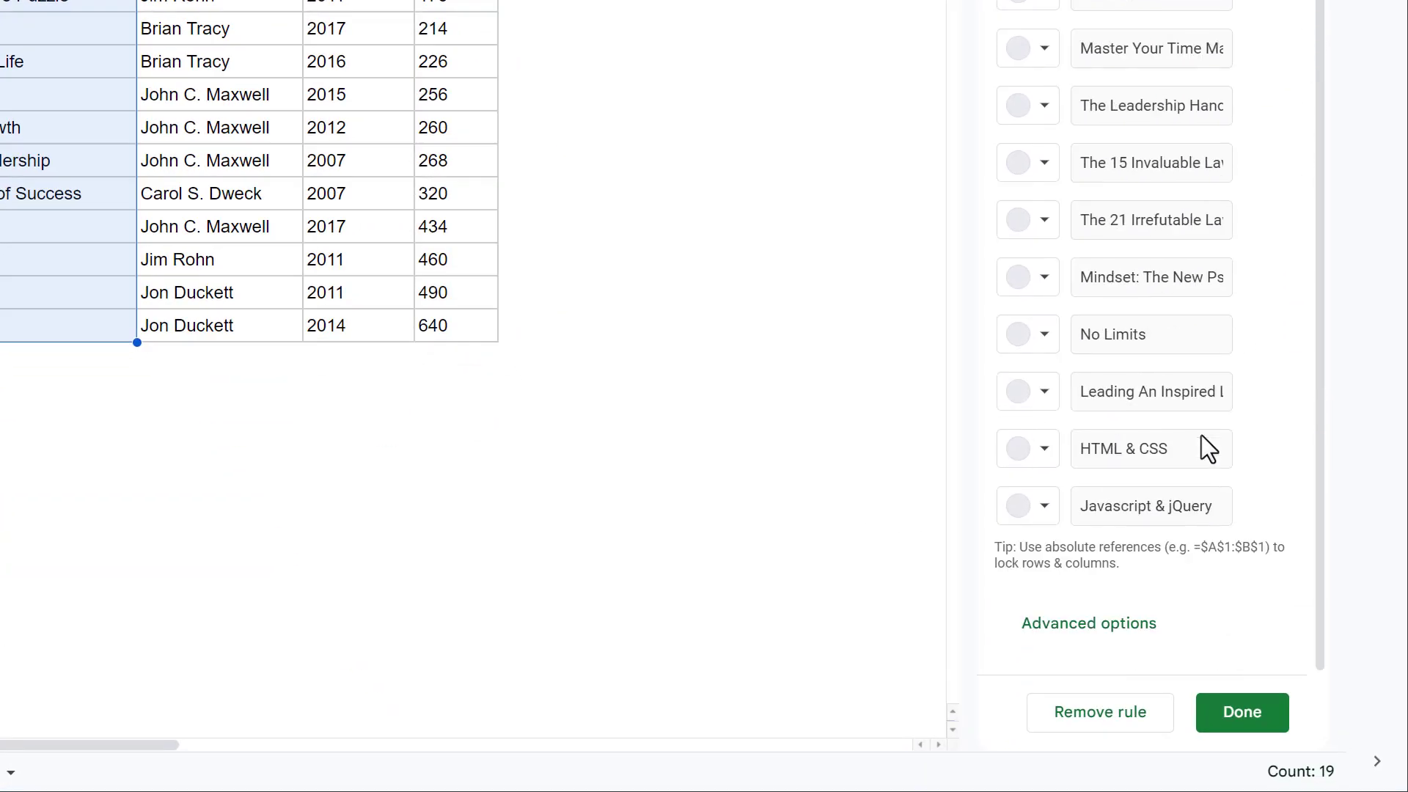
{"action": "left_click", "coordinate": [1087, 623]}
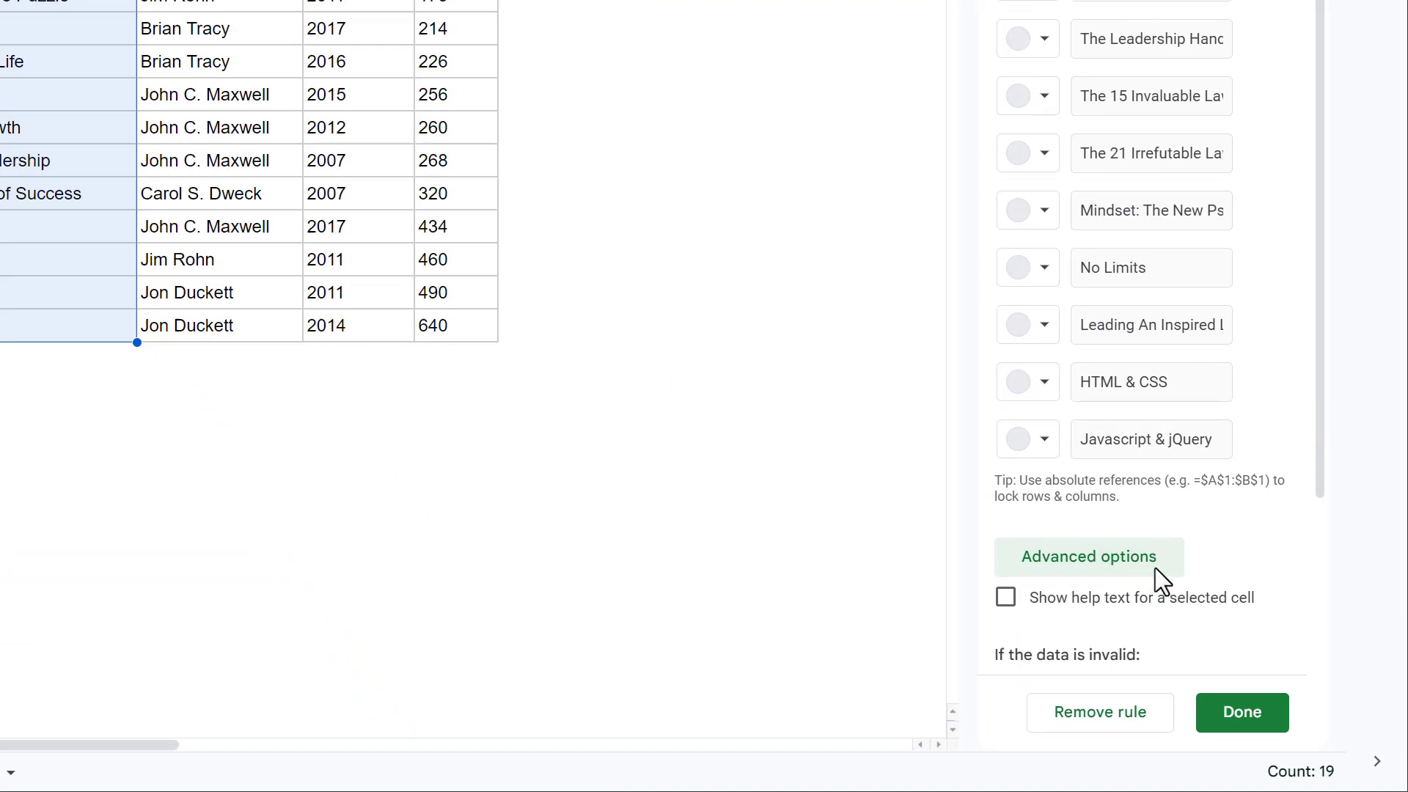
{"action": "left_click", "coordinate": [1089, 556]}
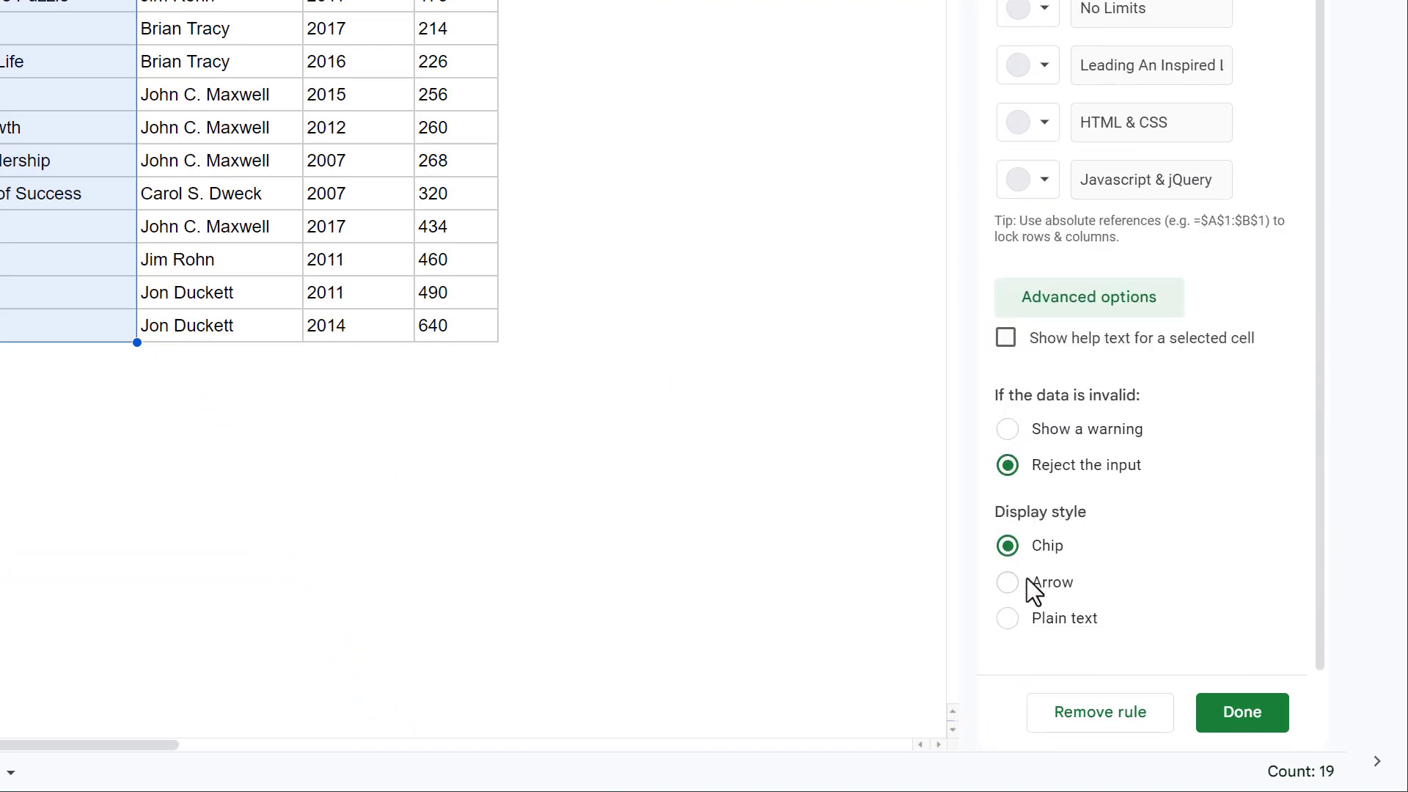
{"action": "mouse_move", "coordinate": [1012, 592]}
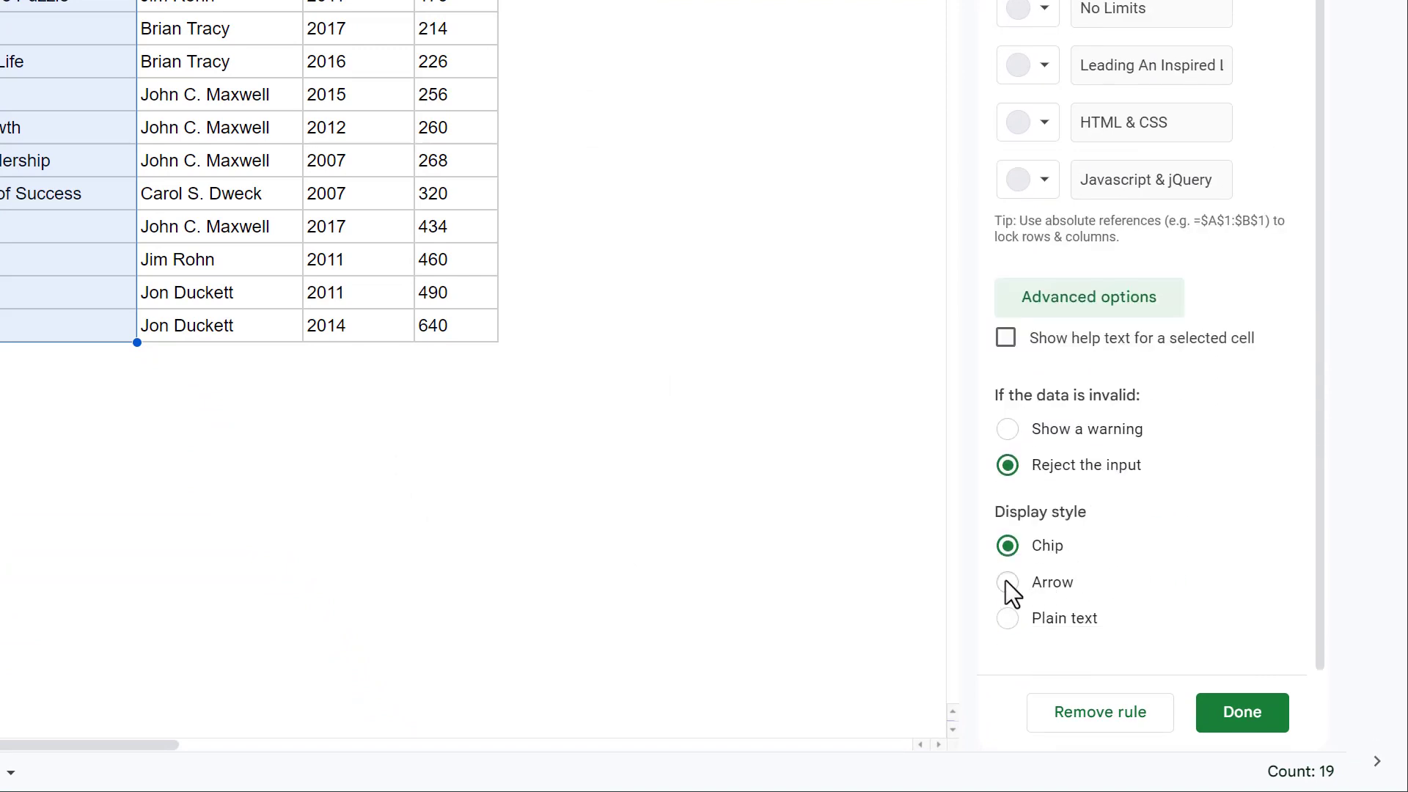
{"action": "left_click", "coordinate": [1007, 582]}
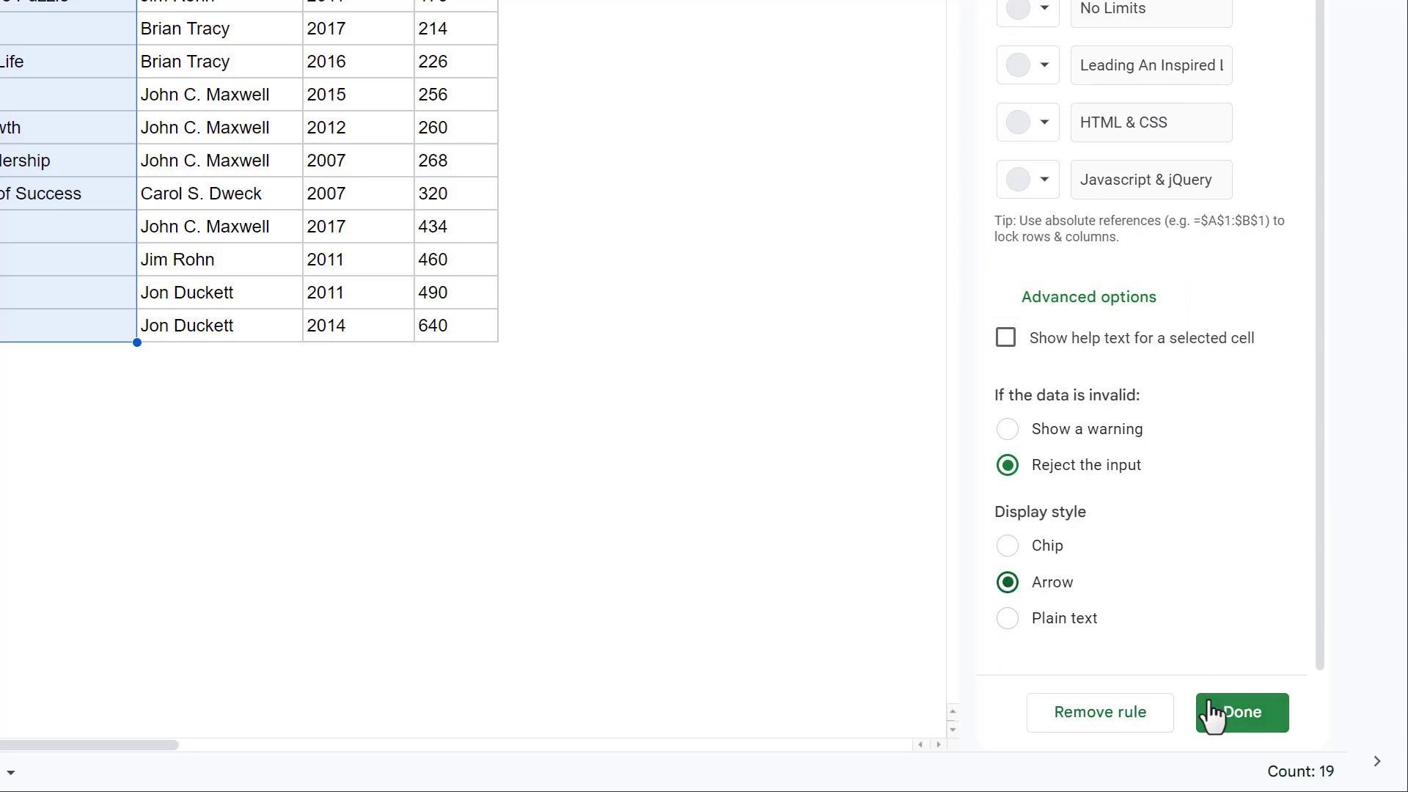
{"action": "left_click", "coordinate": [1240, 712]}
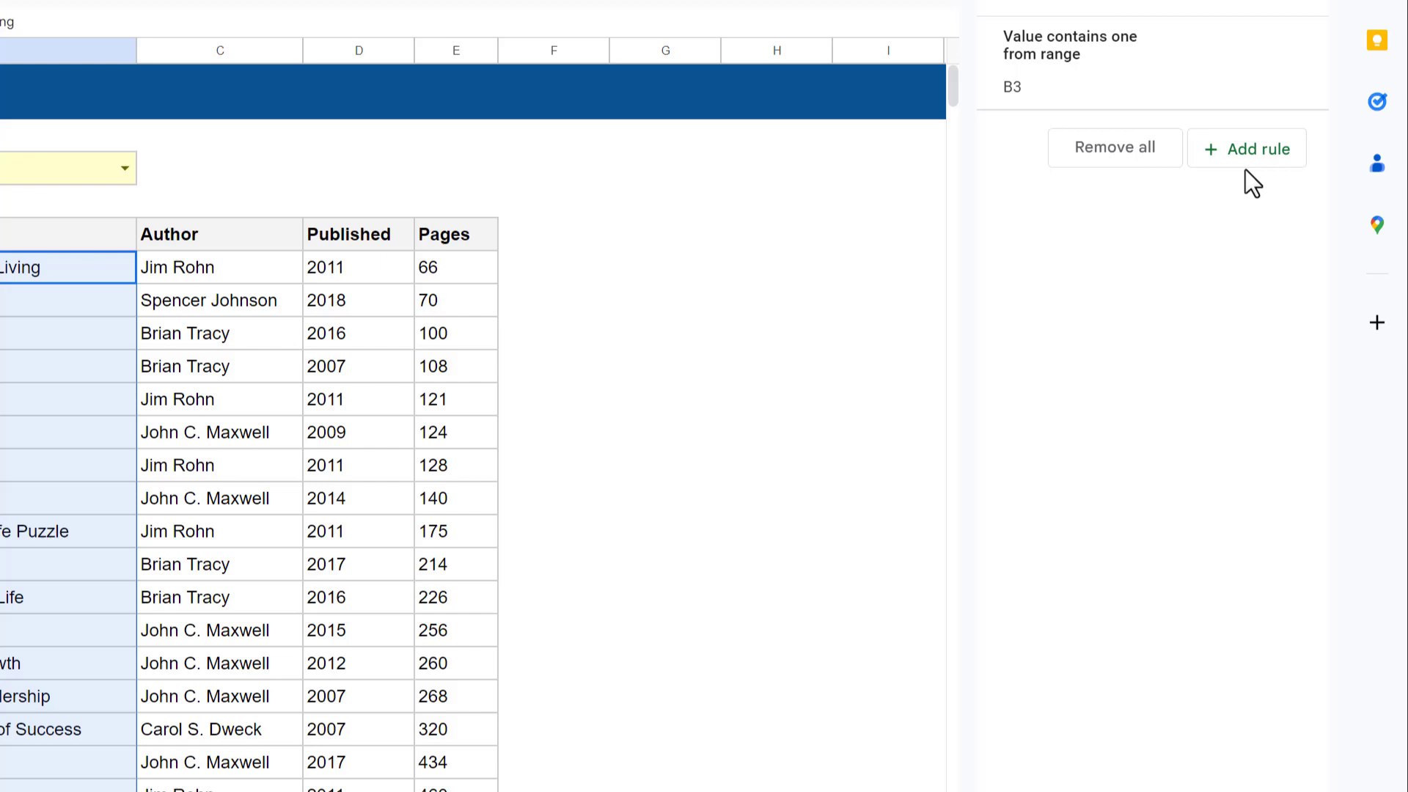
Close the validation panel and choose How Successful People Think in B3
{"action": "left_click", "coordinate": [1296, 93]}
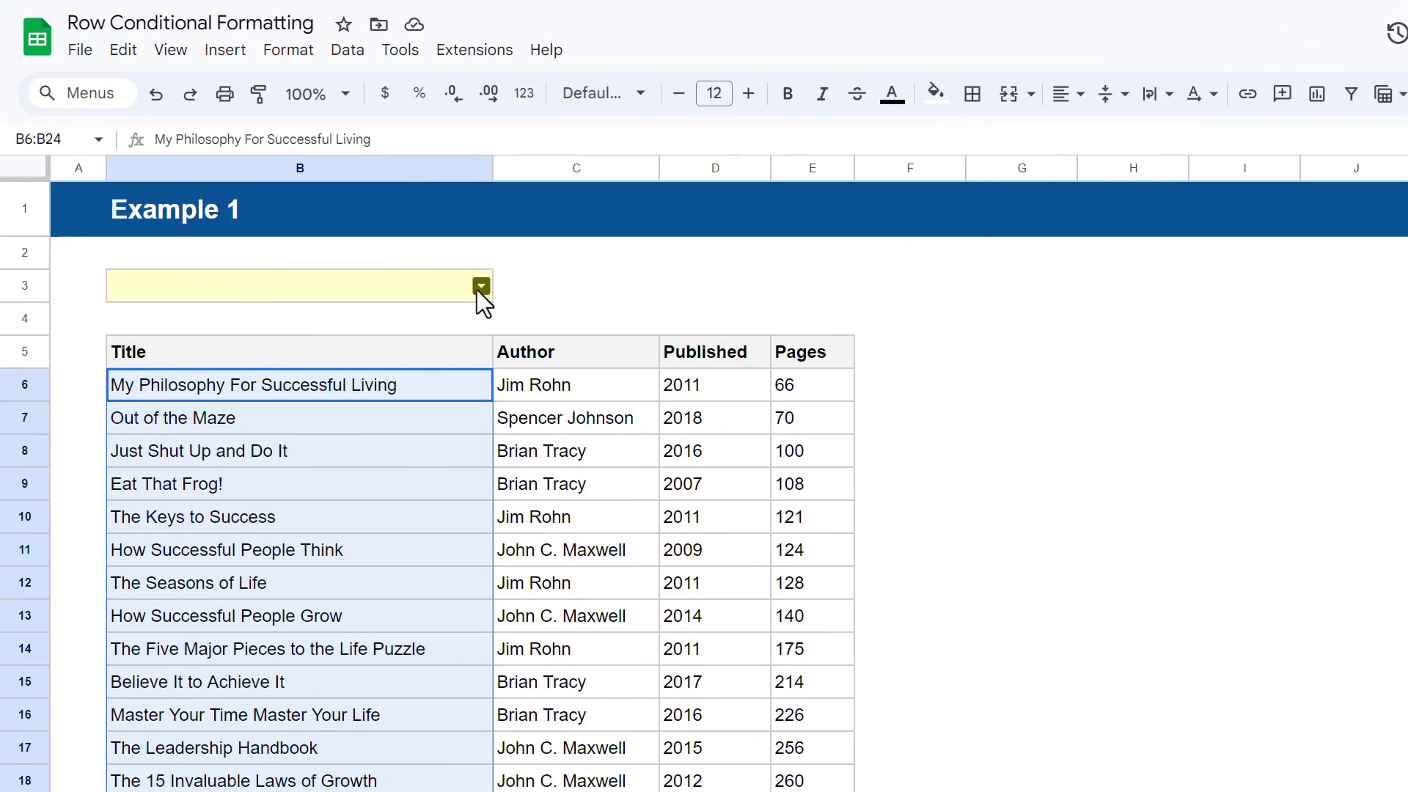
{"action": "left_click", "coordinate": [483, 285]}
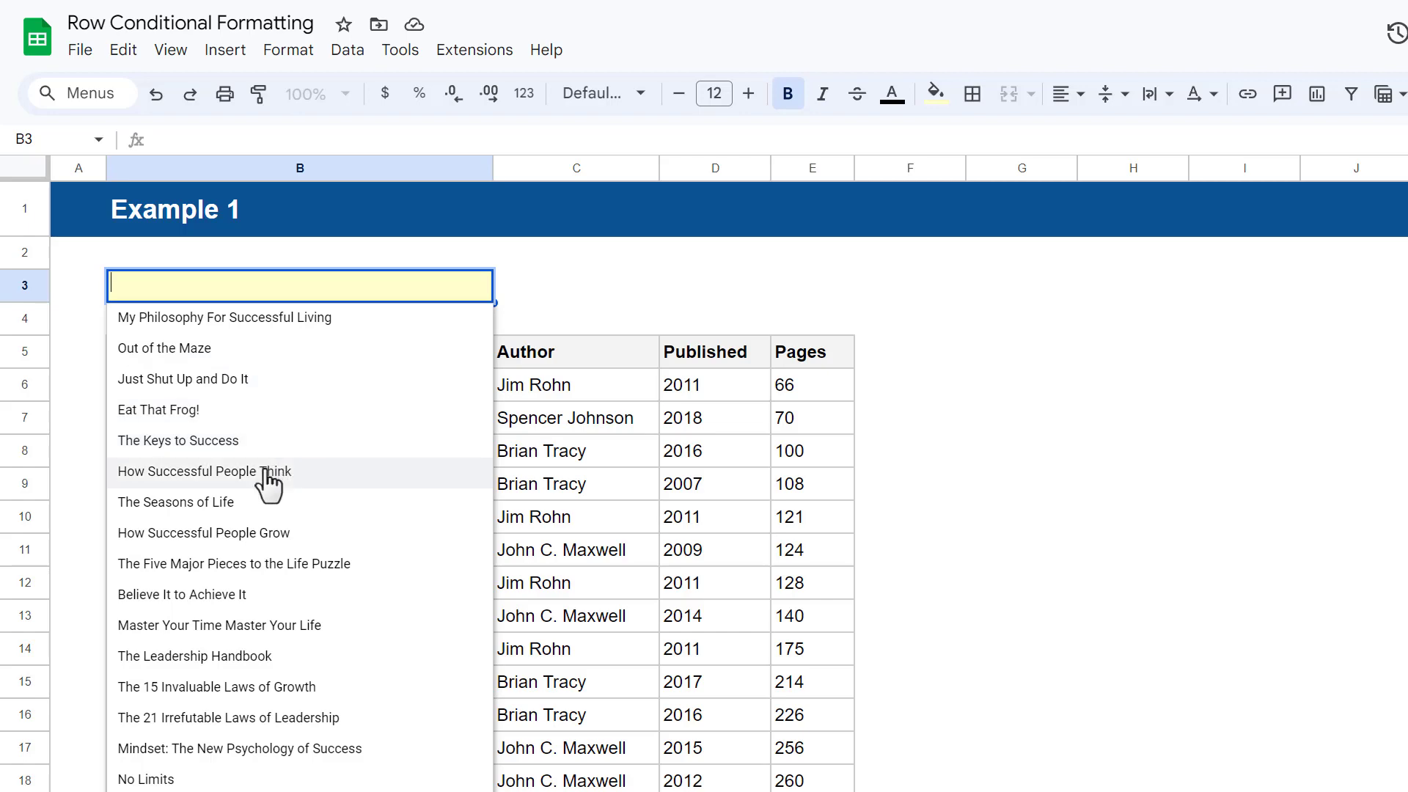
{"action": "left_click", "coordinate": [227, 471]}
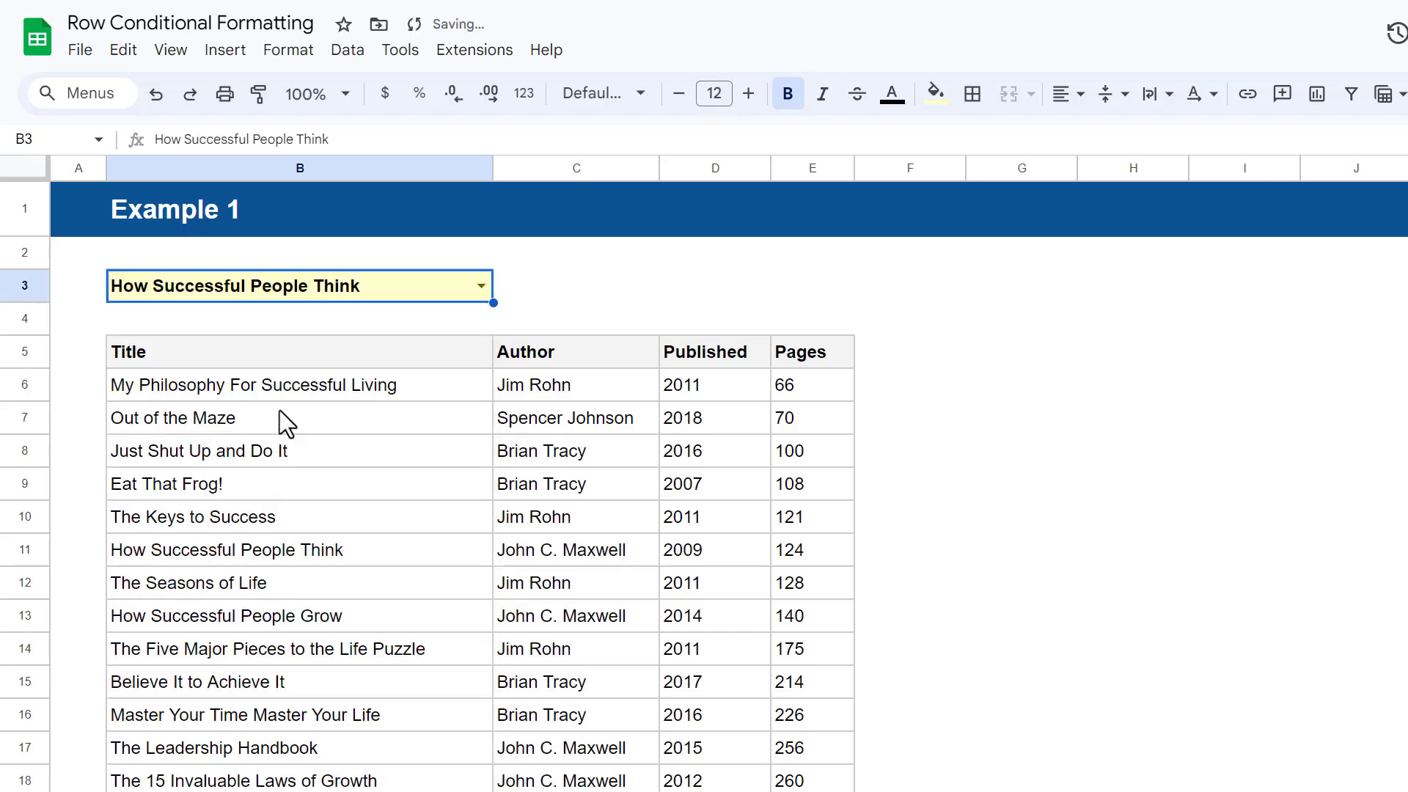
{"action": "scroll", "scroll_direction": "down", "scroll_amount": 3}
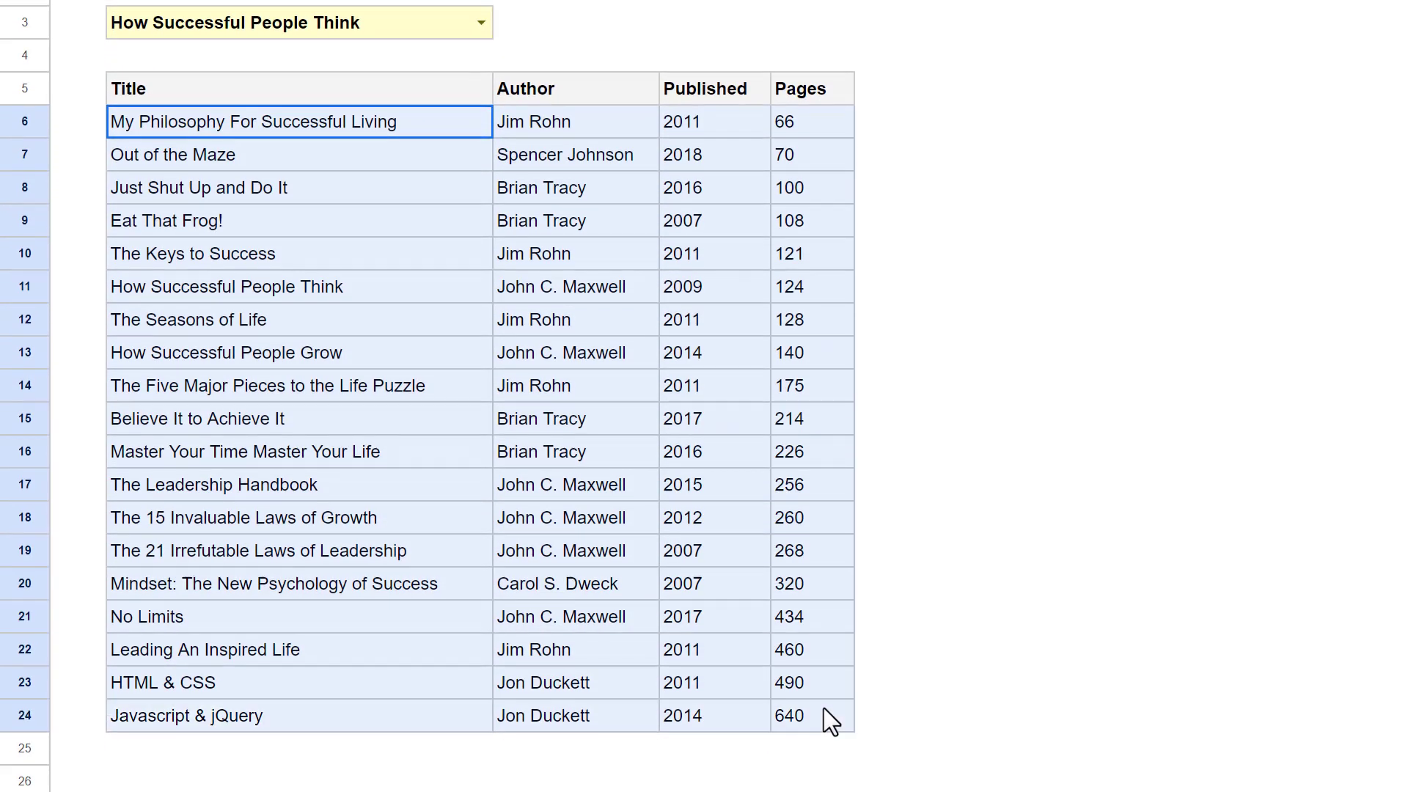
Open conditional formatting for B6:E24 using a custom formula condition
{"action": "left_click", "coordinate": [288, 49]}
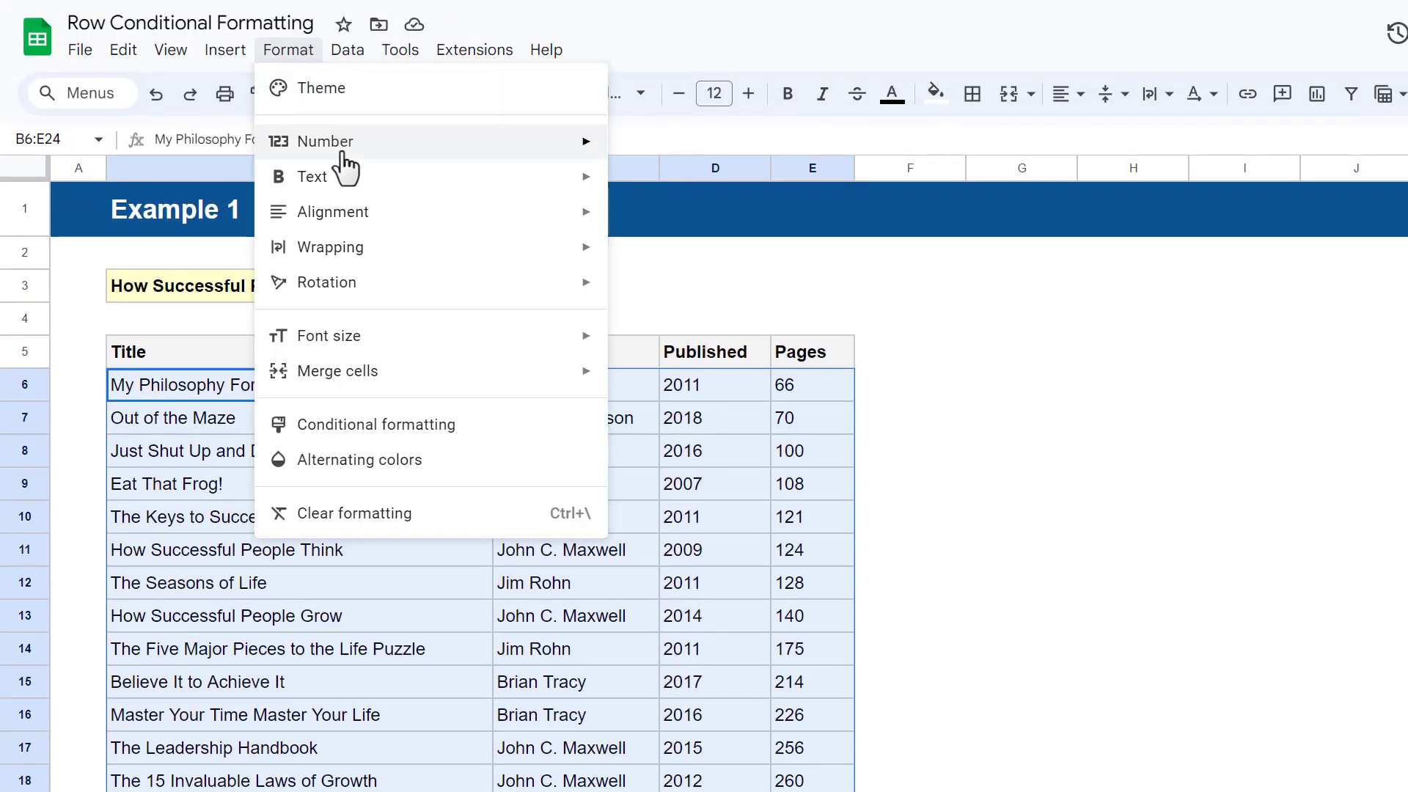
{"action": "left_click", "coordinate": [374, 425]}
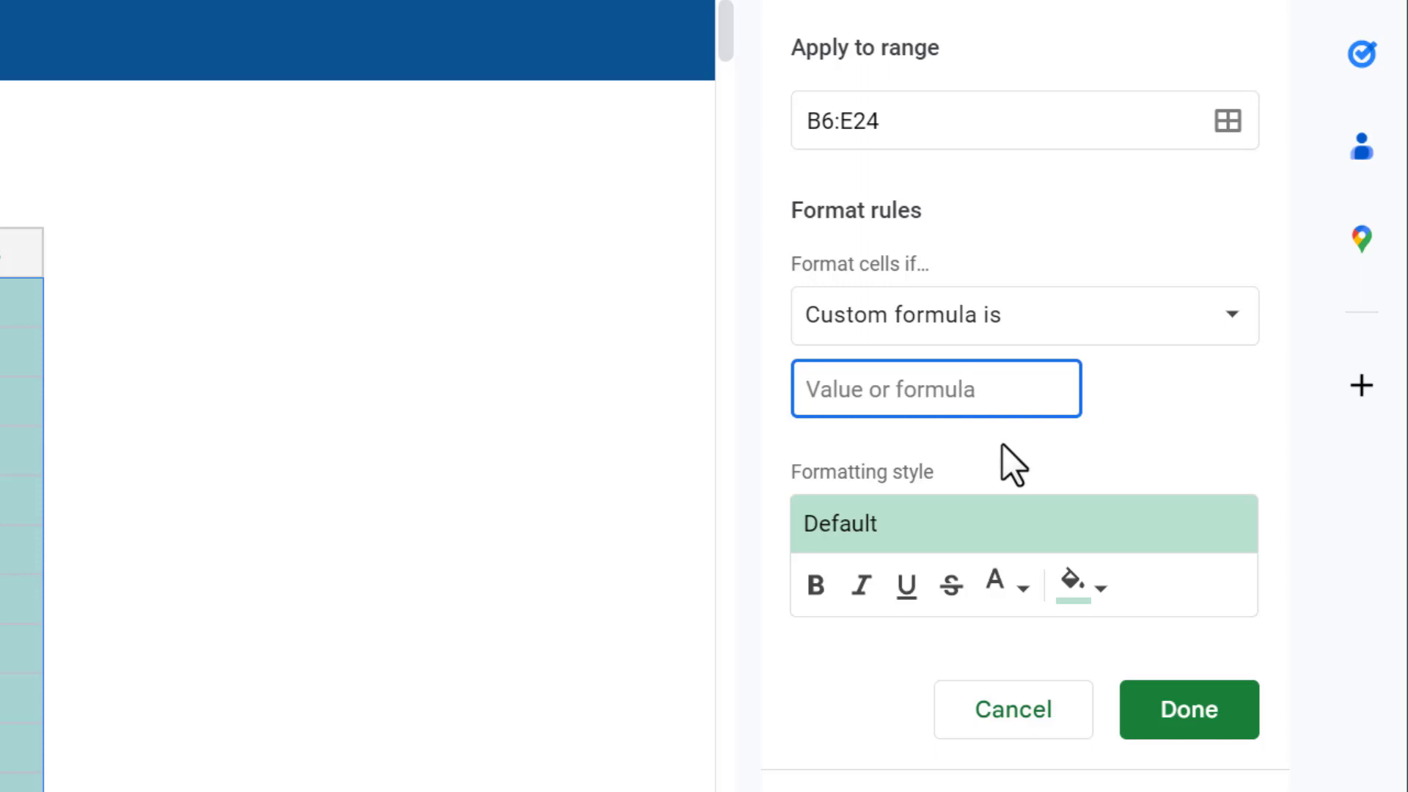
Enter the custom formula =$B6=$B$3 in the rule's value box
{"action": "type", "text": "="}
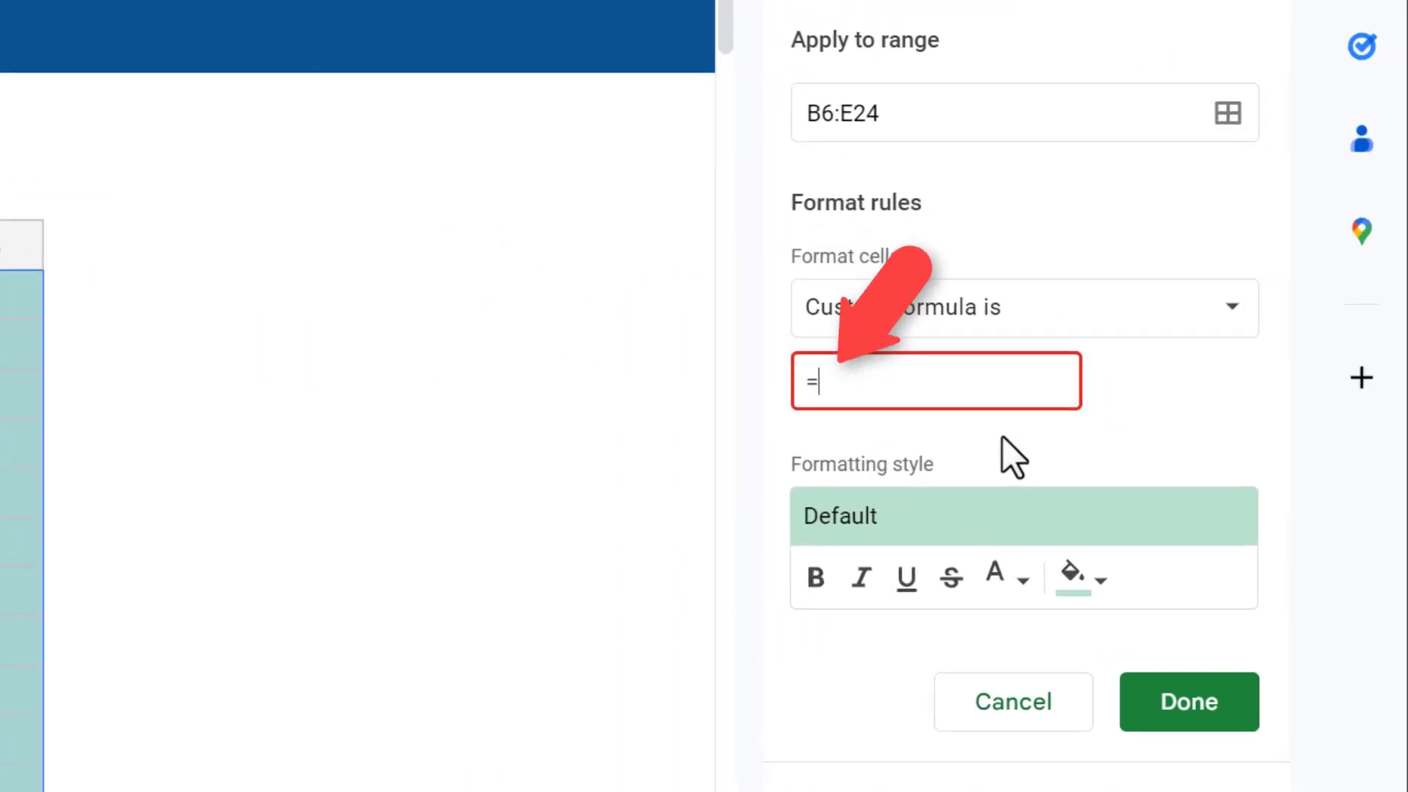
{"action": "type", "text": "B6"}
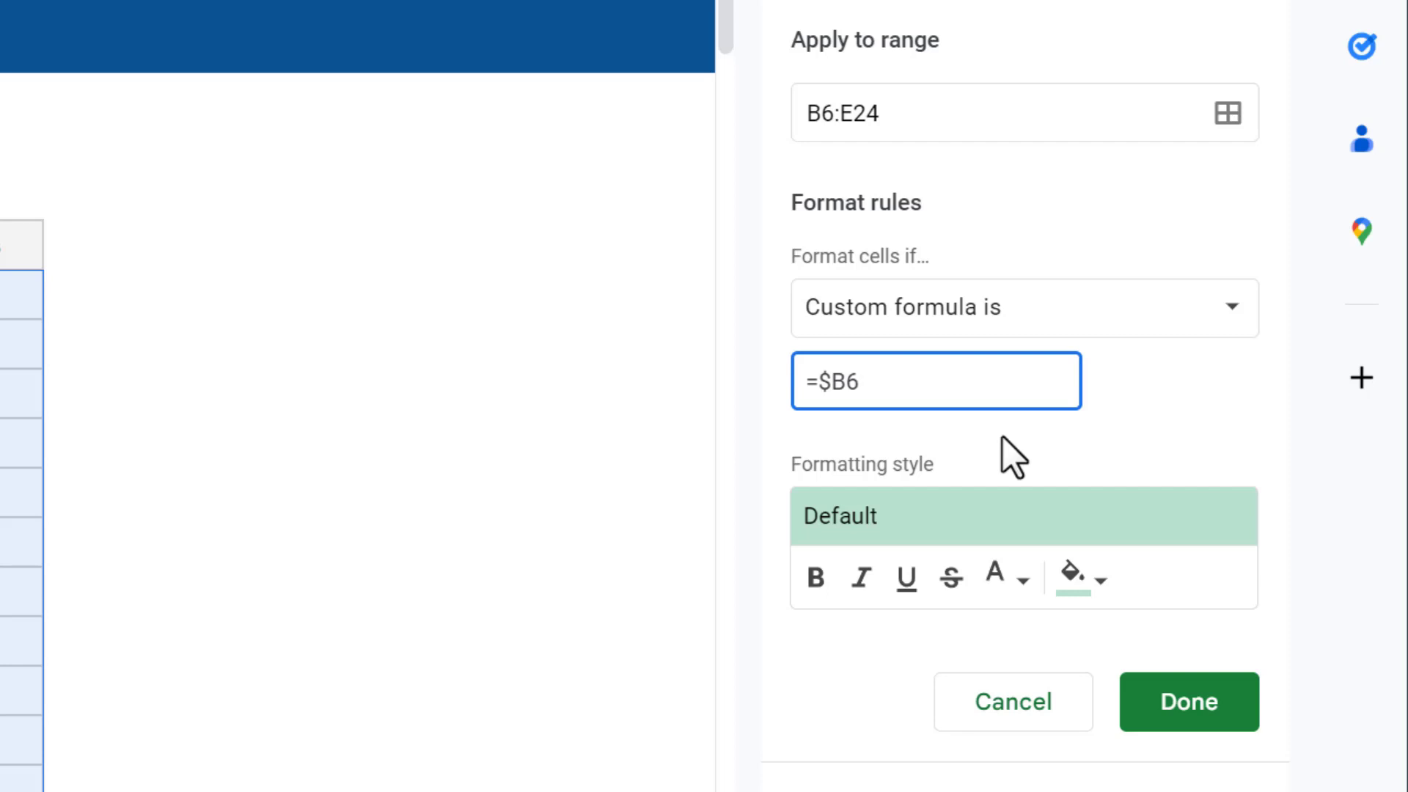
{"action": "type", "text": "=$B$3"}
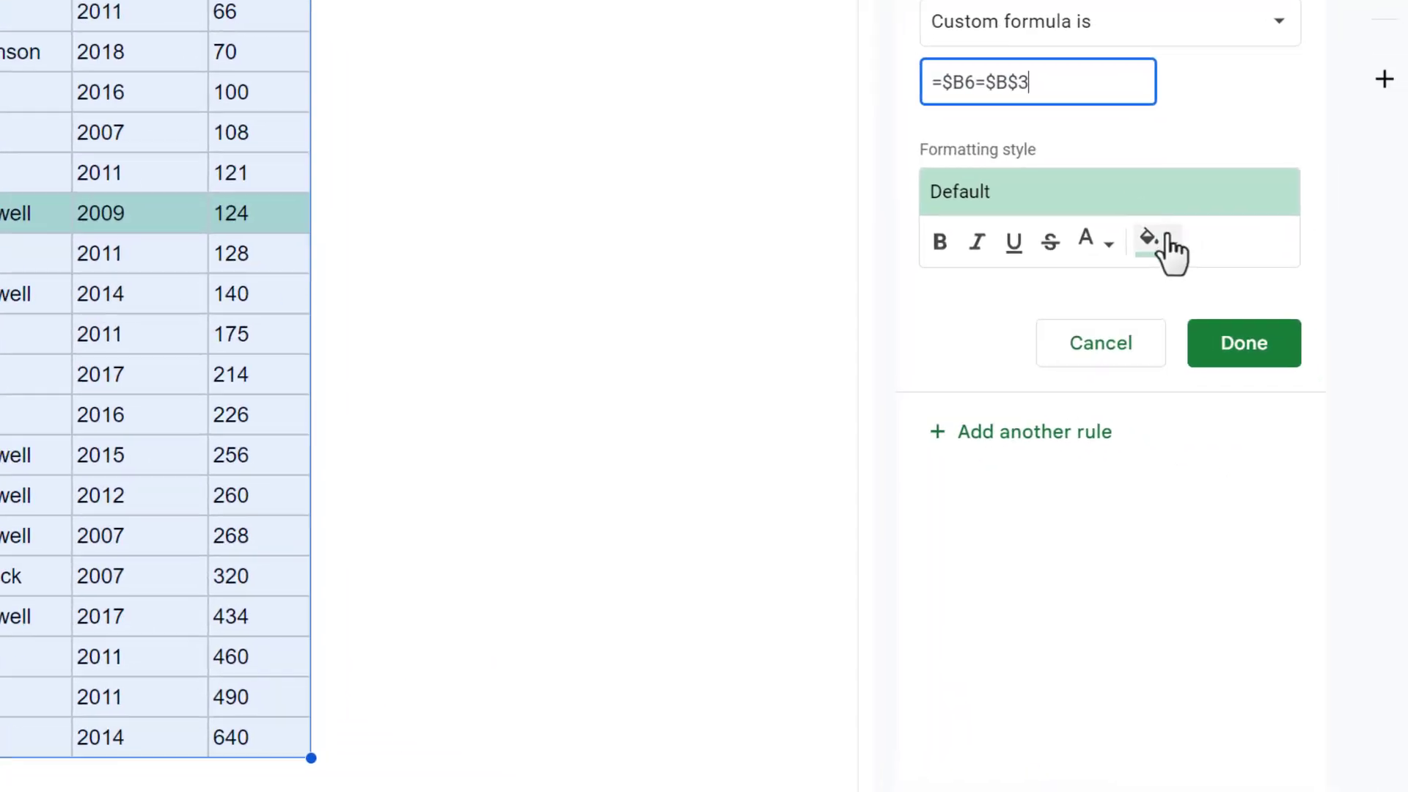
Format matching rows with light yellow fill and bold text, and save the rule
{"action": "left_click", "coordinate": [1148, 243]}
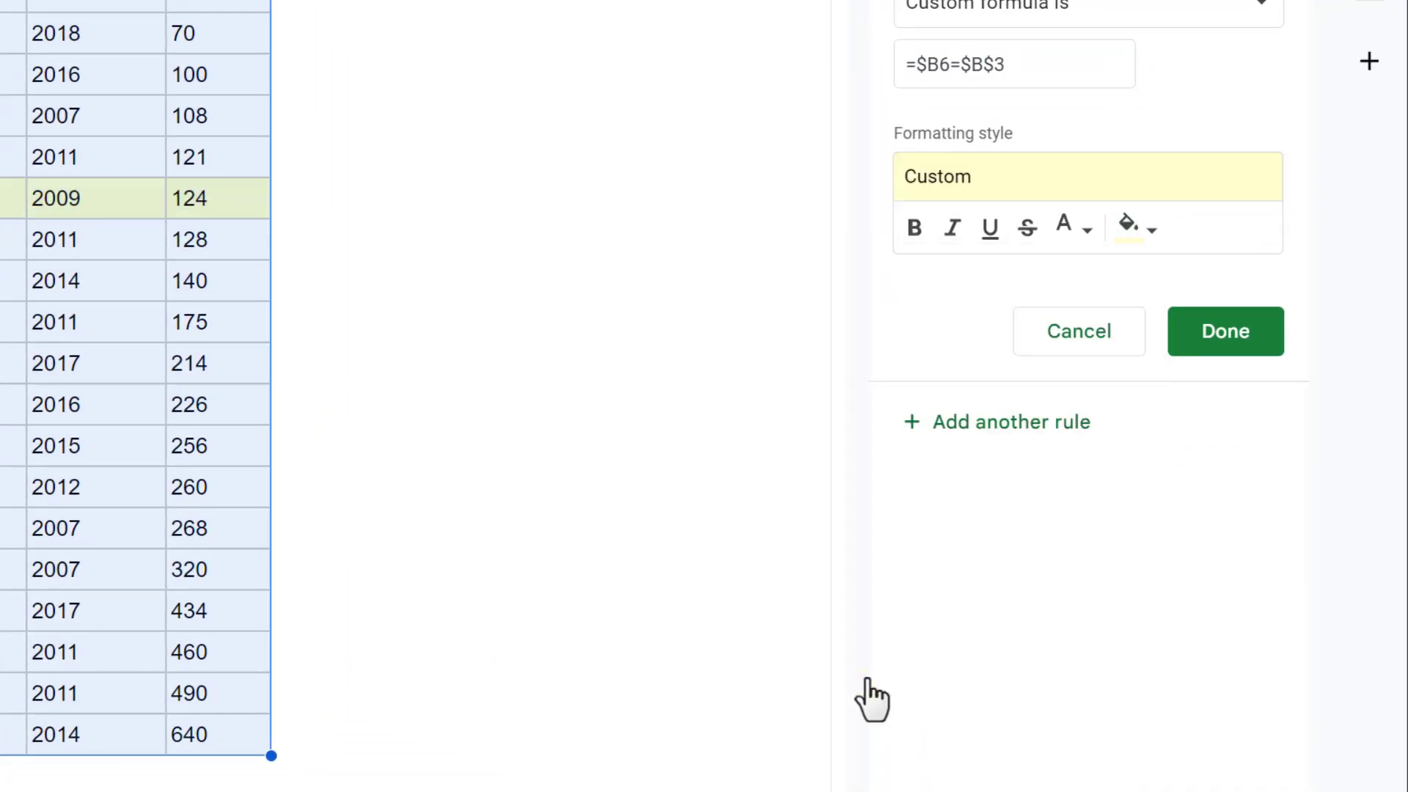
{"action": "left_click", "coordinate": [912, 227]}
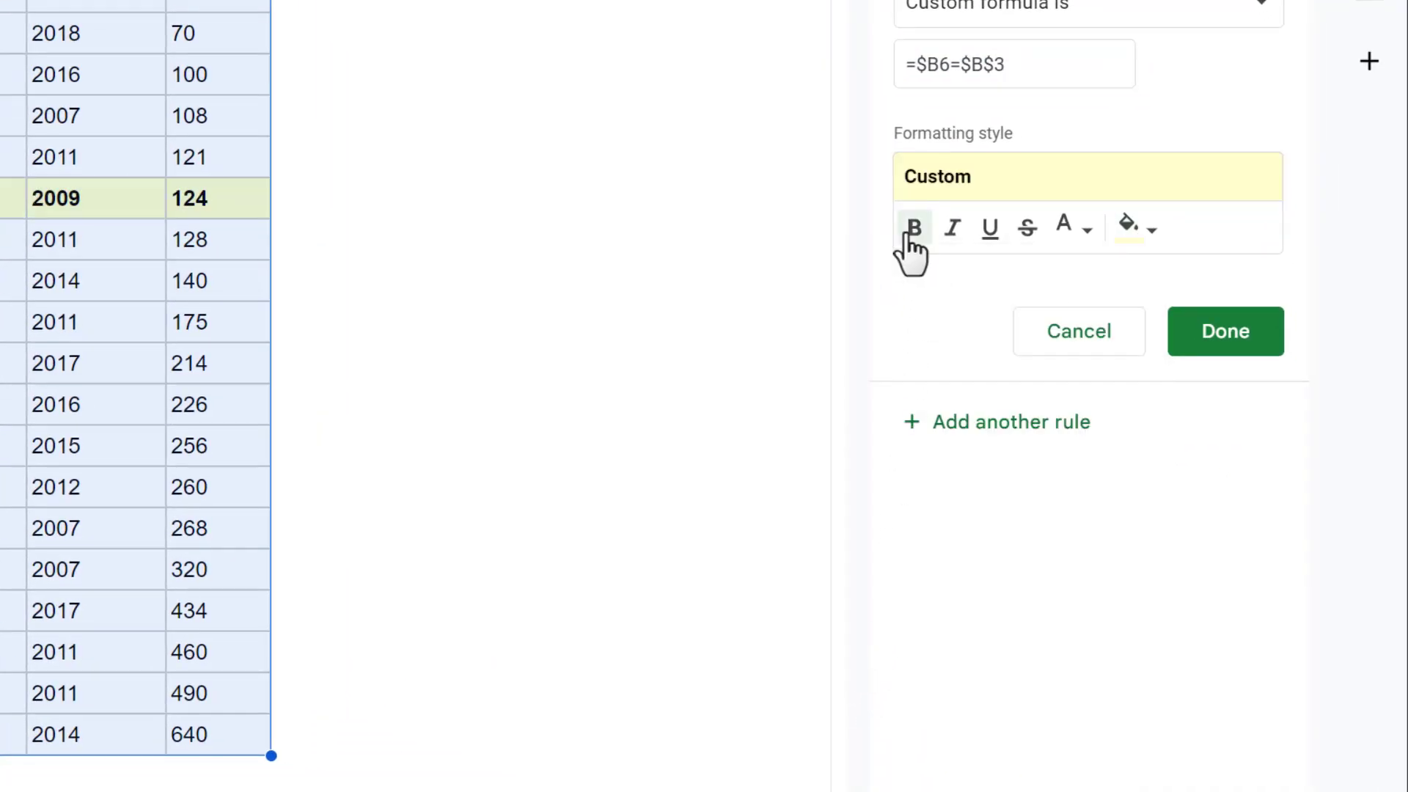
{"action": "left_click", "coordinate": [1224, 331]}
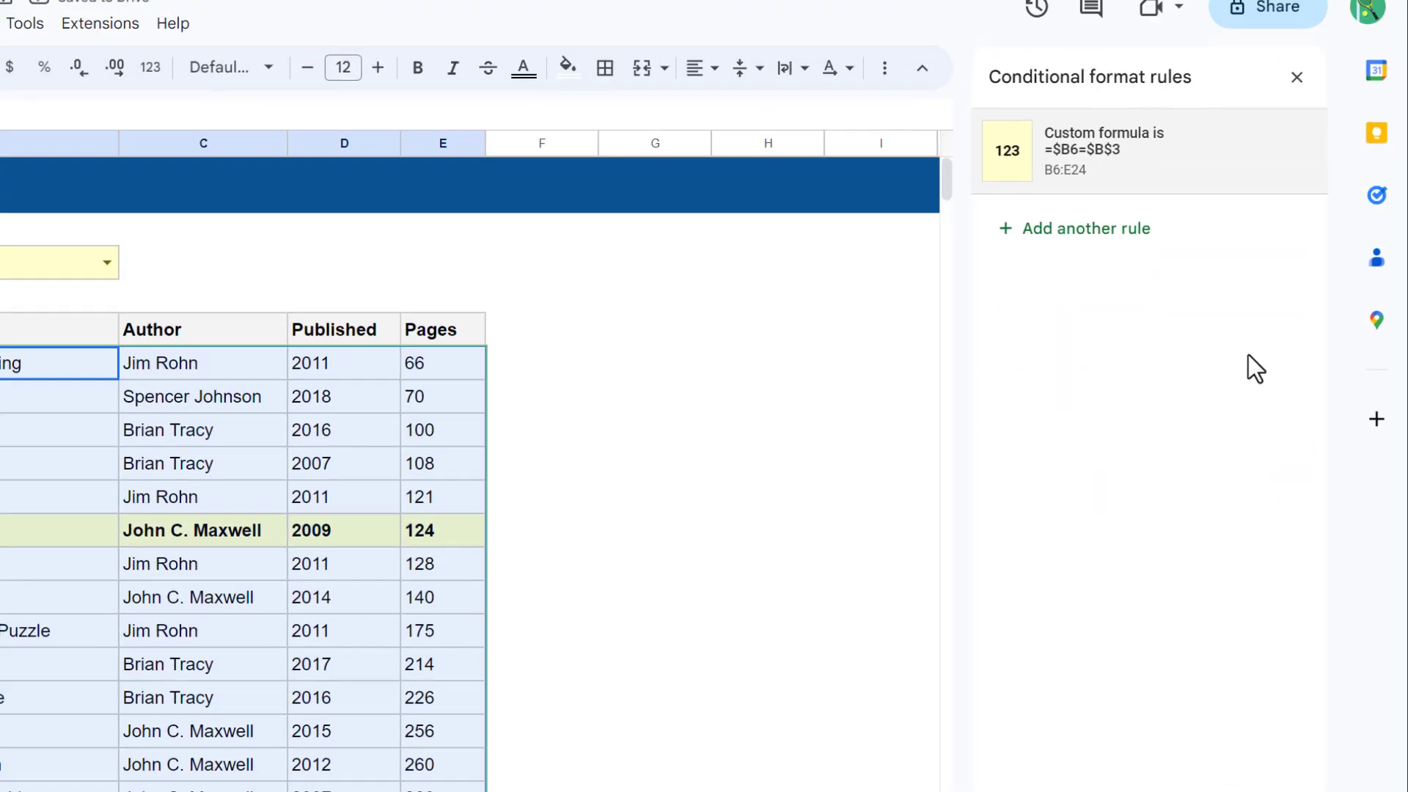
{"action": "left_click", "coordinate": [1296, 76]}
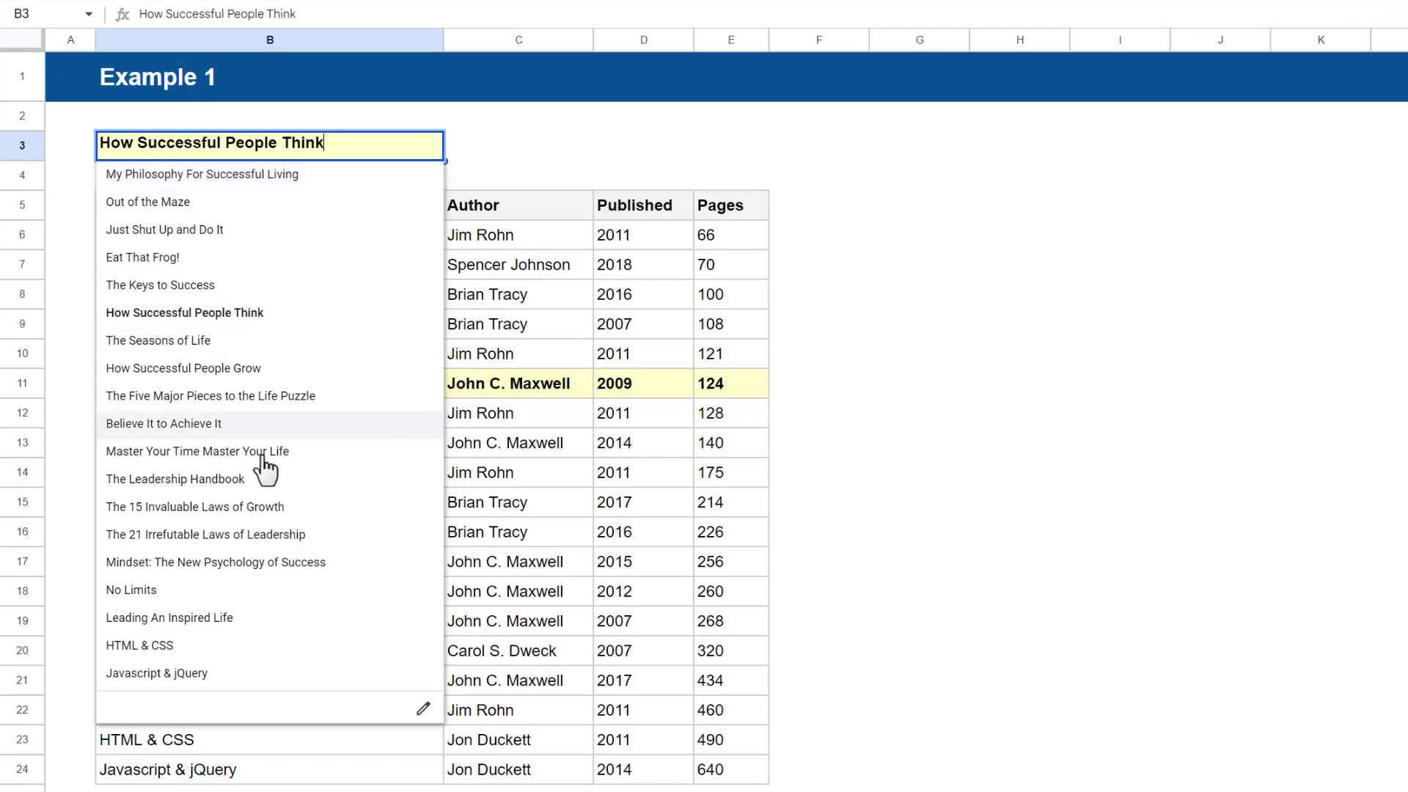
Dismiss the open title dropdown on Example 1
{"action": "left_click", "coordinate": [206, 535]}
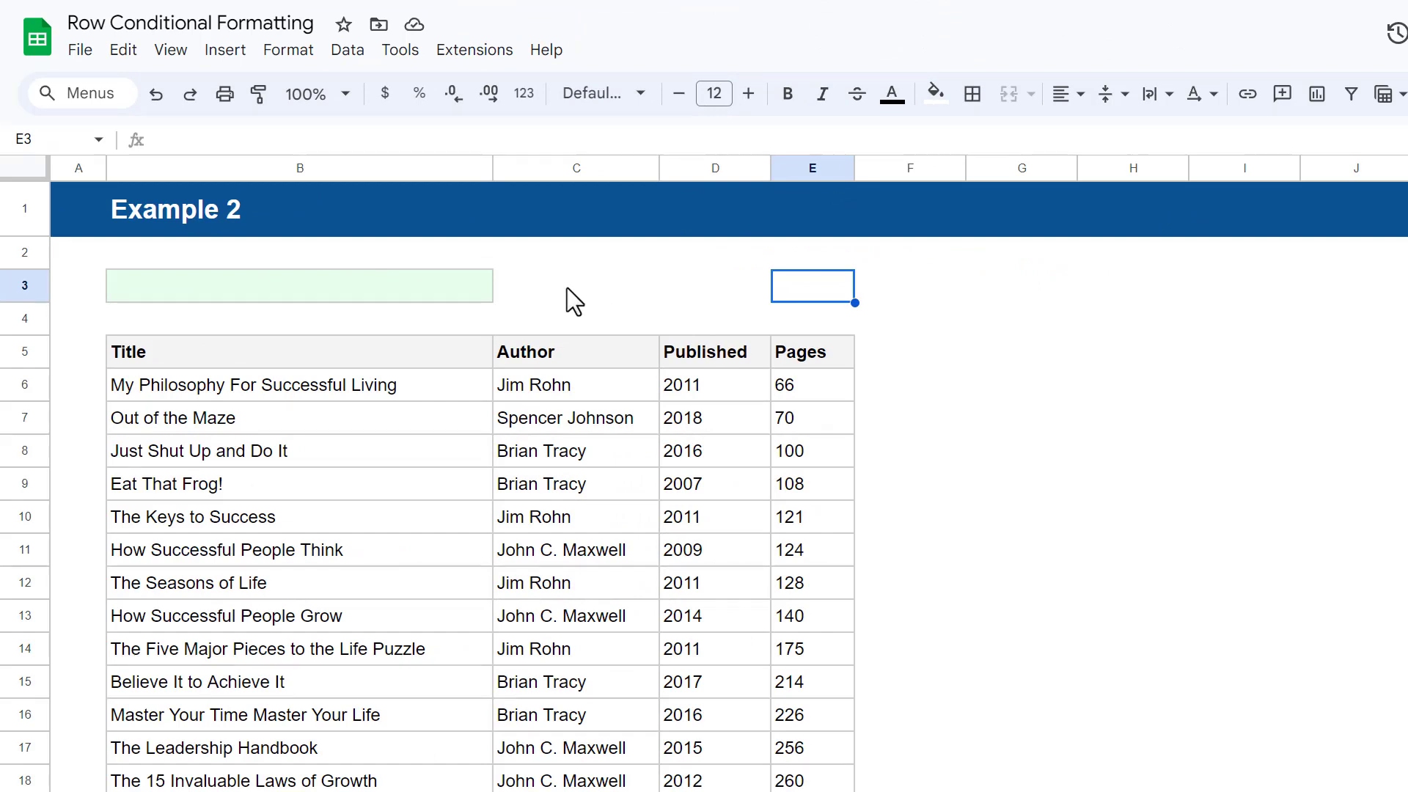
Give B3 an arrow-style dropdown sourced from authors C6:C24, rejecting invalid input
{"action": "left_click", "coordinate": [299, 285]}
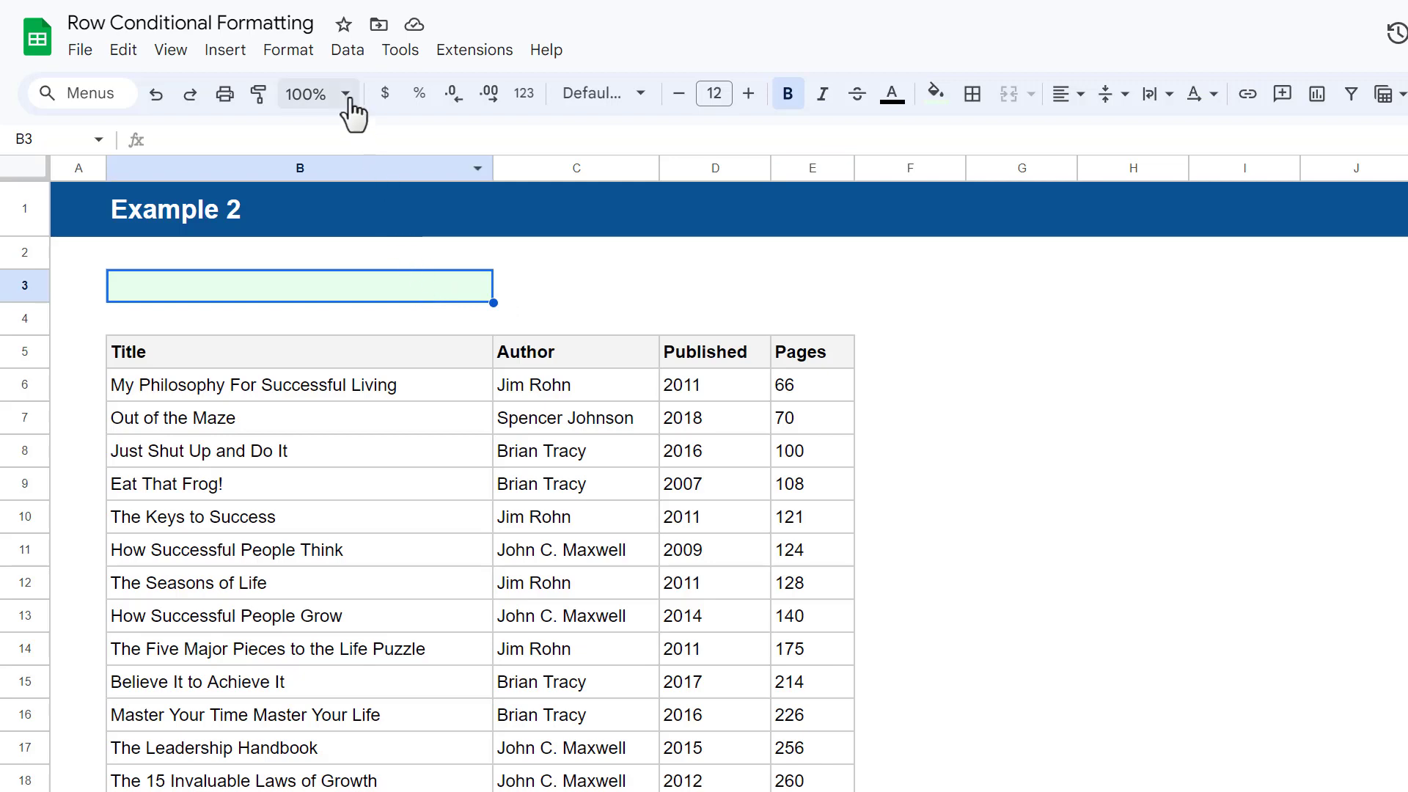
{"action": "left_click", "coordinate": [347, 49]}
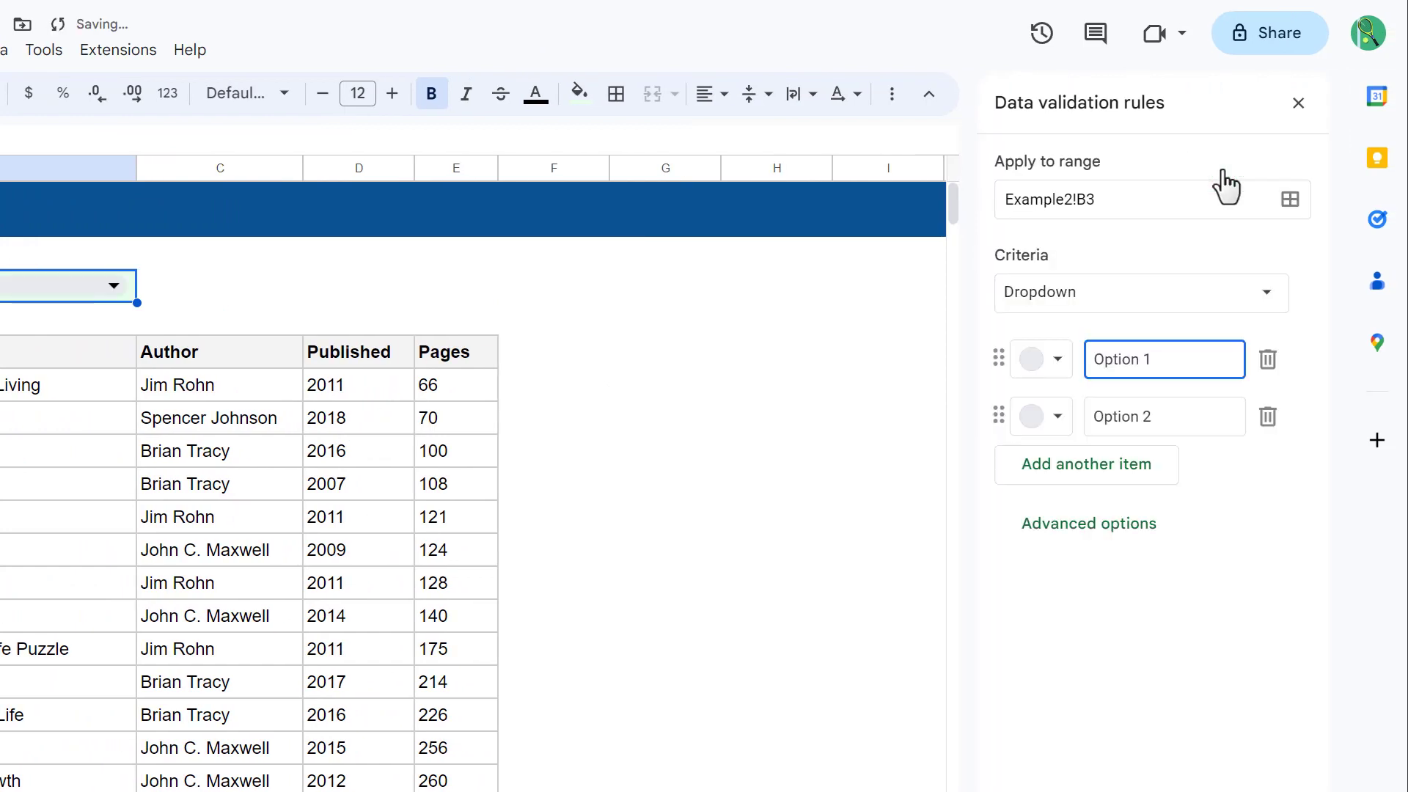
{"action": "left_click", "coordinate": [1138, 292]}
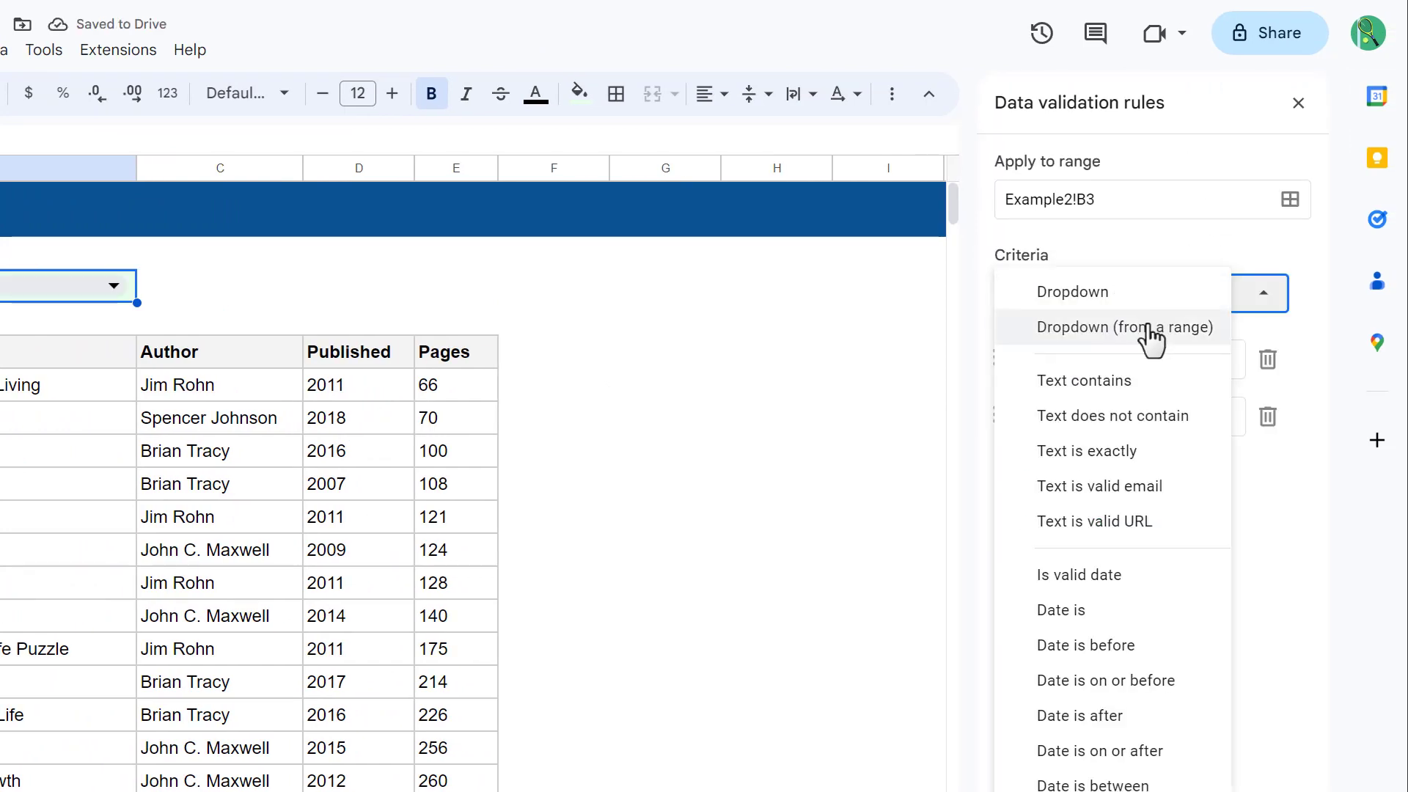
{"action": "left_click", "coordinate": [1120, 327]}
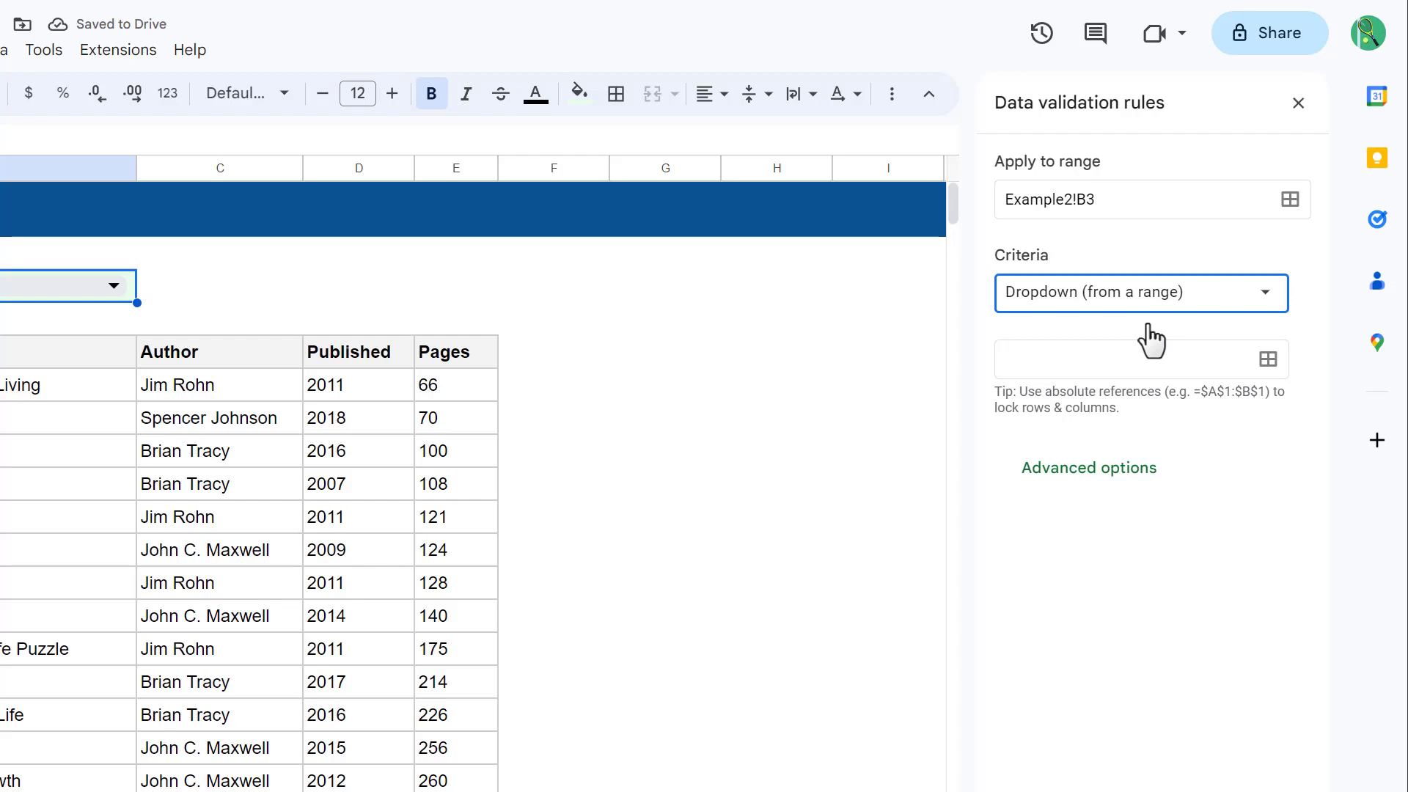
{"action": "mouse_move", "coordinate": [1267, 359]}
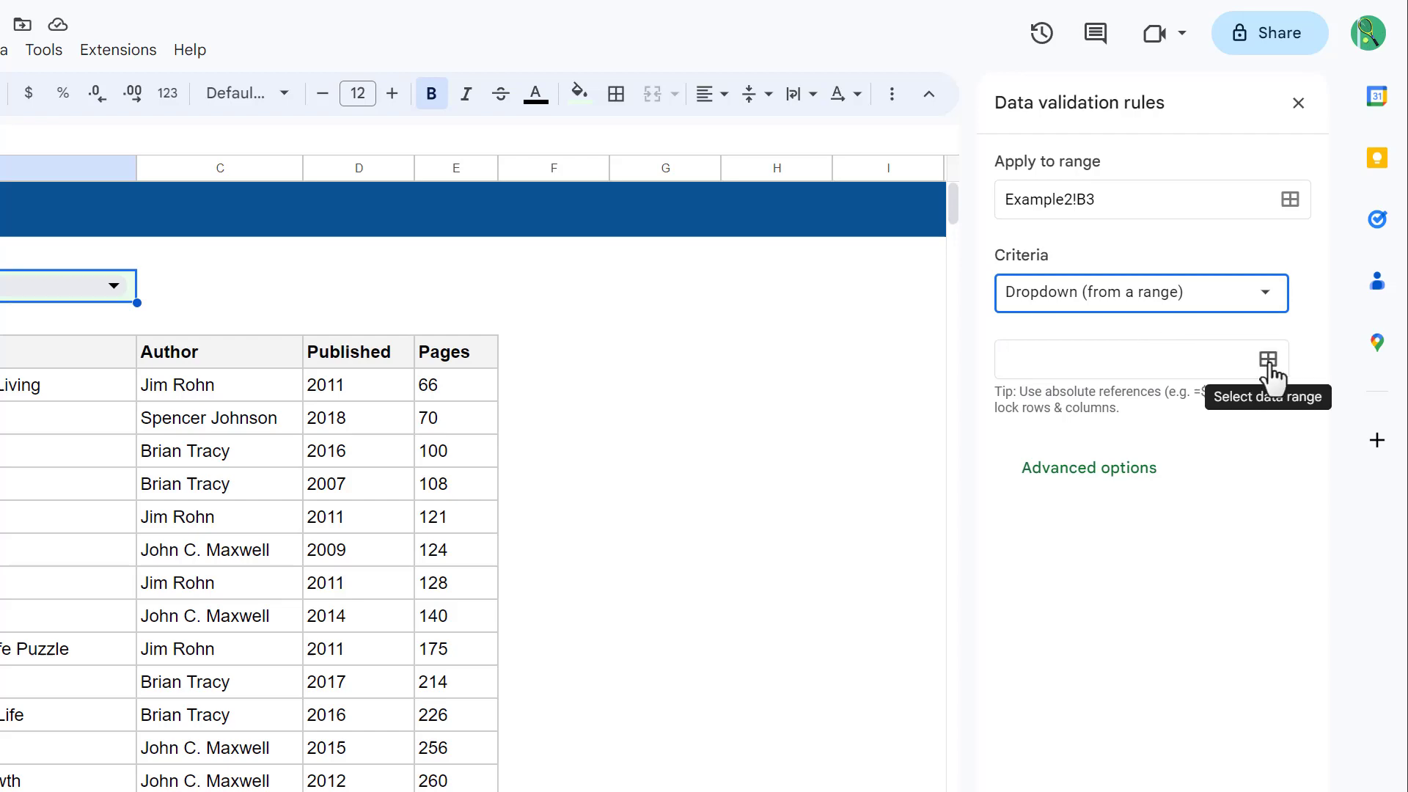
{"action": "left_click", "coordinate": [1267, 359]}
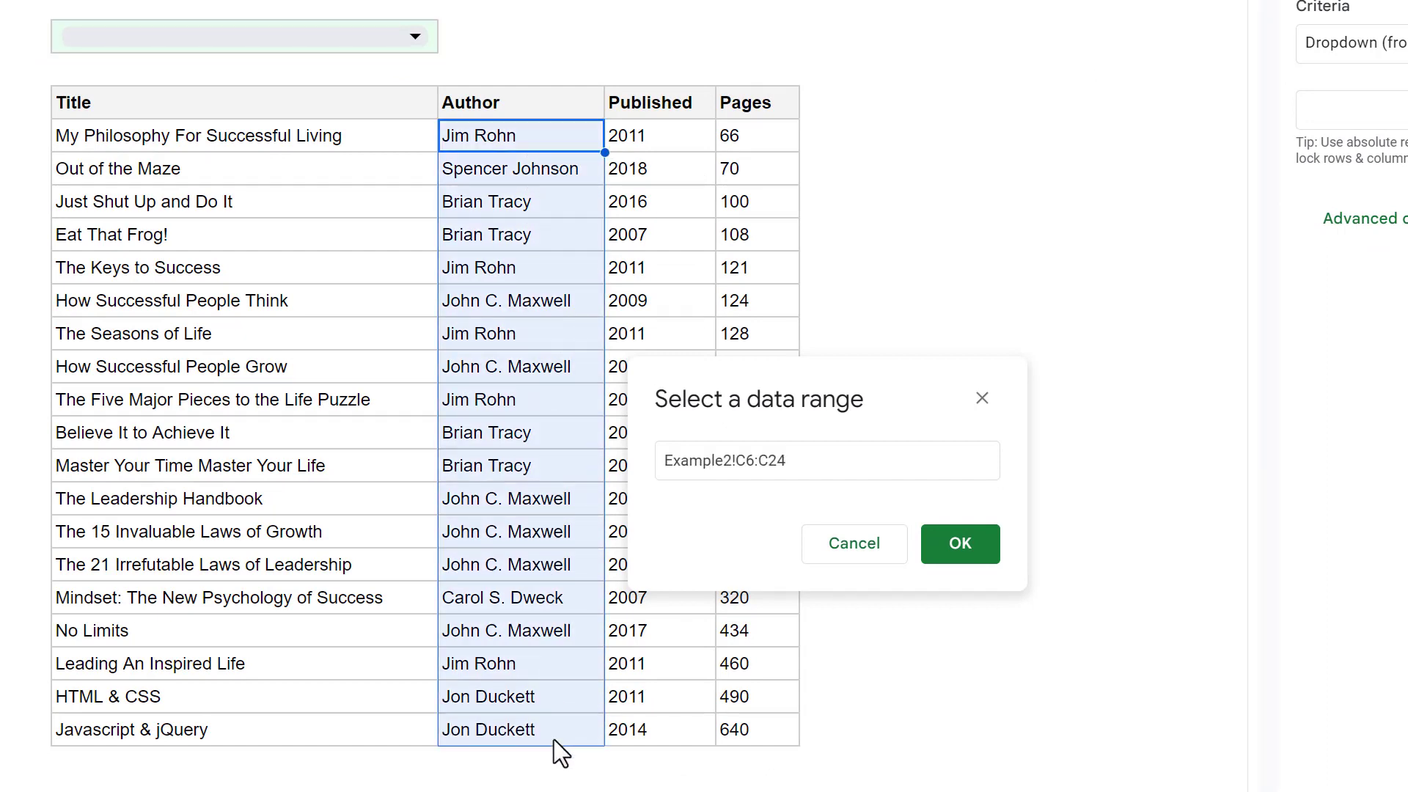
{"action": "left_click", "coordinate": [959, 544]}
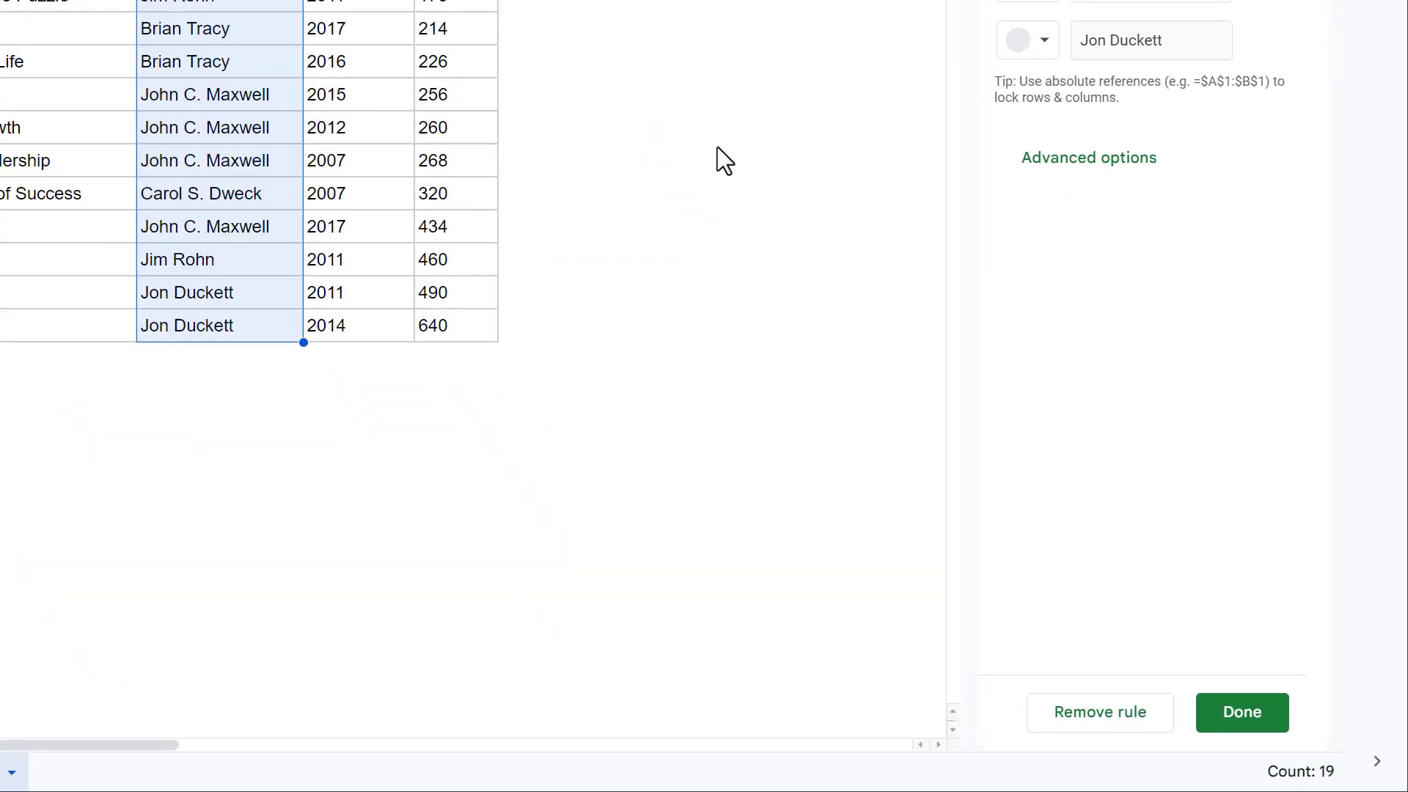
{"action": "mouse_move", "coordinate": [1088, 157]}
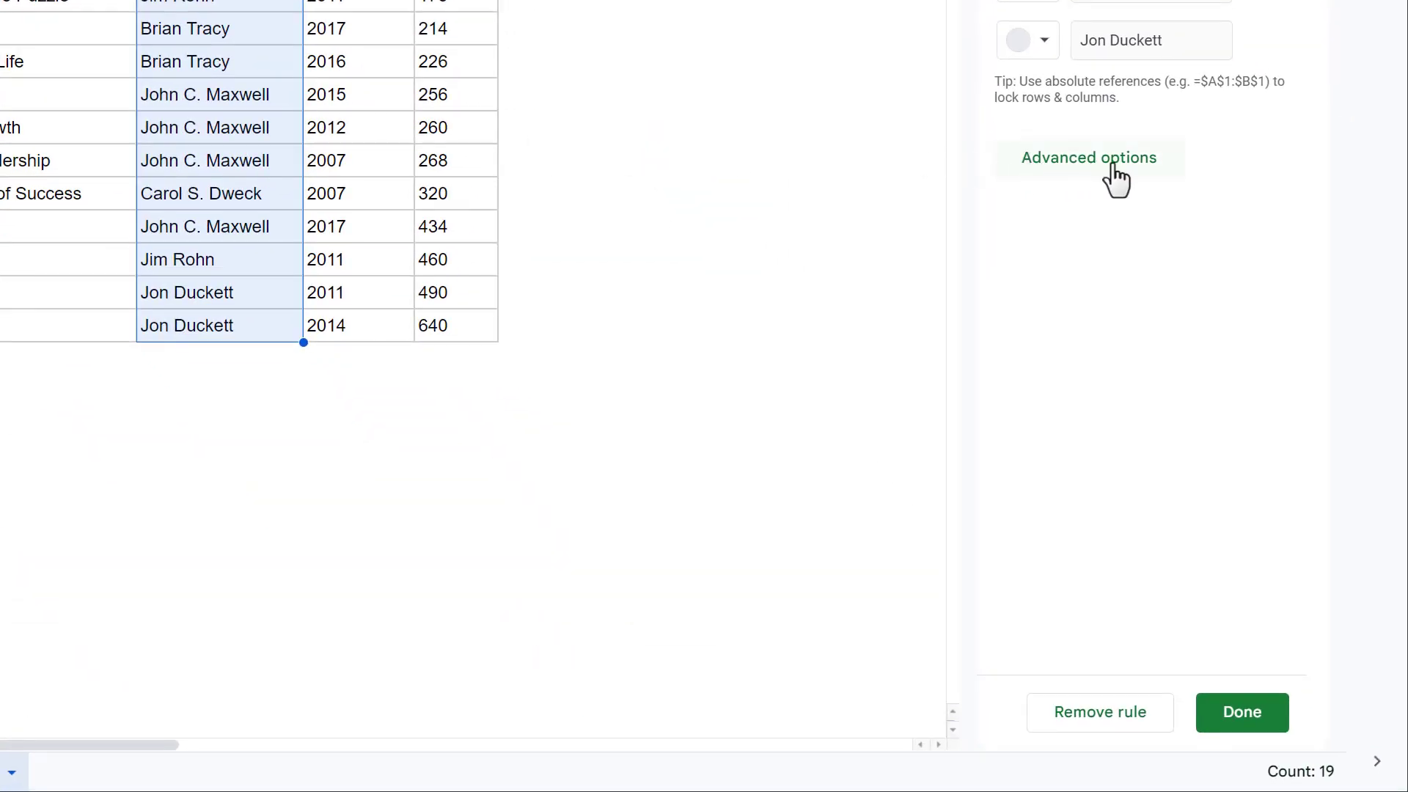
{"action": "left_click", "coordinate": [1088, 157]}
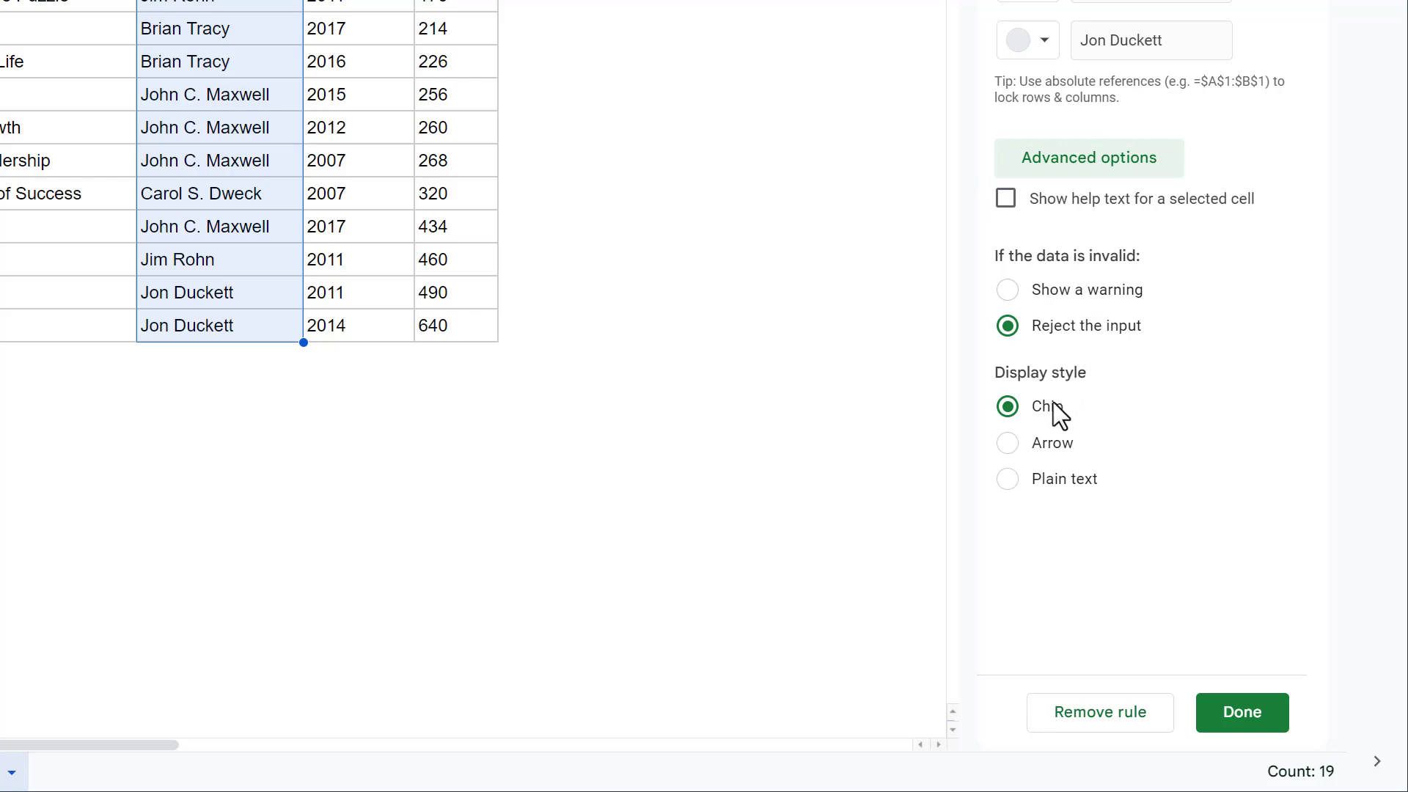
{"action": "left_click", "coordinate": [1006, 443]}
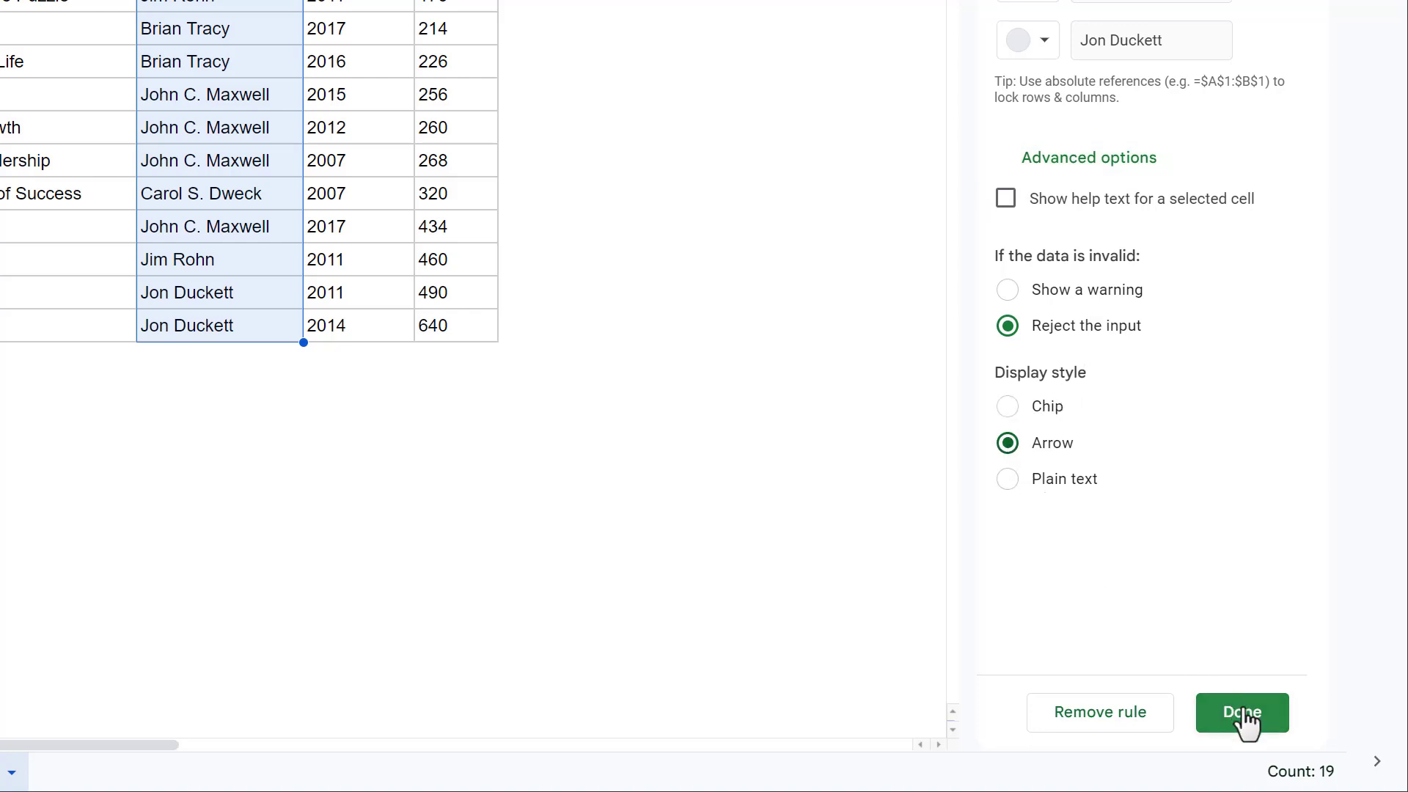
{"action": "left_click", "coordinate": [1241, 712]}
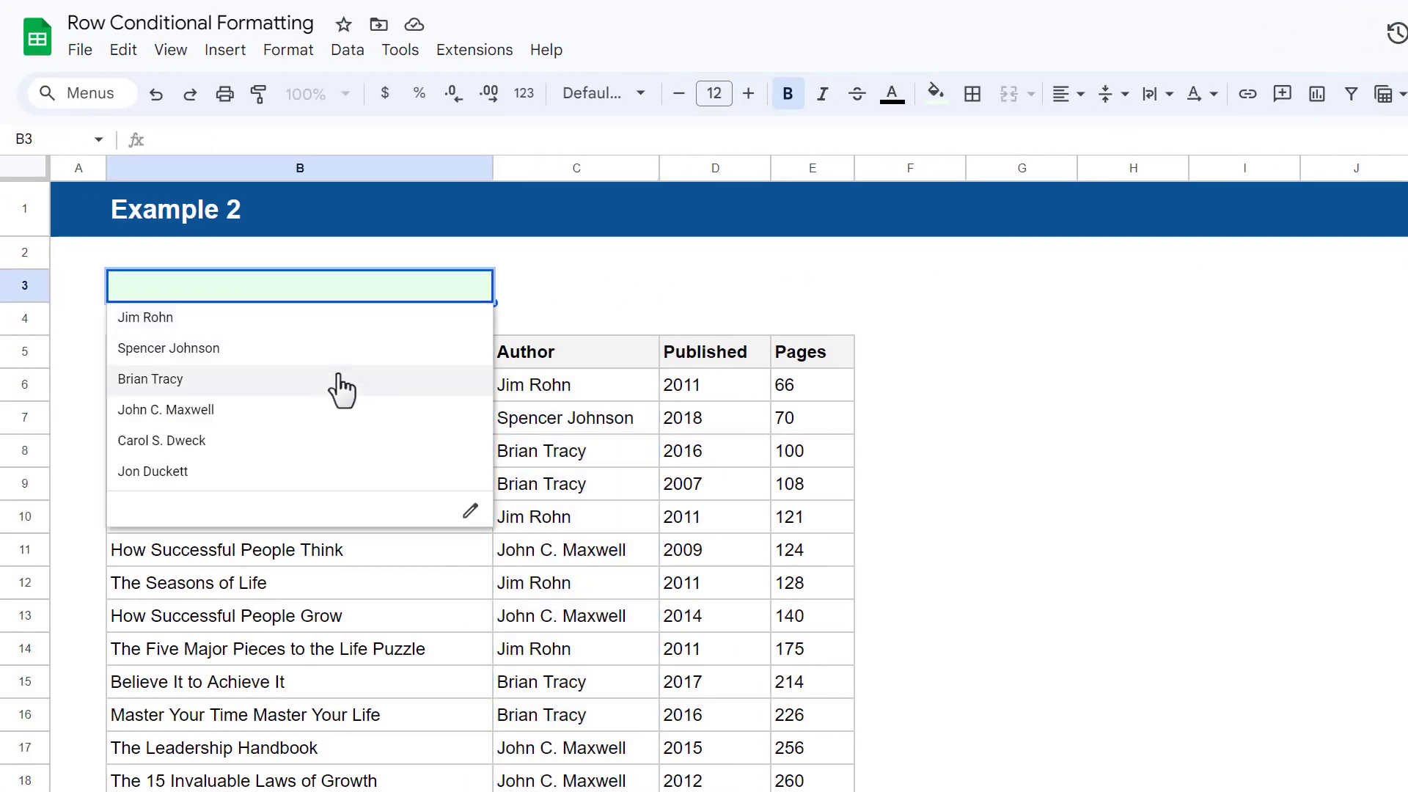
{"action": "mouse_move", "coordinate": [340, 449]}
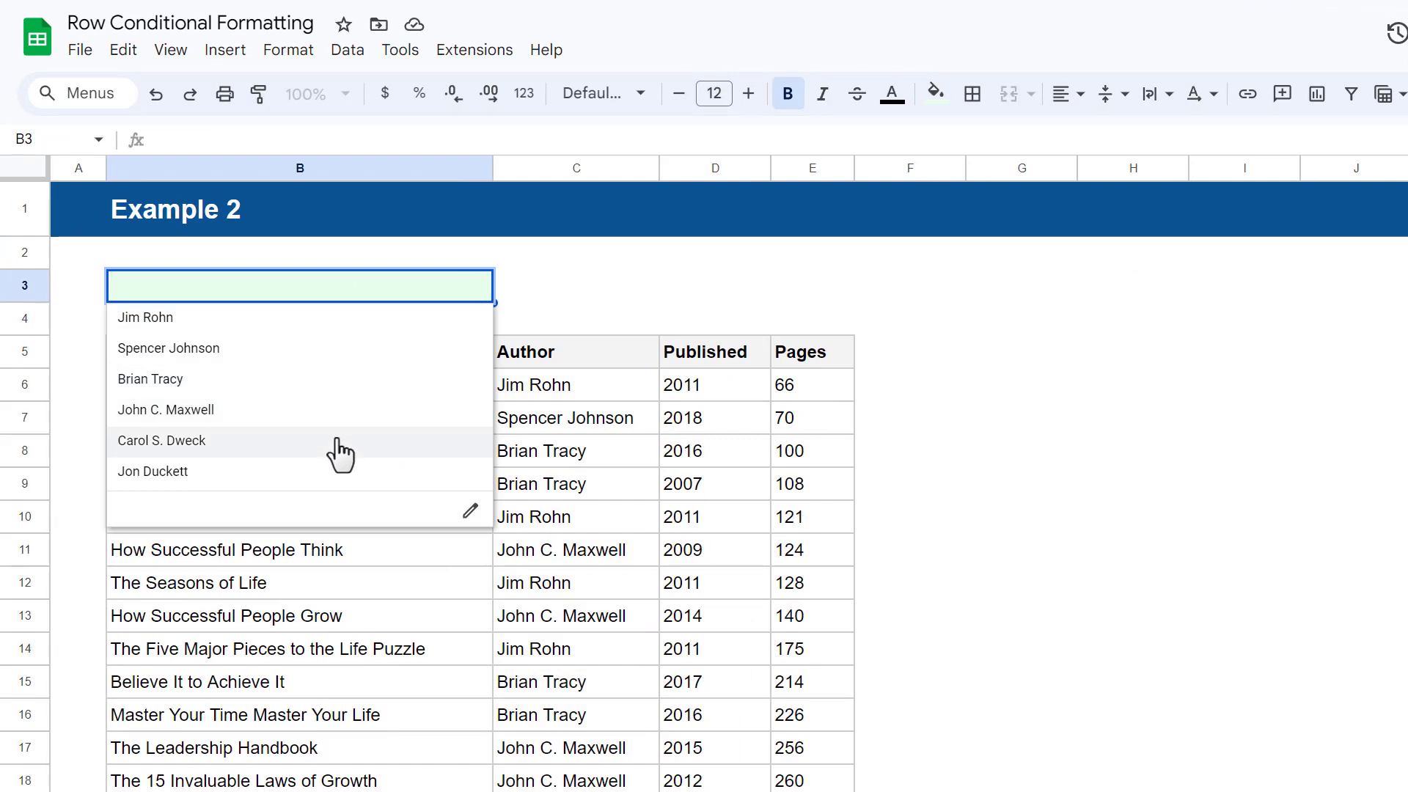
{"action": "mouse_move", "coordinate": [343, 475]}
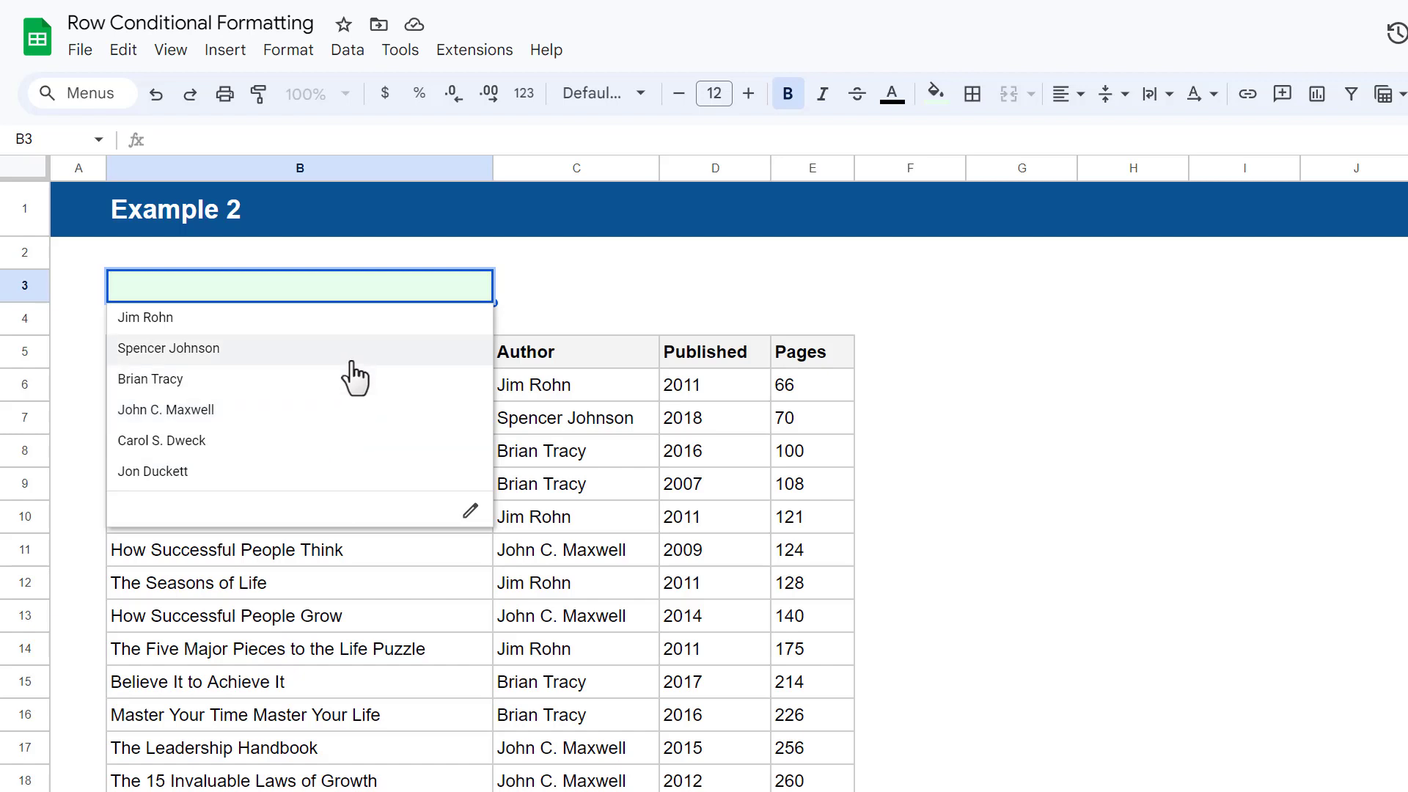
{"action": "mouse_move", "coordinate": [364, 341]}
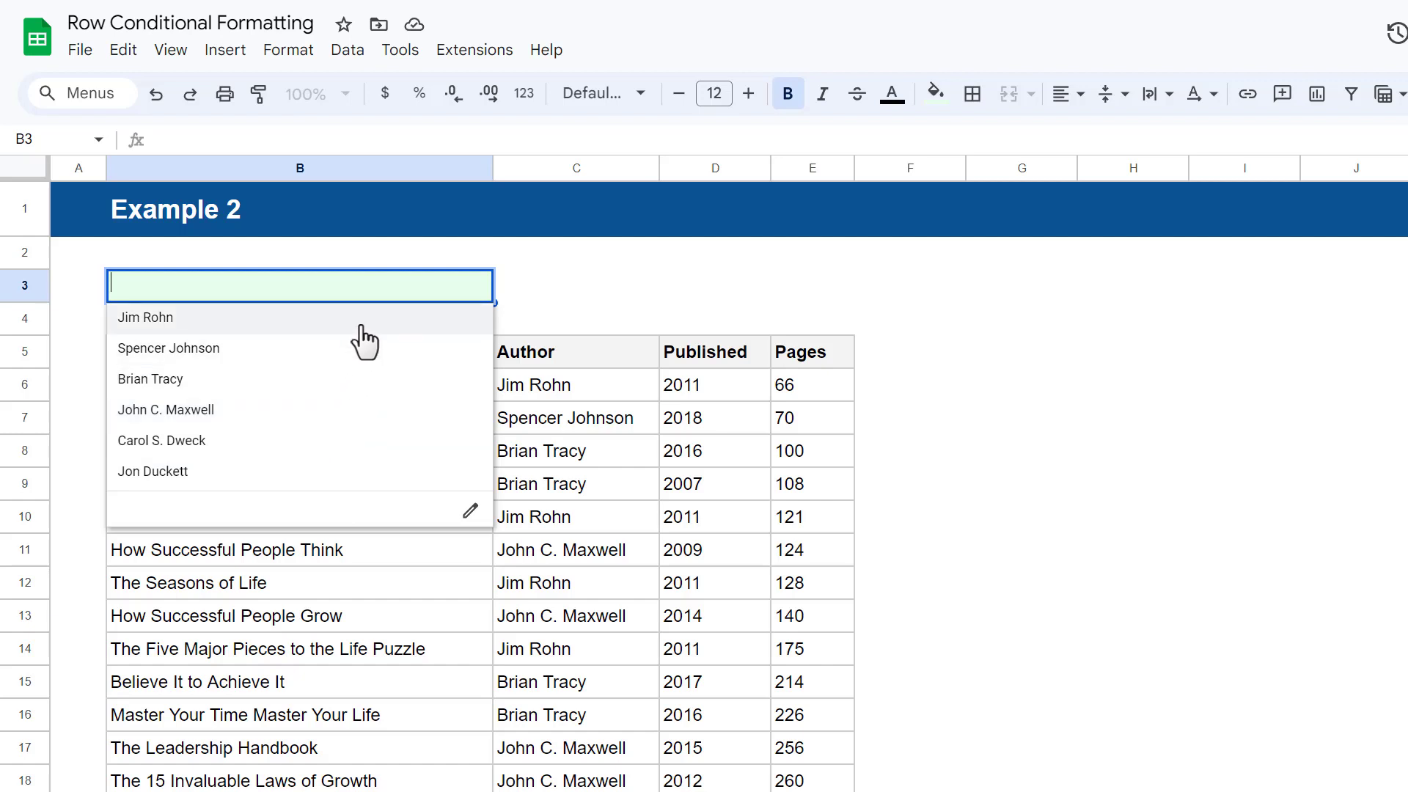
{"action": "mouse_move", "coordinate": [360, 440]}
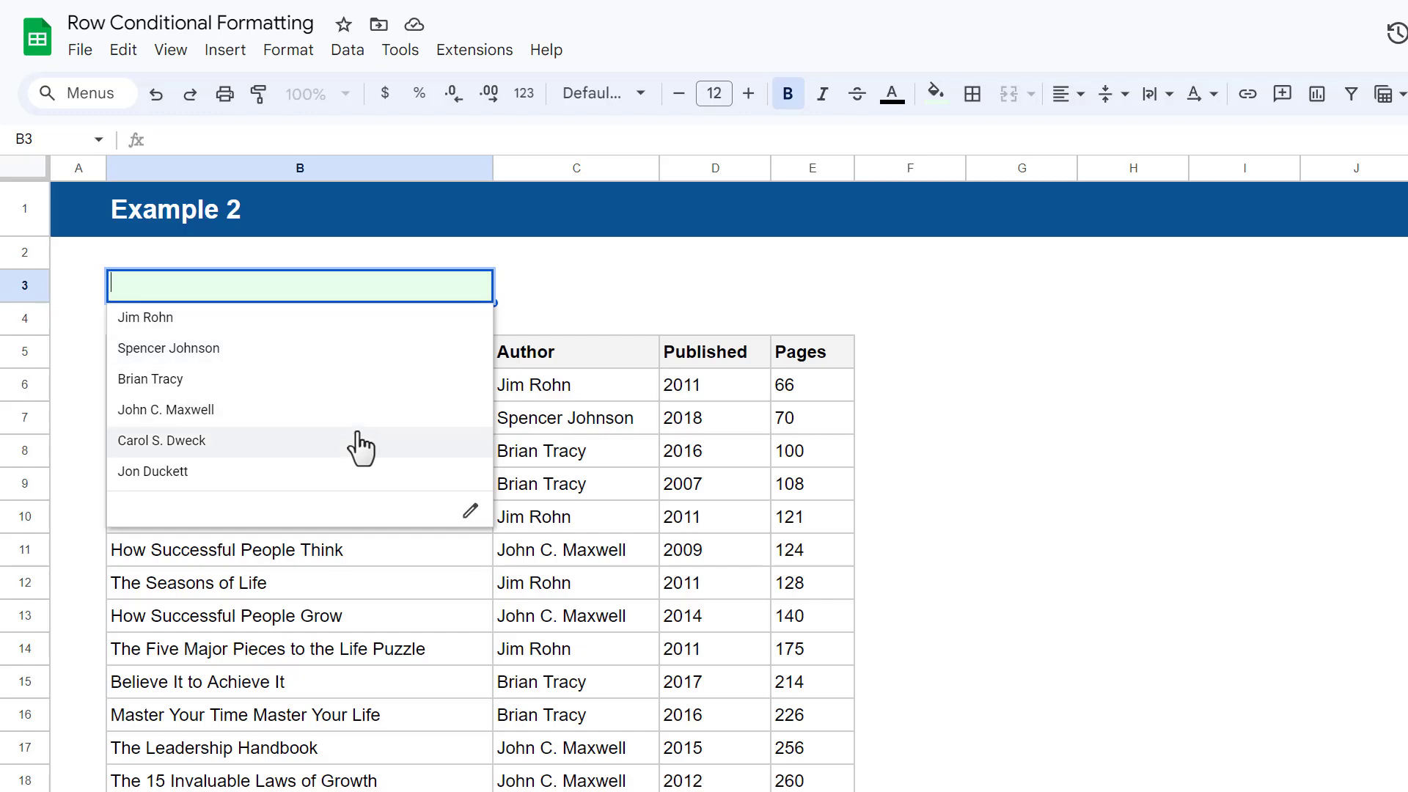
Choose Carol S. Dweck from the B3 author dropdown
{"action": "left_click", "coordinate": [162, 440]}
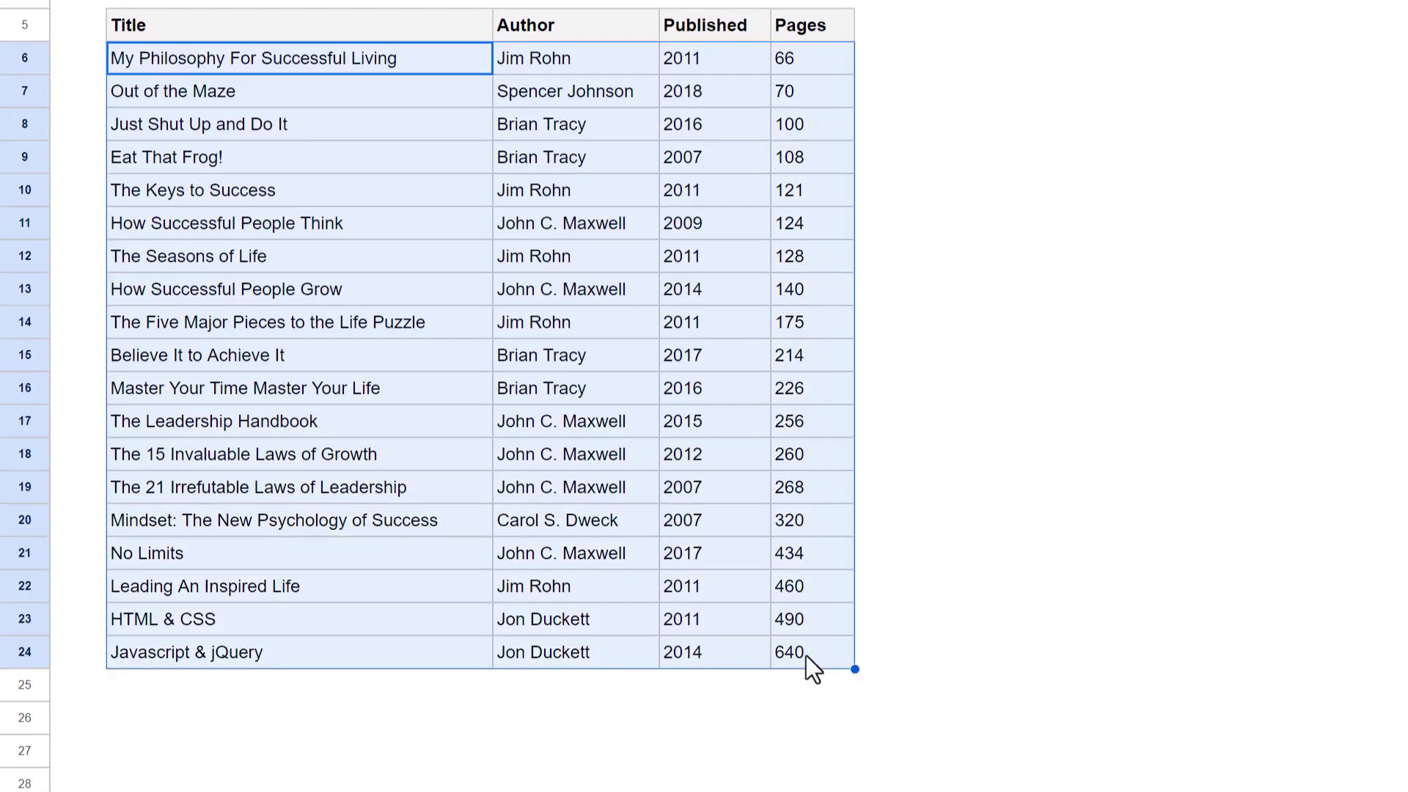
Add a conditional formatting rule on B6:E24 using custom formula =$C6=$B$3 with light green fill
{"action": "left_click", "coordinate": [288, 49]}
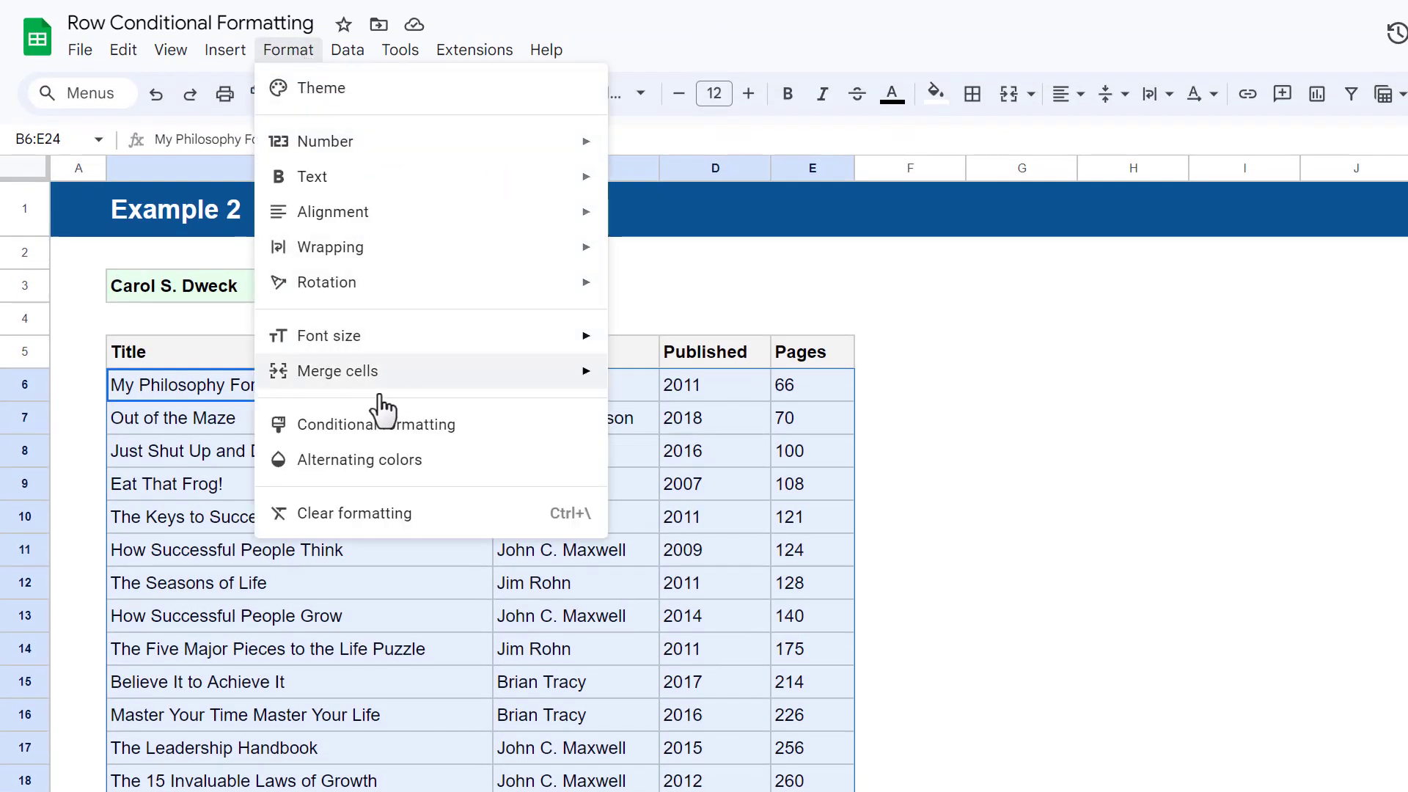
{"action": "left_click", "coordinate": [380, 424]}
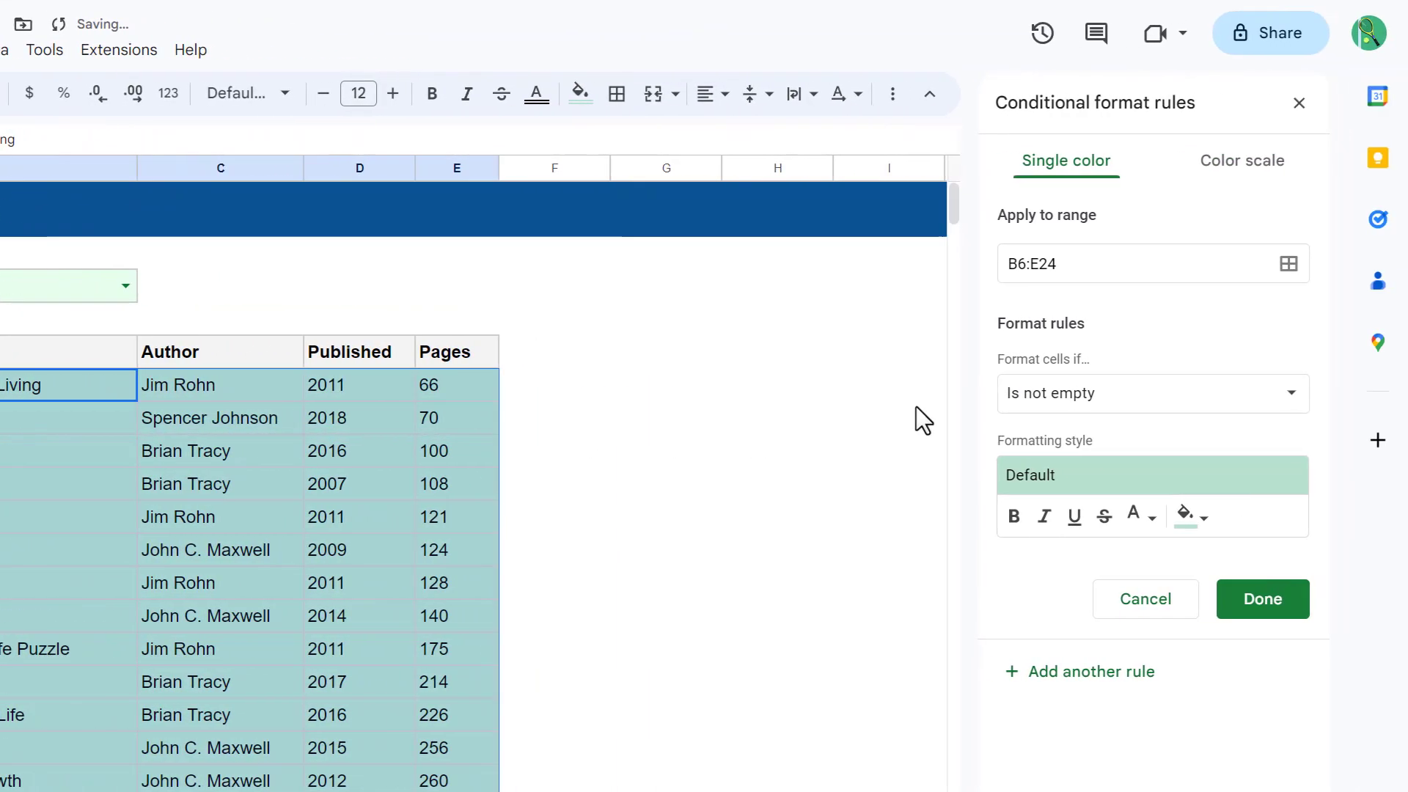
{"action": "left_click", "coordinate": [1151, 392]}
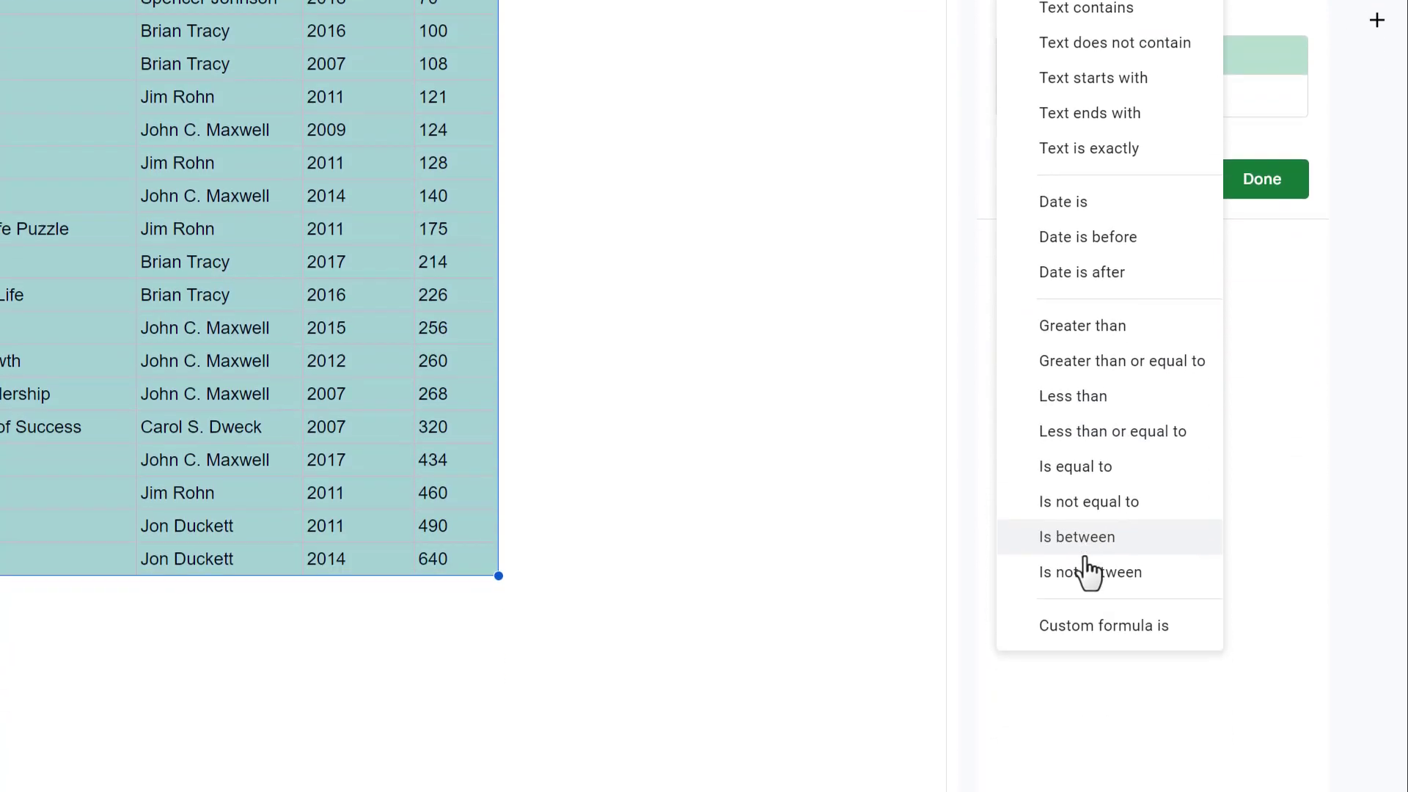
{"action": "left_click", "coordinate": [1074, 537]}
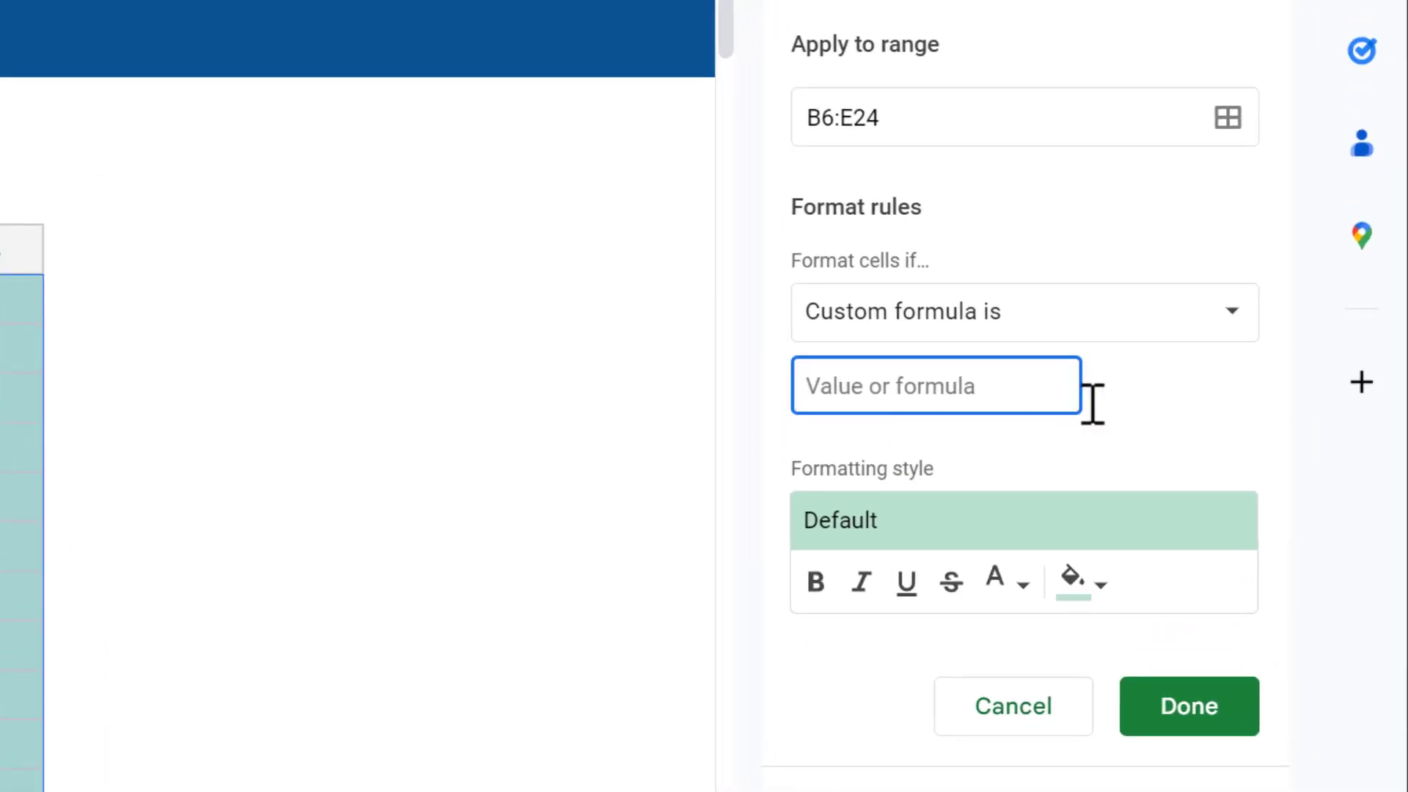
{"action": "type", "text": "="}
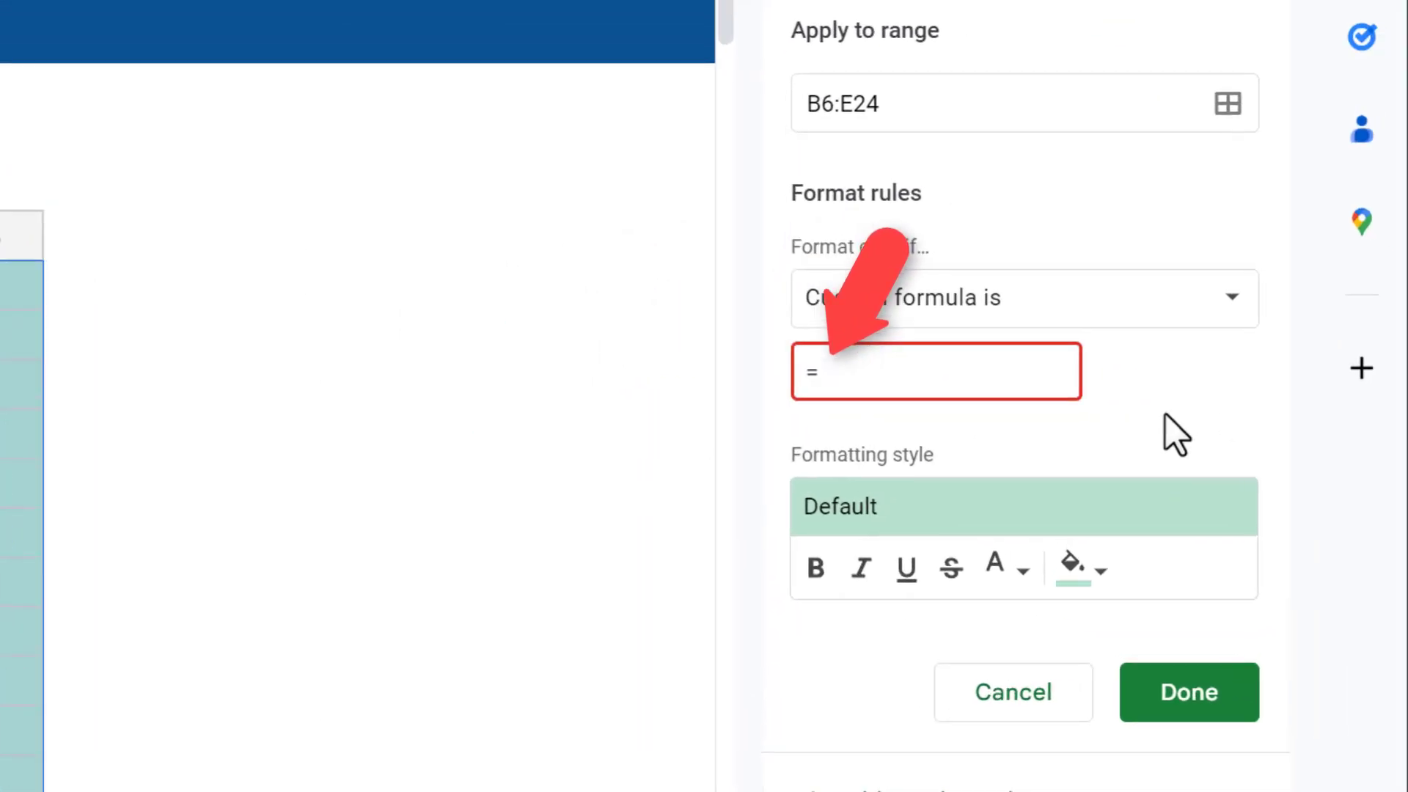
{"action": "type", "text": "C6"}
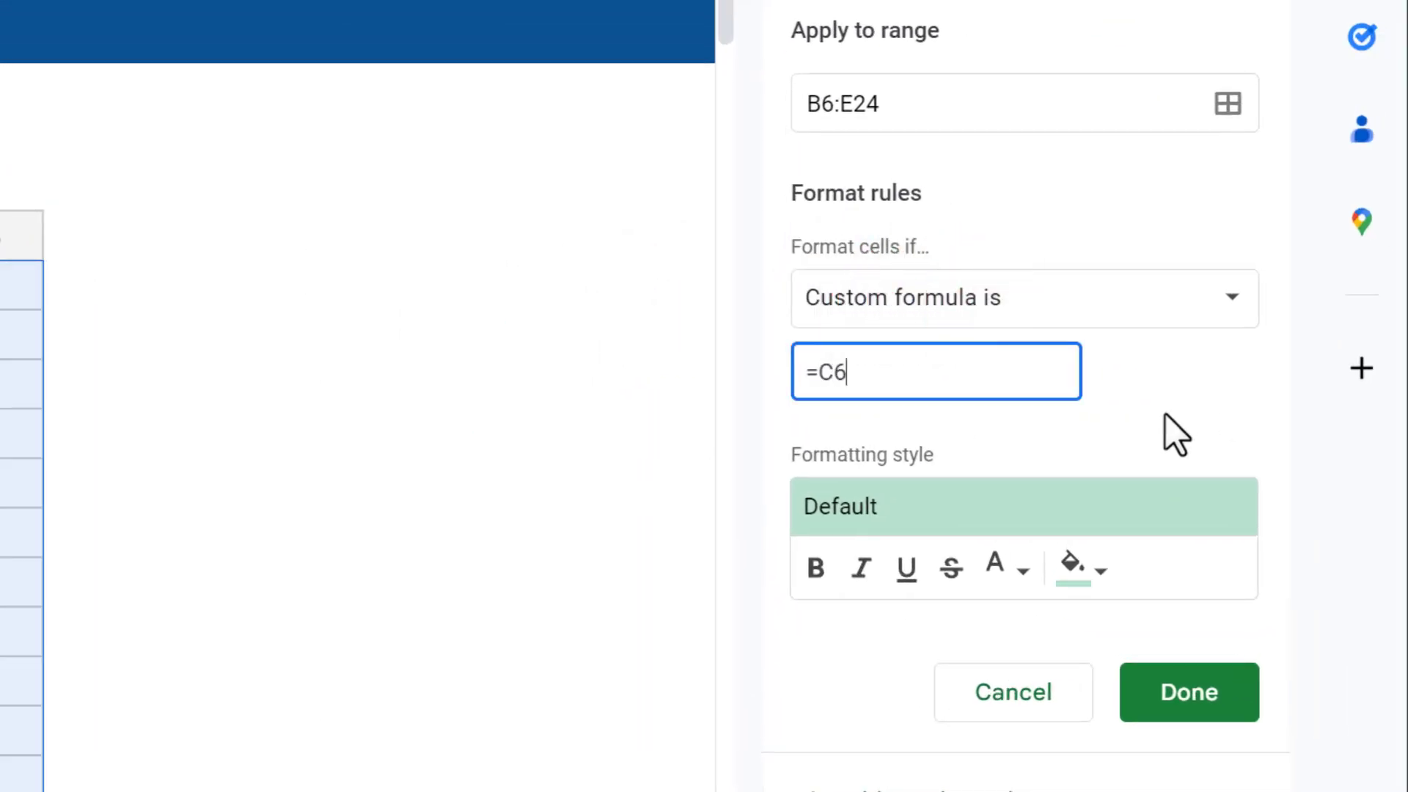
{"action": "type", "text": "$"}
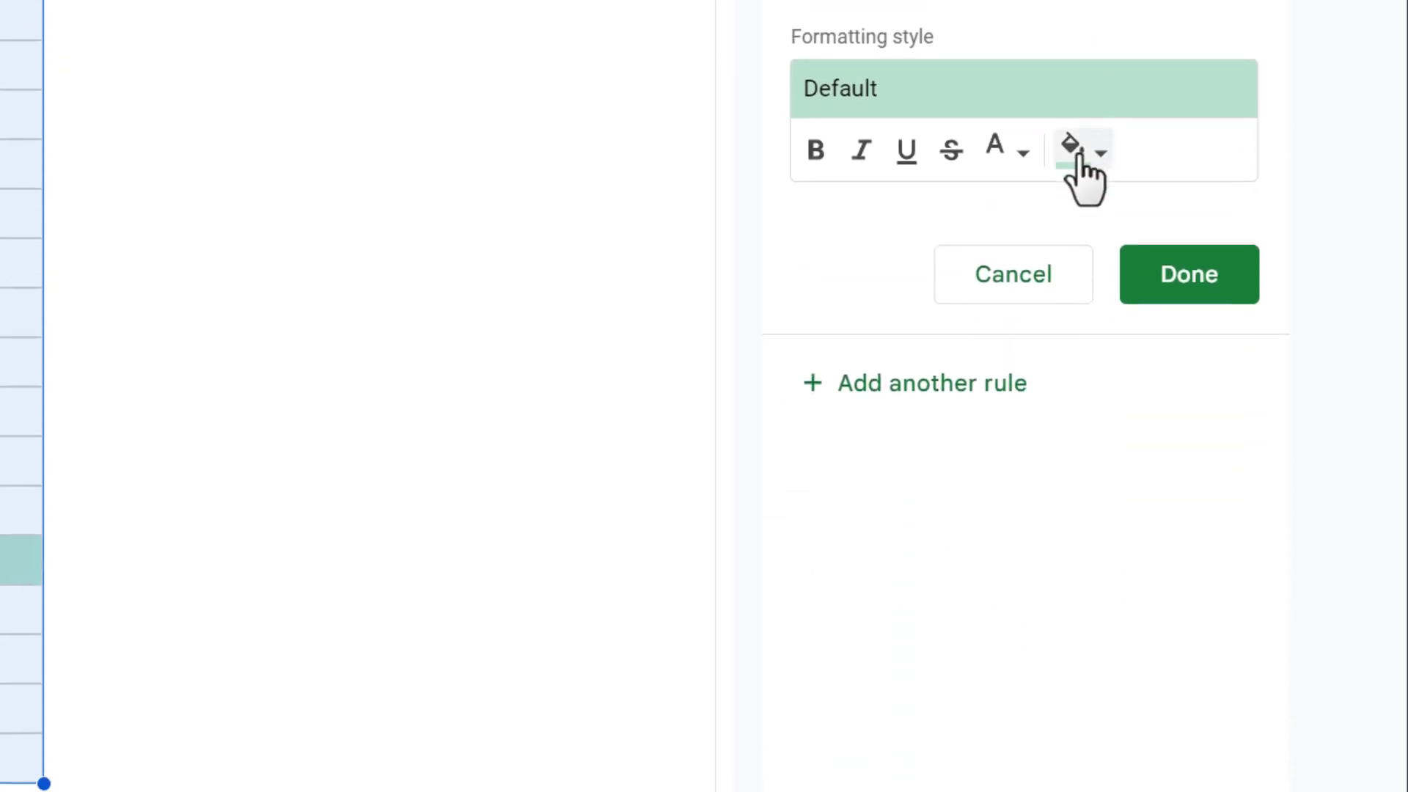
{"action": "left_click", "coordinate": [1072, 148]}
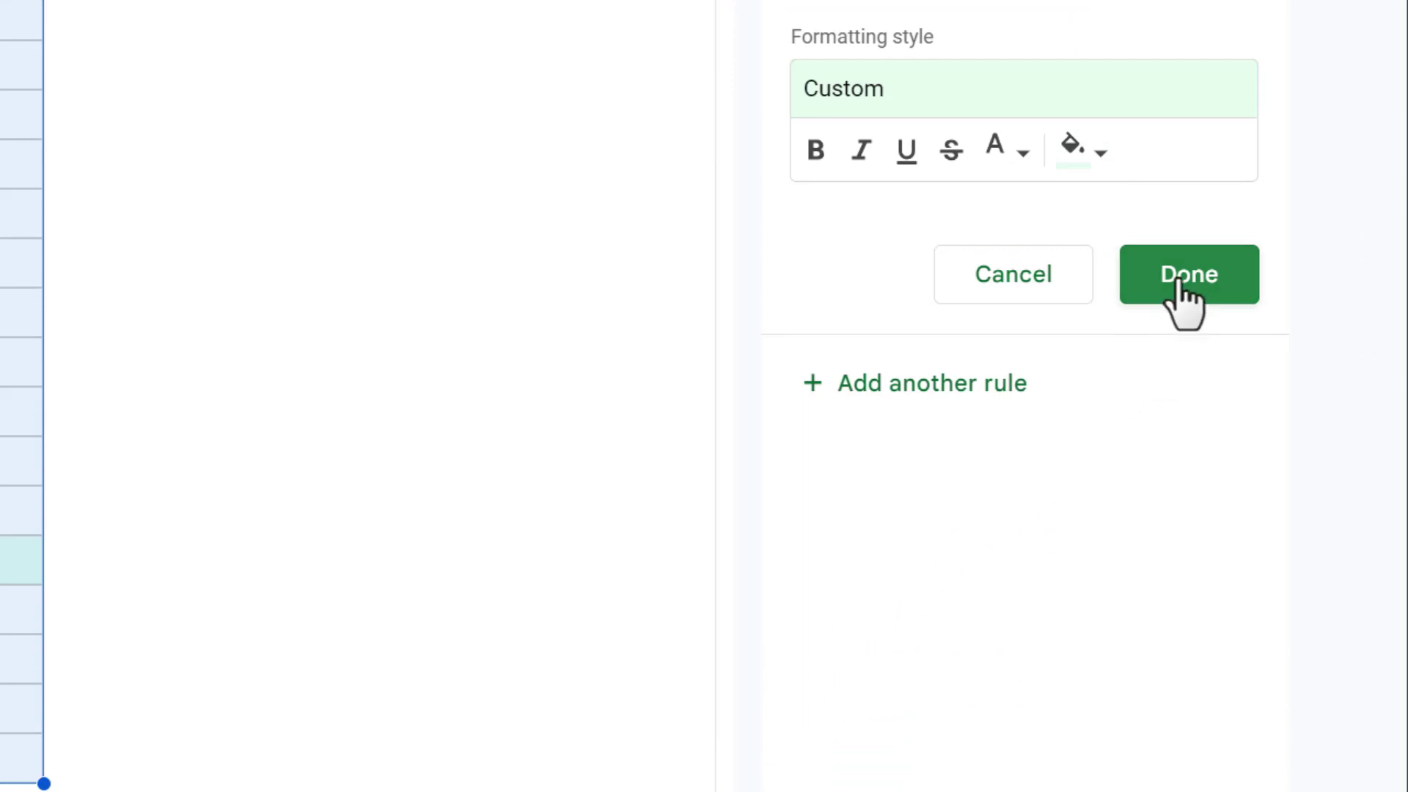
{"action": "left_click", "coordinate": [1188, 273]}
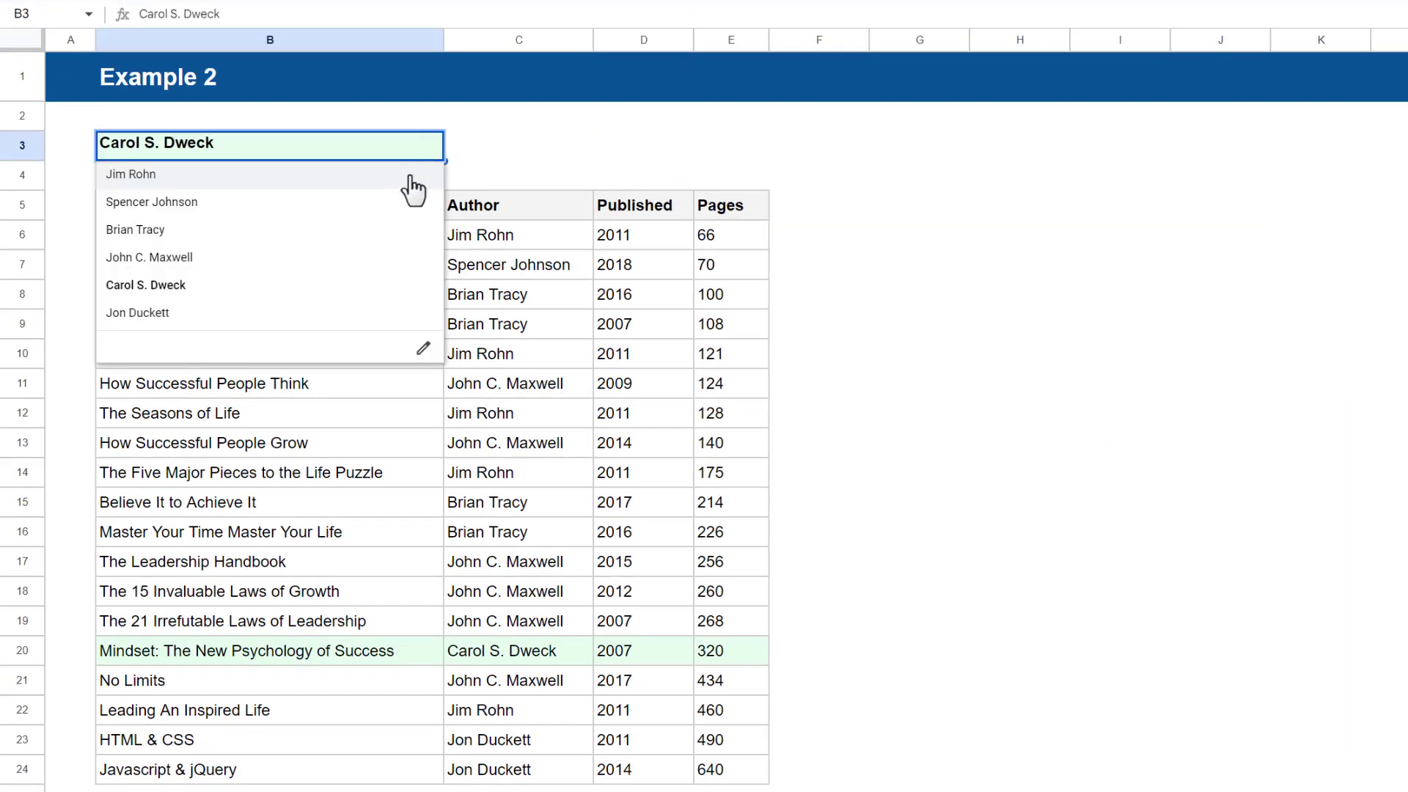
Cycle the B3 author dropdown from Carol S. Dweck through Jon Duckett to Jim Rohn
{"action": "left_click", "coordinate": [131, 173]}
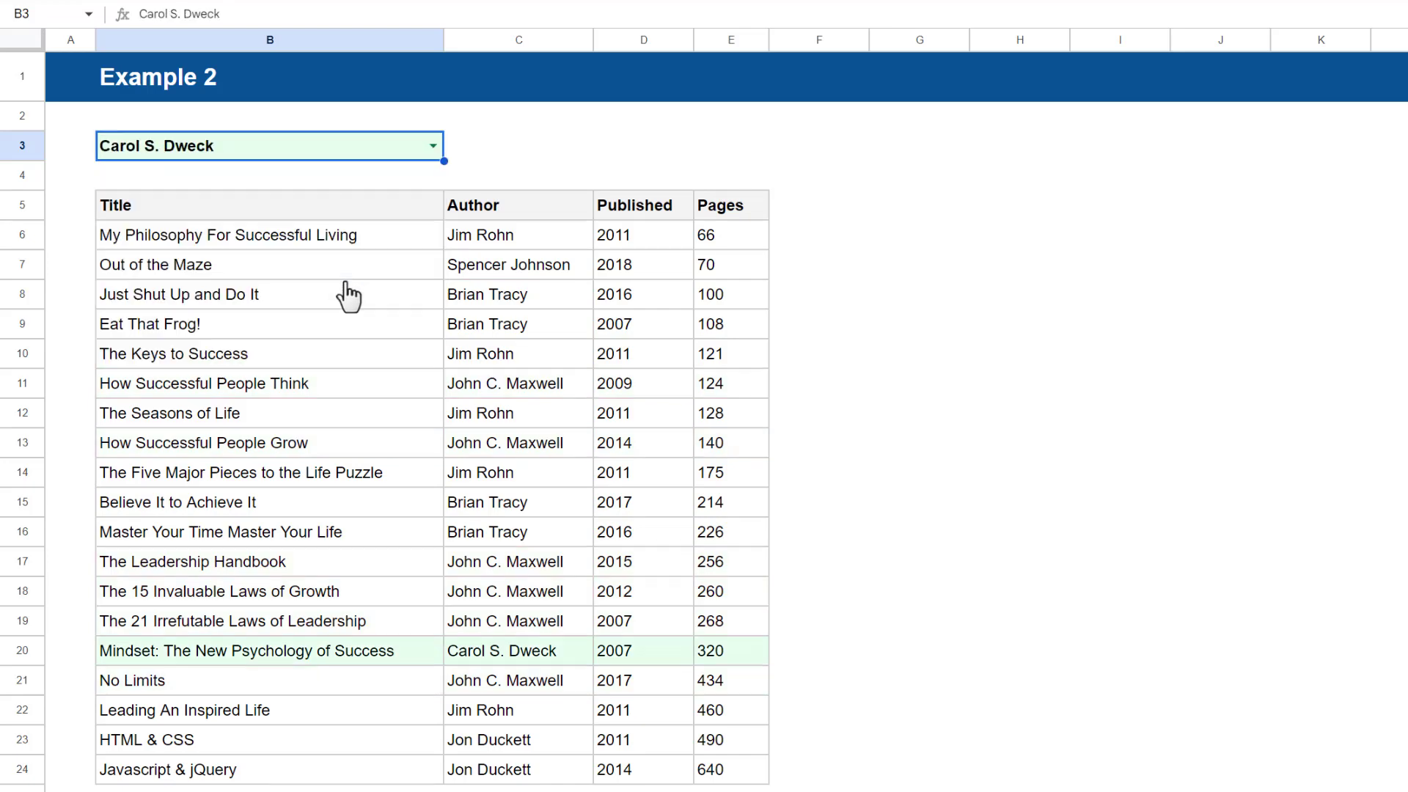
{"action": "left_click", "coordinate": [432, 145]}
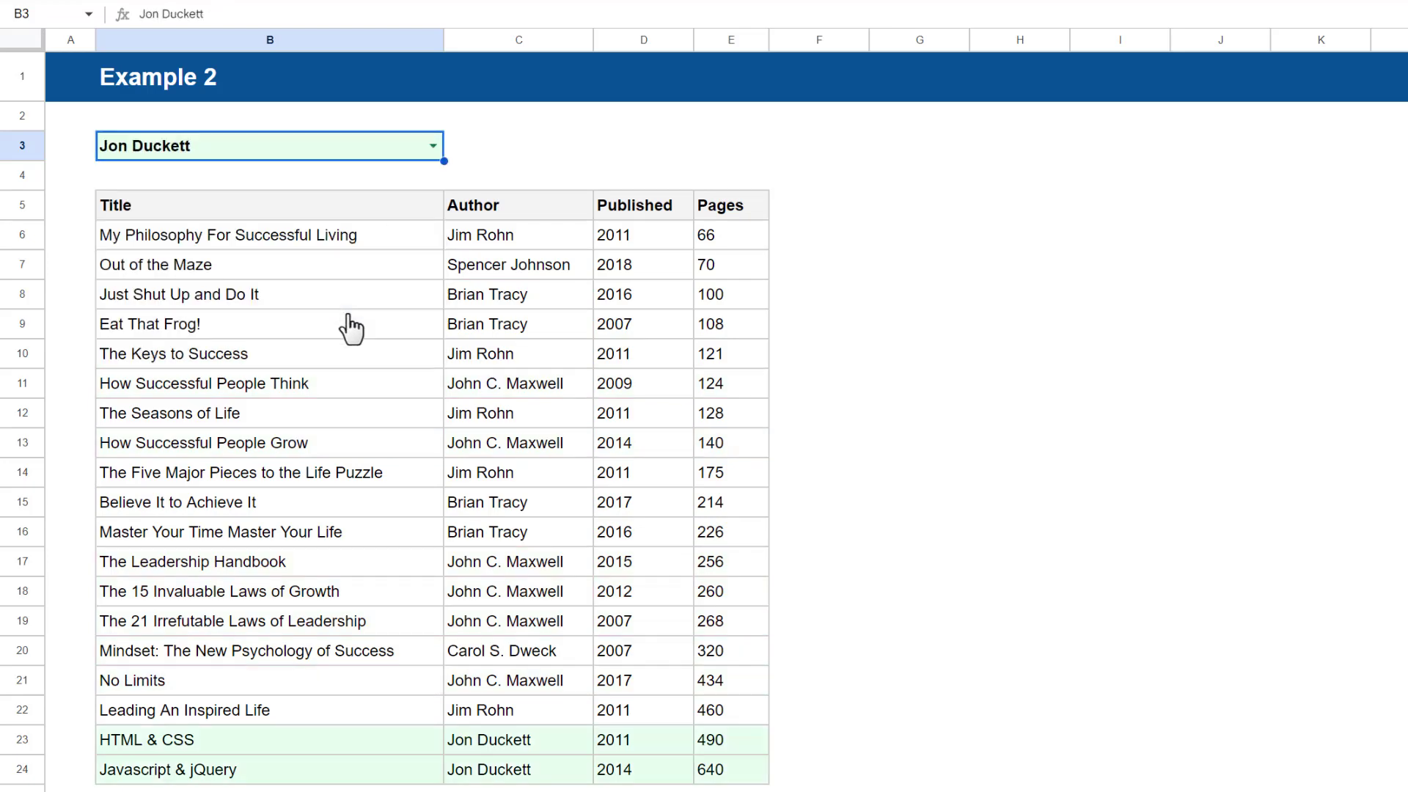
{"action": "left_click", "coordinate": [432, 145]}
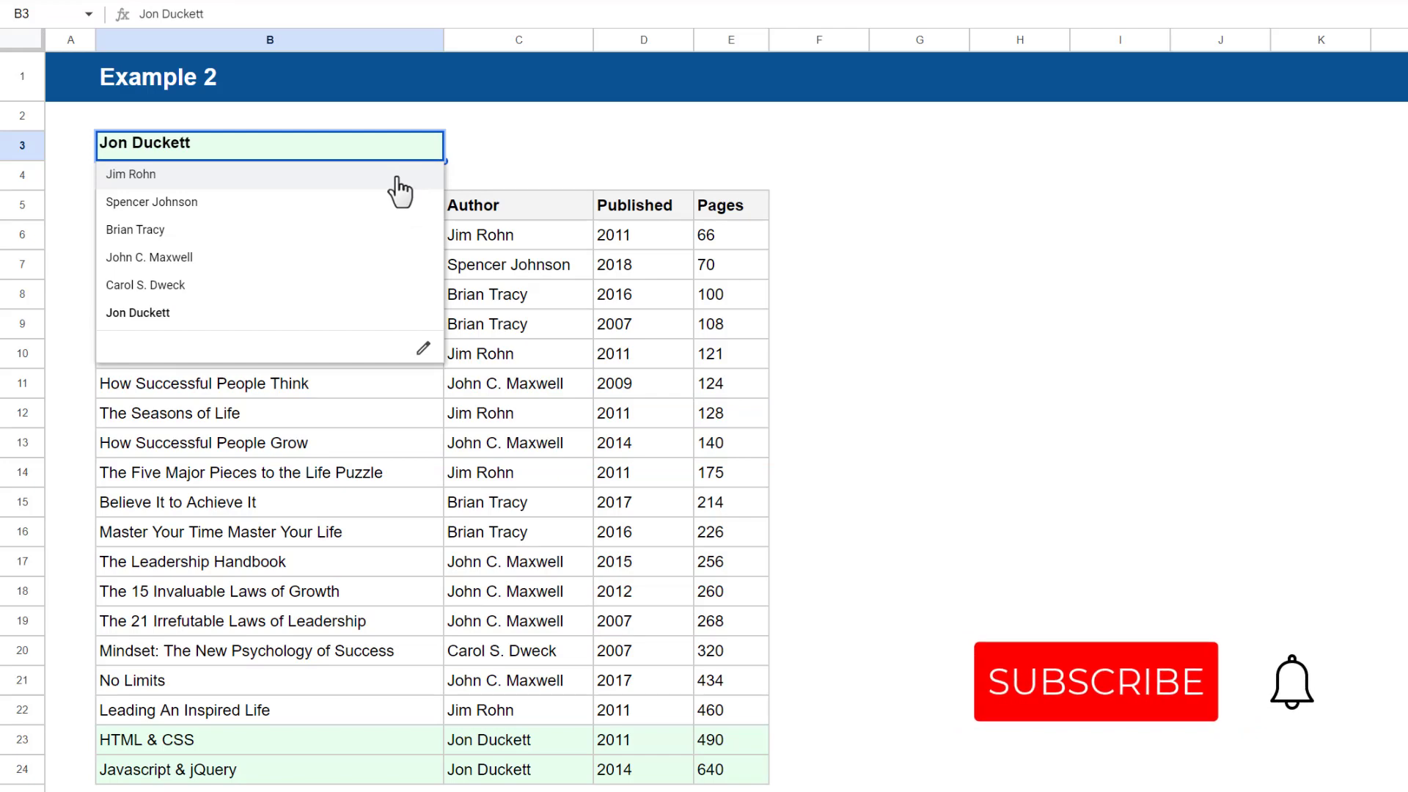
{"action": "left_click", "coordinate": [131, 173]}
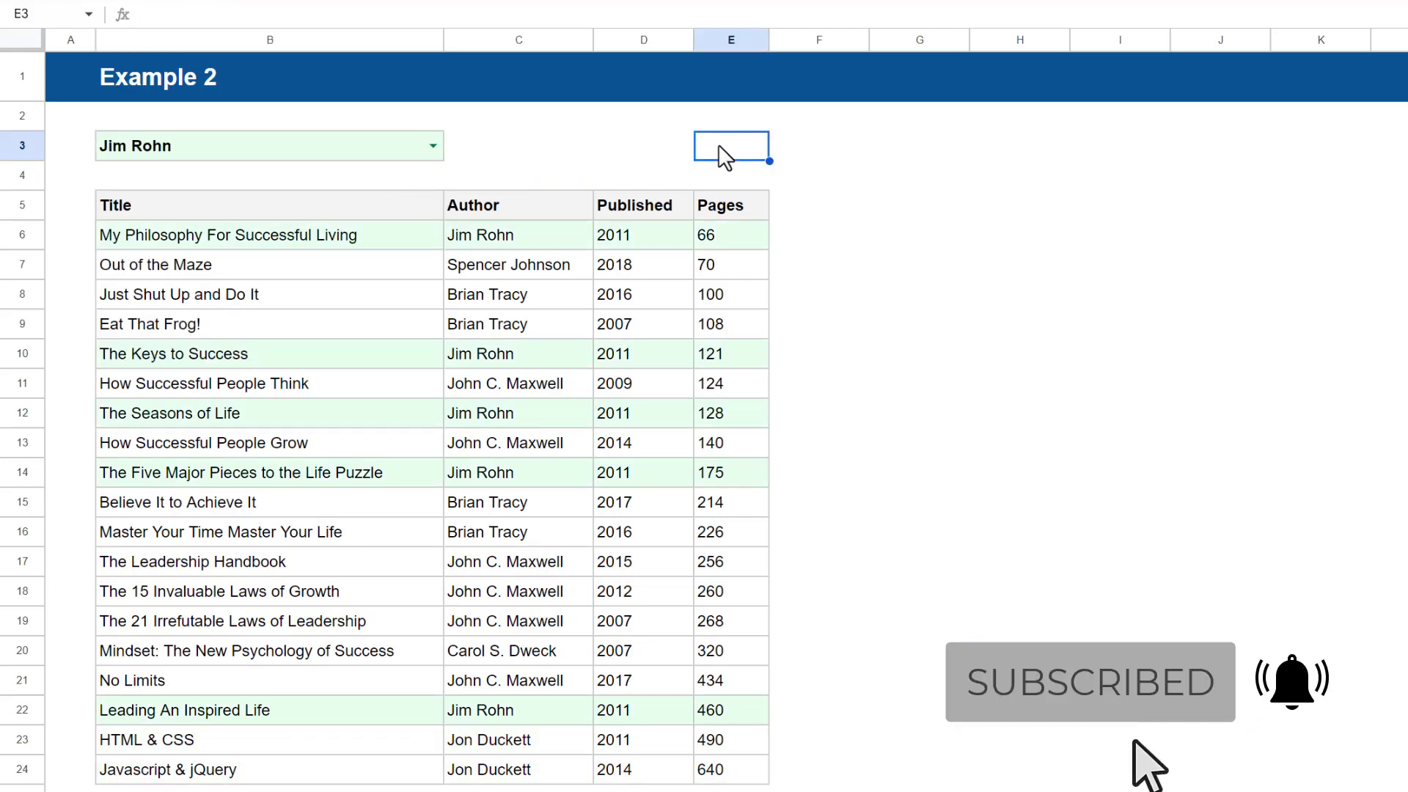